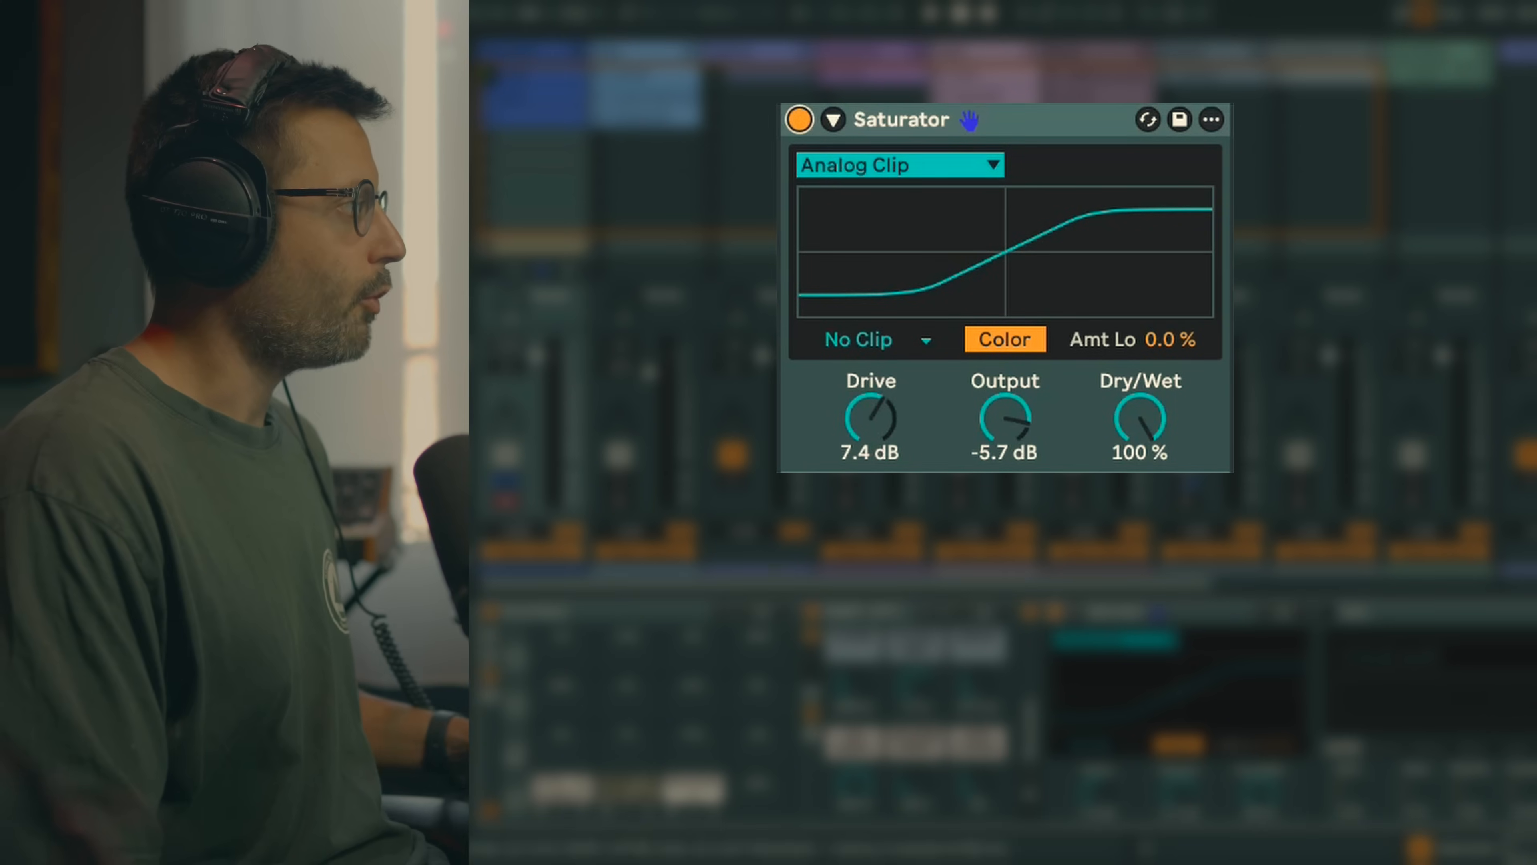
A/B the Saturator against dry, try Medium Curve, then settle on Hard Curve at 6.9 dB drive
click(799, 119)
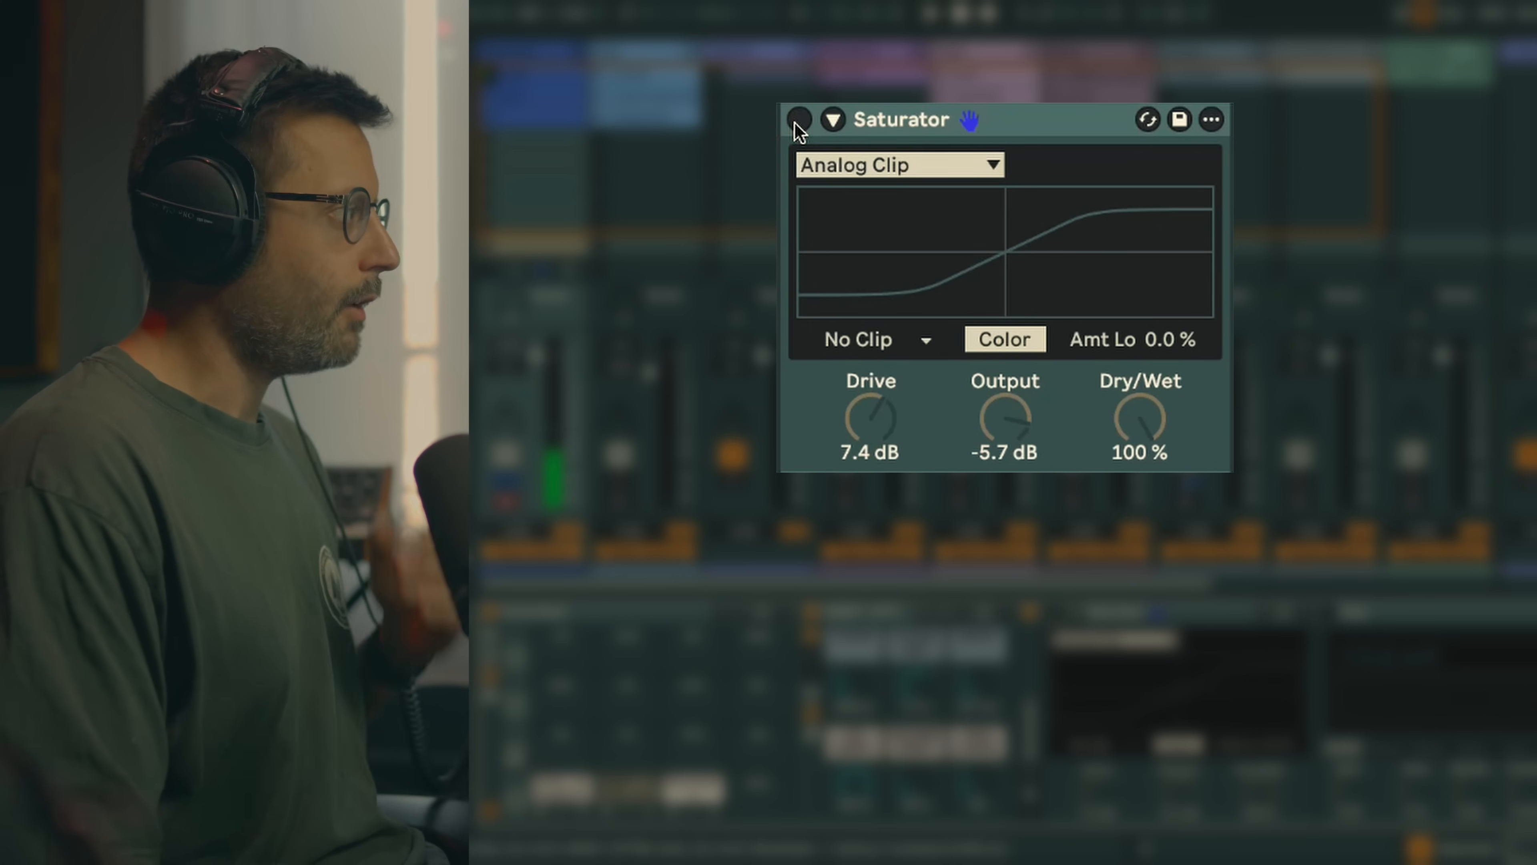
click(798, 119)
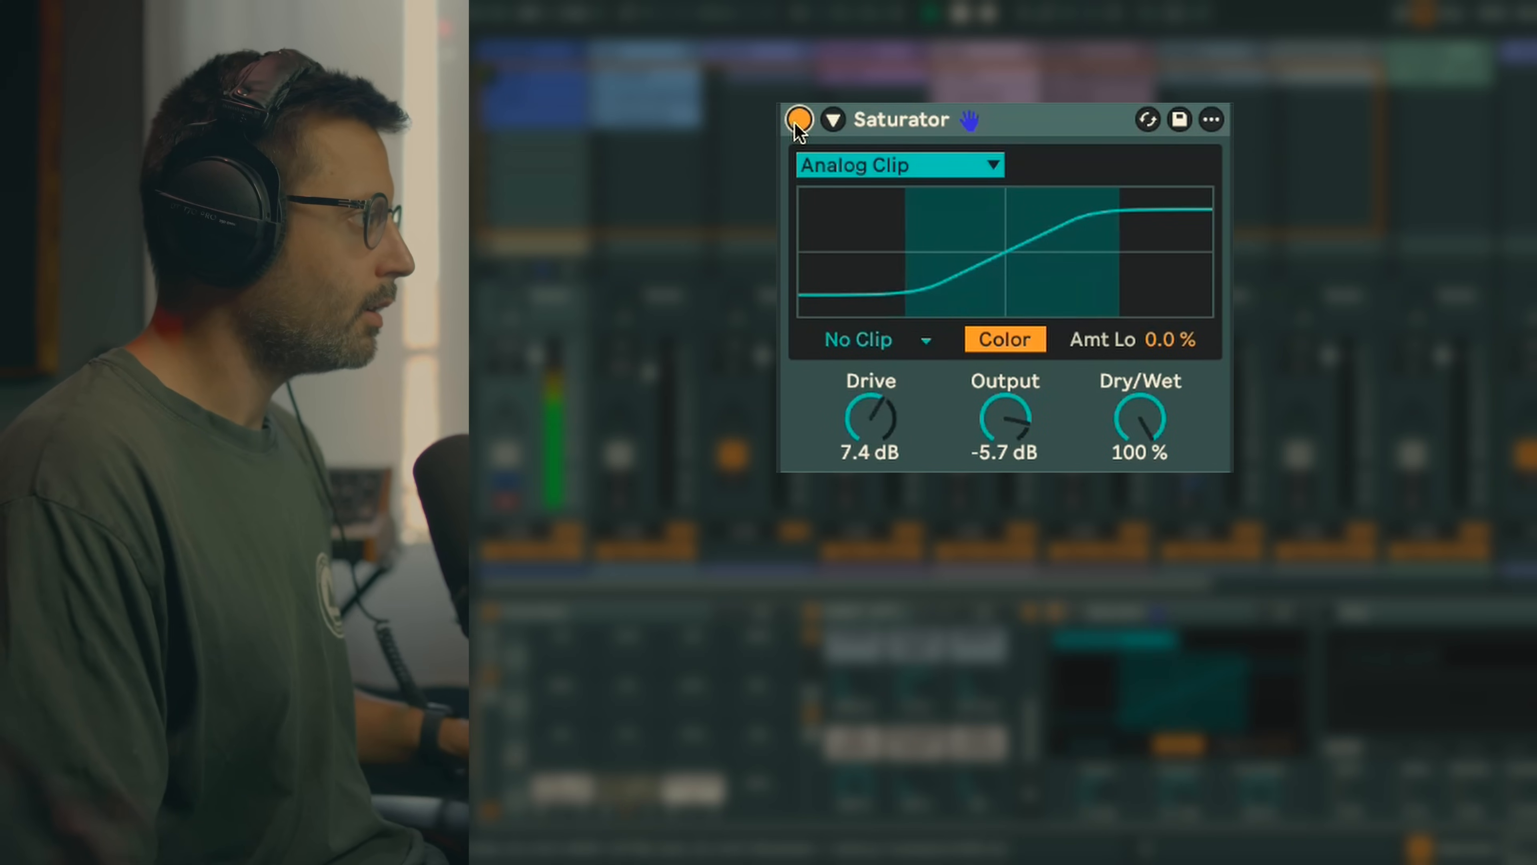
click(897, 163)
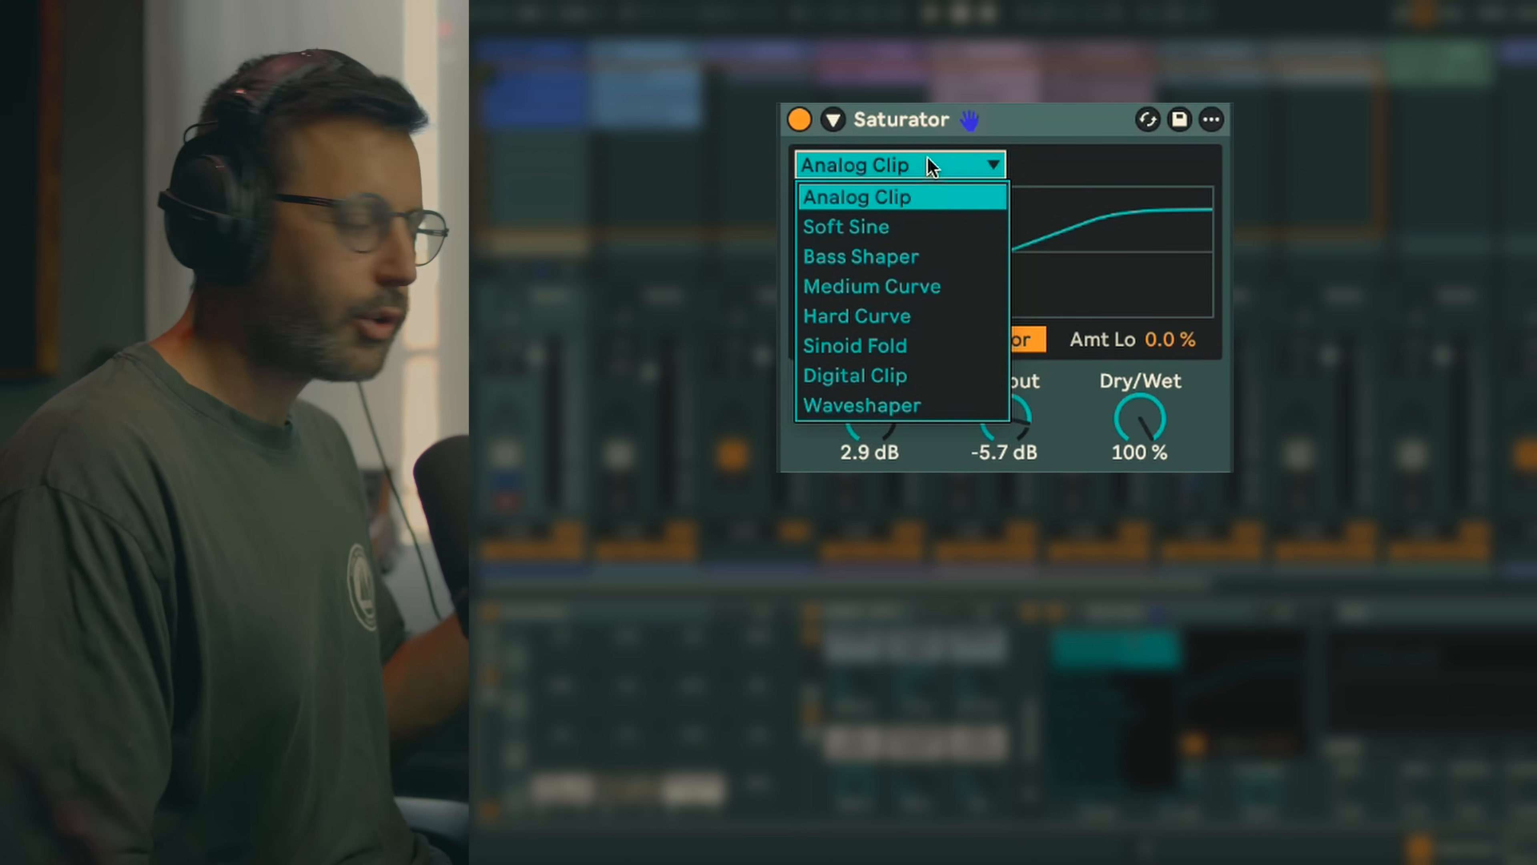
mouse_move(936, 204)
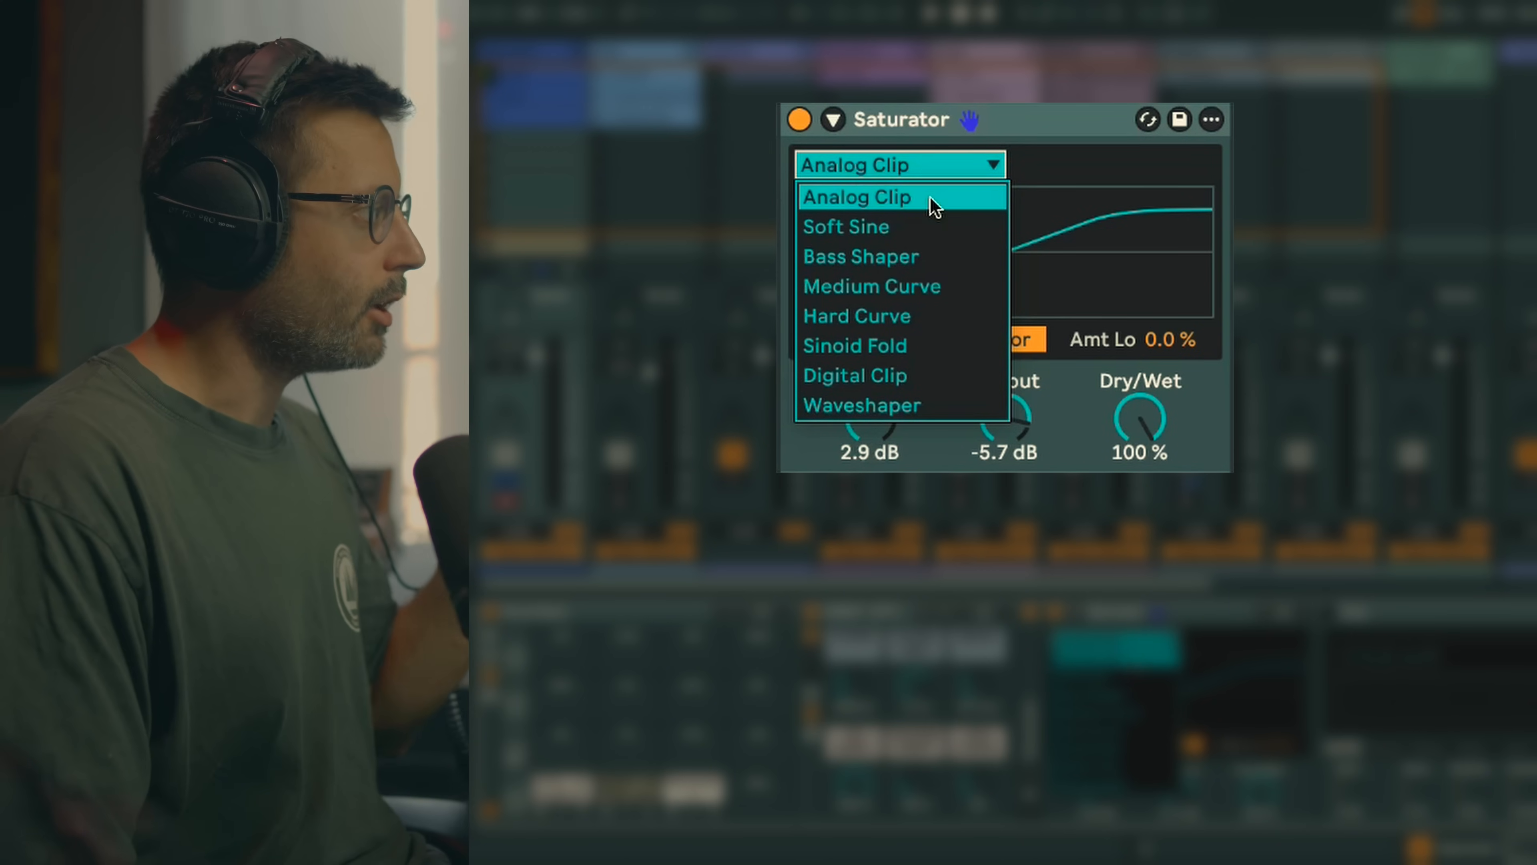
mouse_move(873, 256)
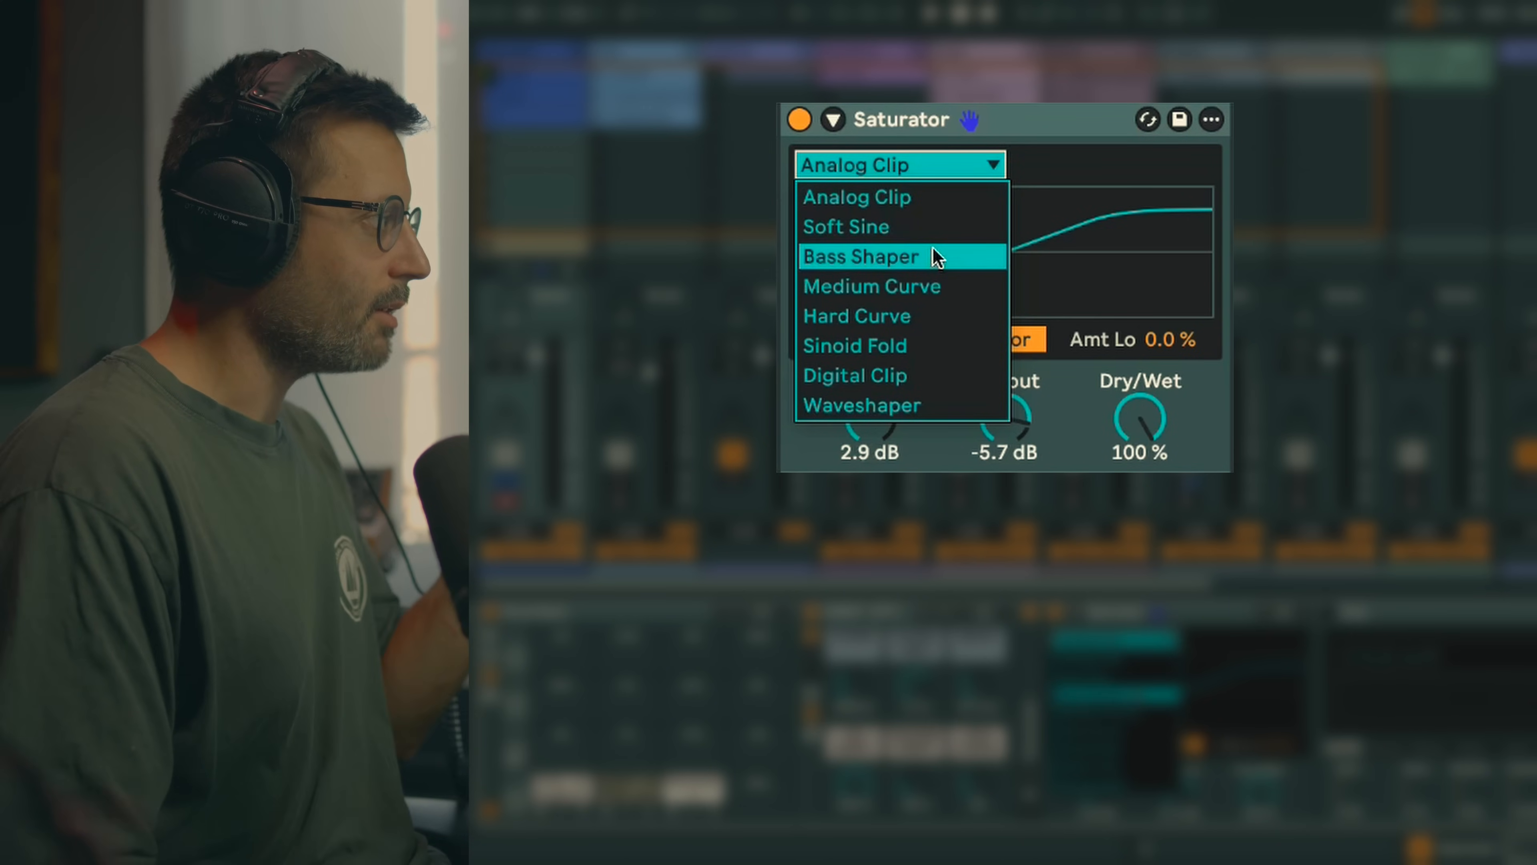
click(870, 287)
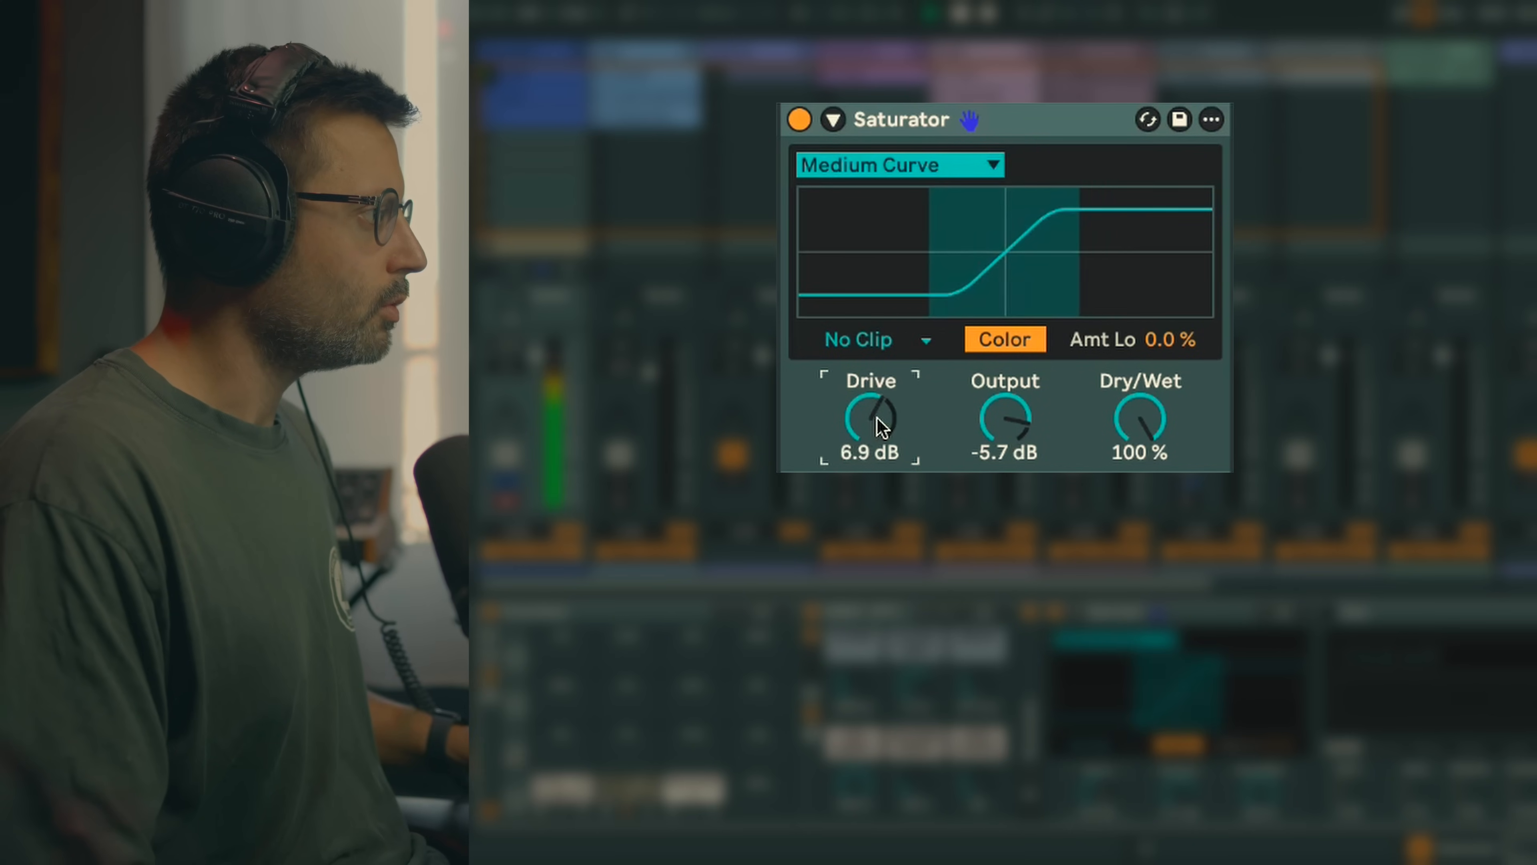
click(897, 163)
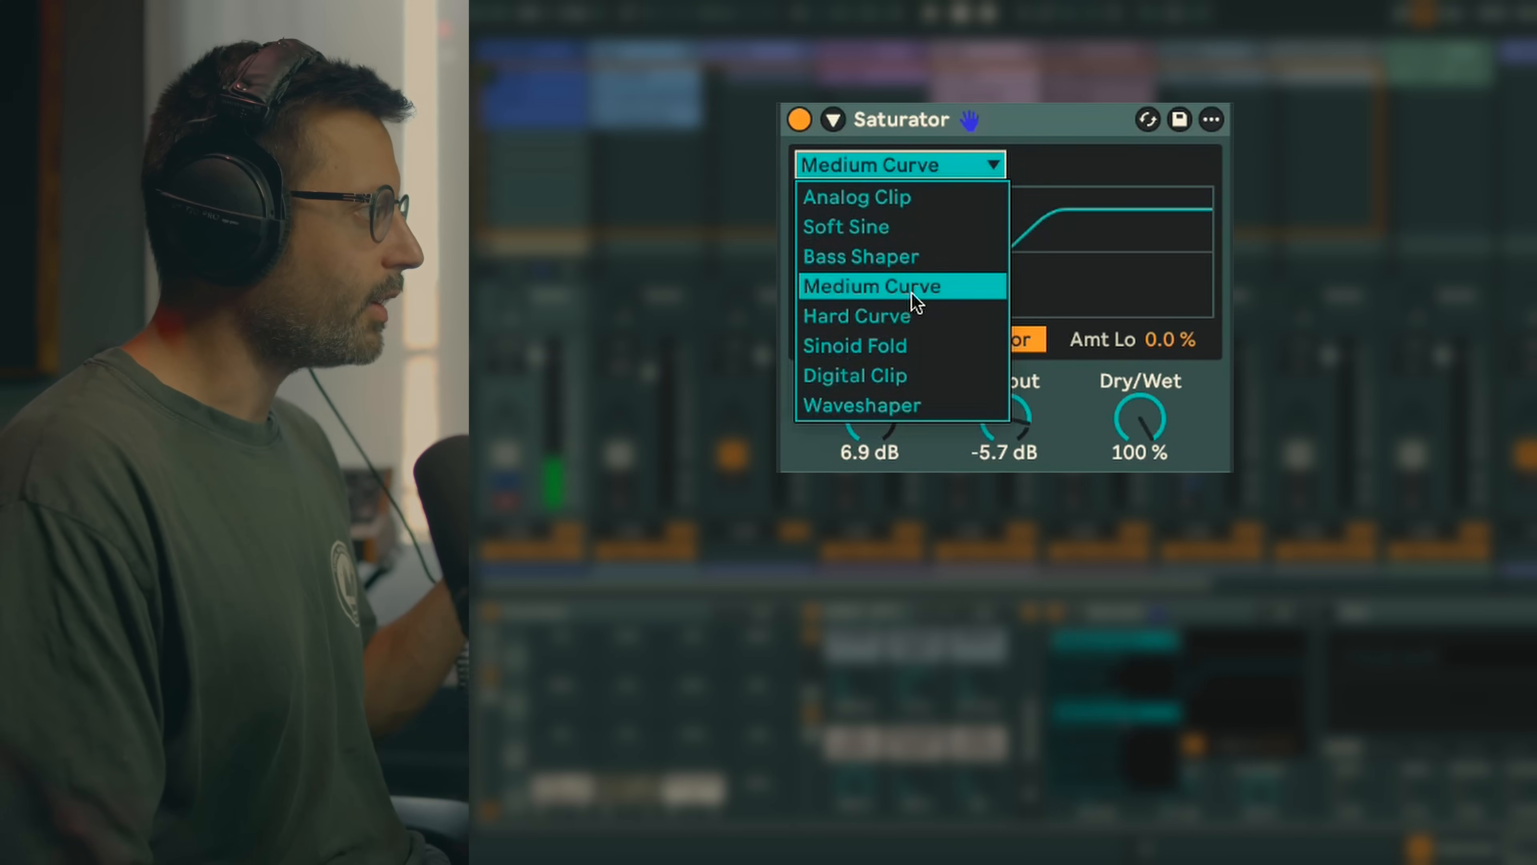
click(857, 315)
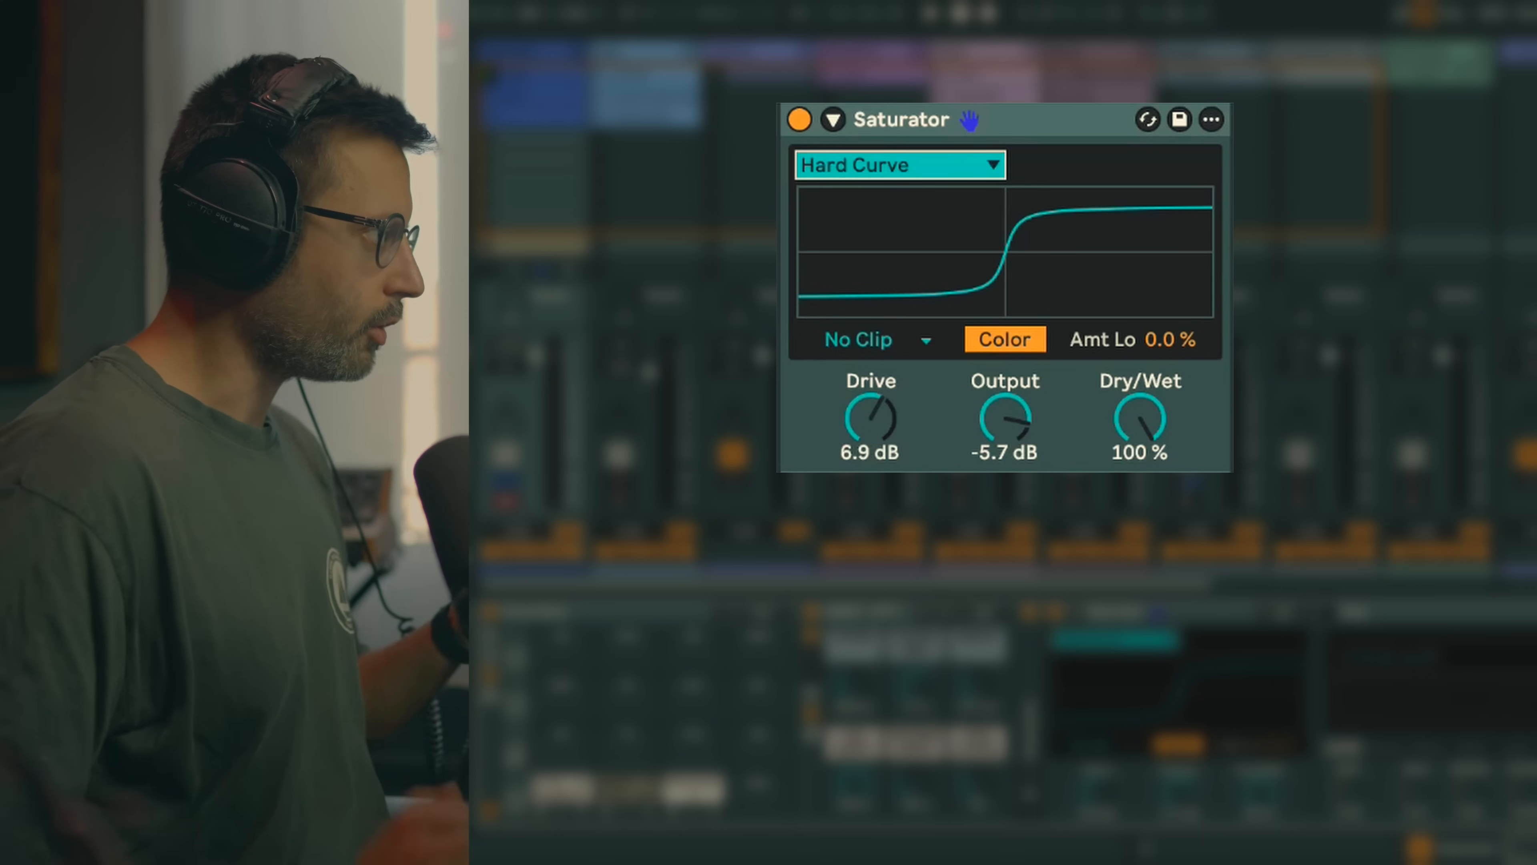
On the 23 dB Saturator, step the curve through Soft Sine and Bass Shaper to Medium Curve
click(897, 163)
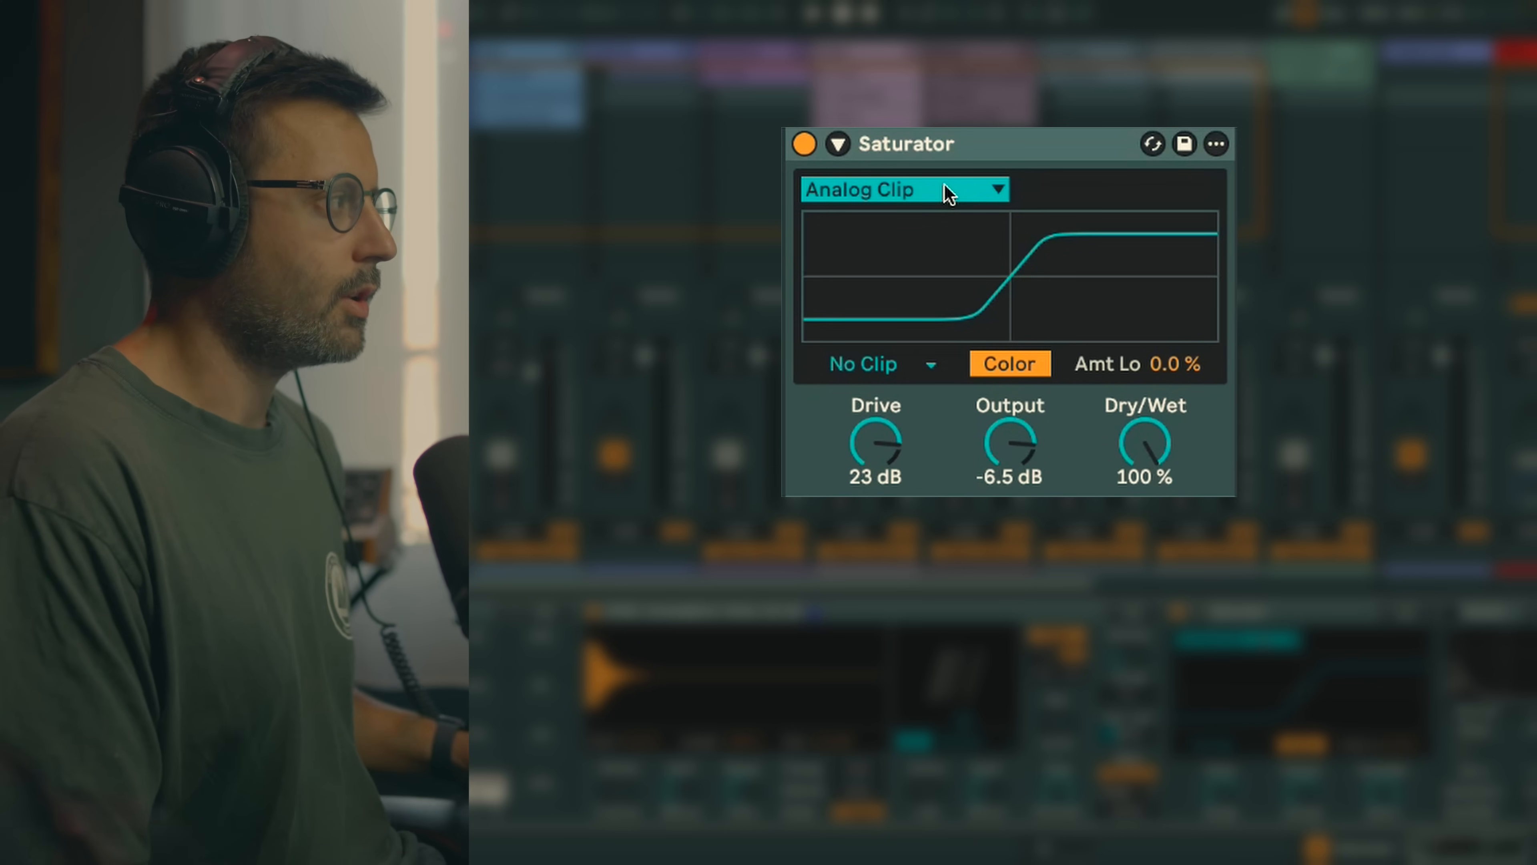
click(804, 144)
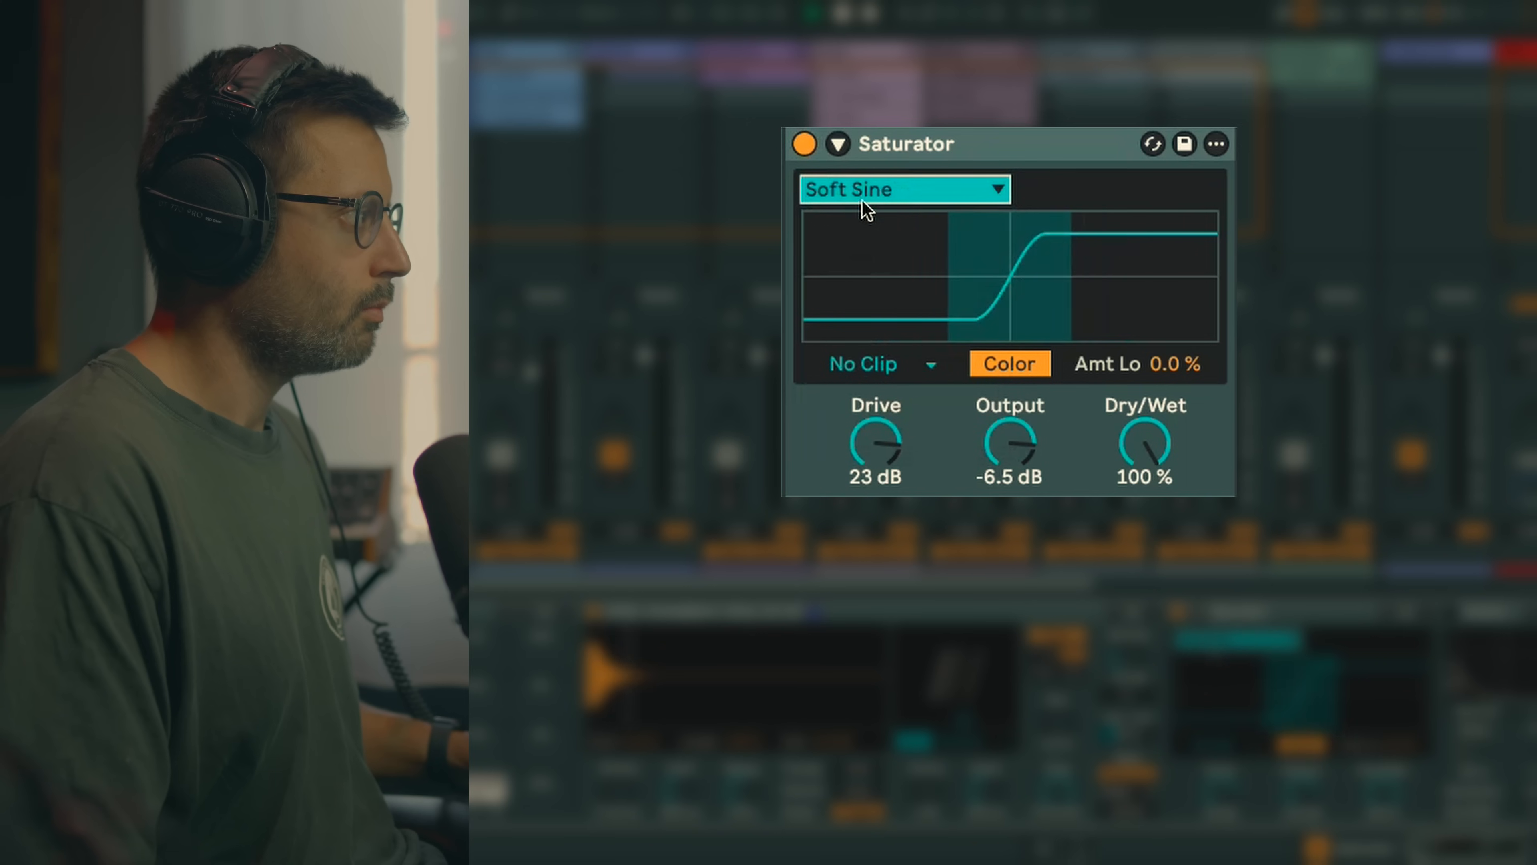
click(903, 188)
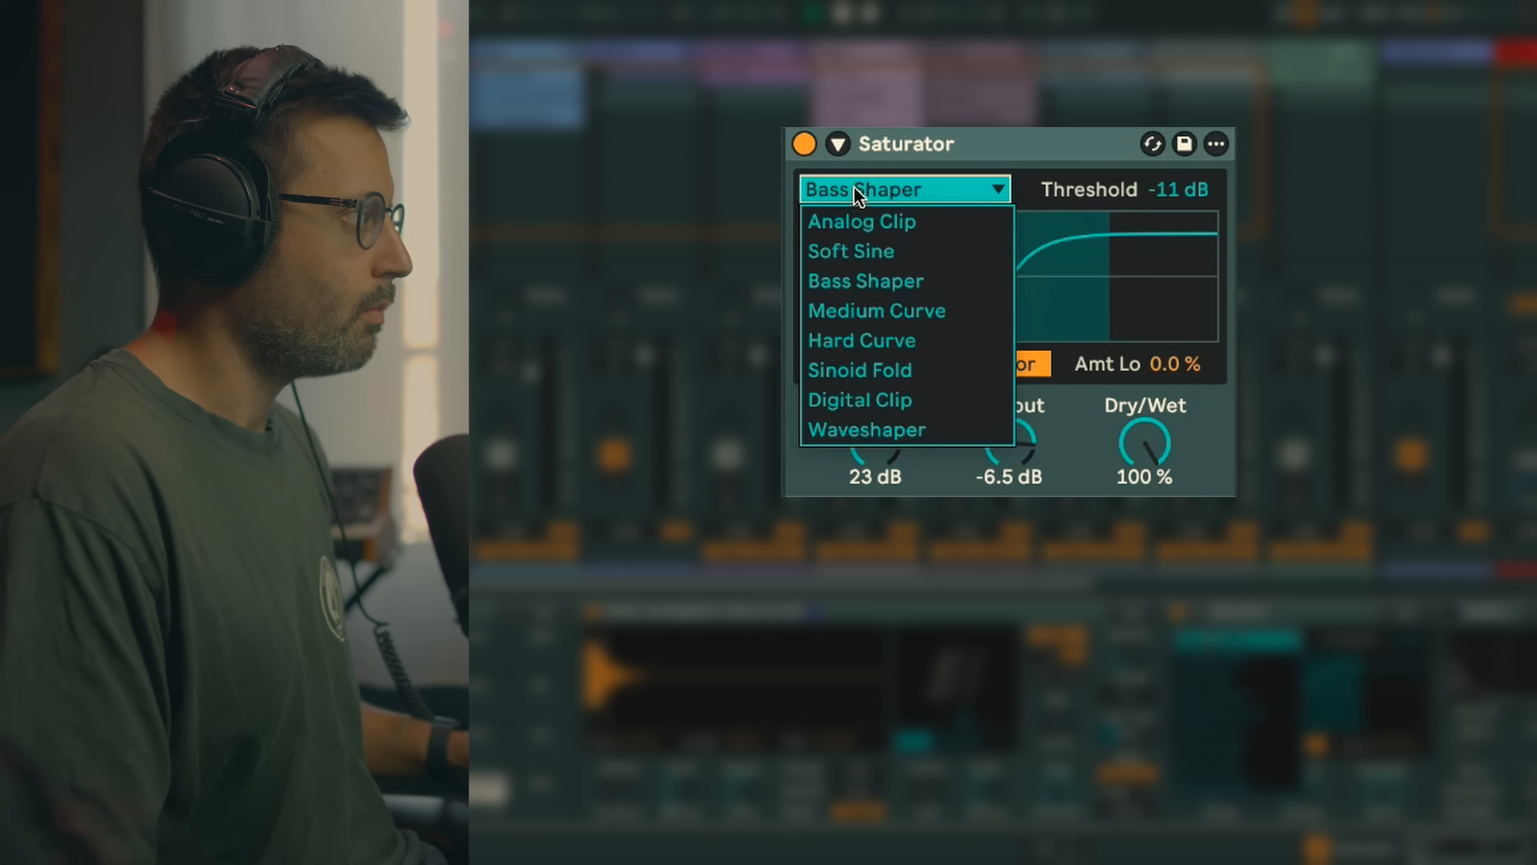
click(876, 311)
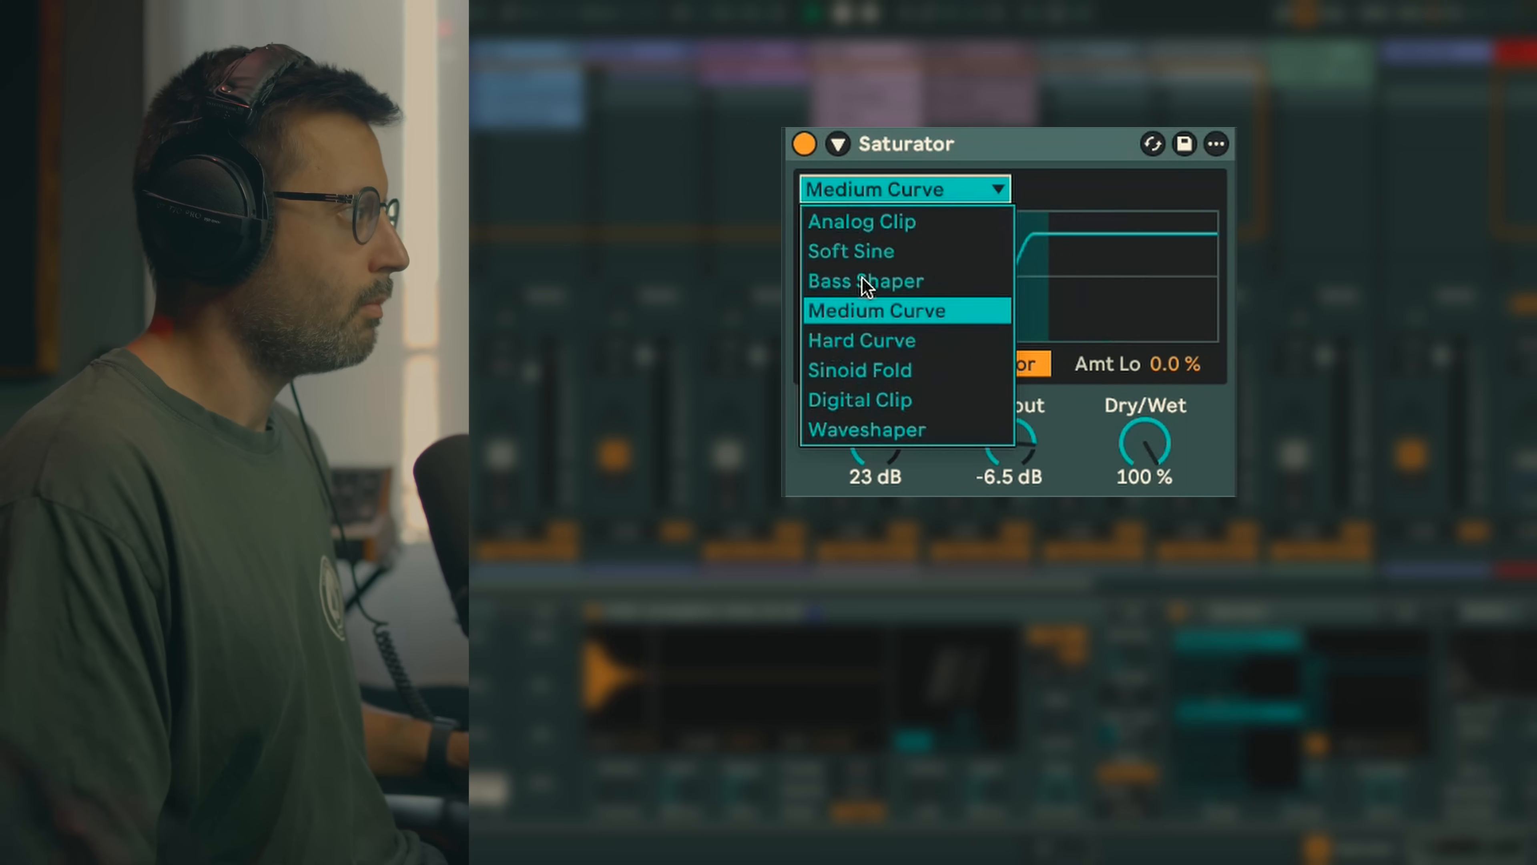
Bypass and re-enable the Sinoid Fold and Waveshaper Saturators to hear them against dry
click(859, 370)
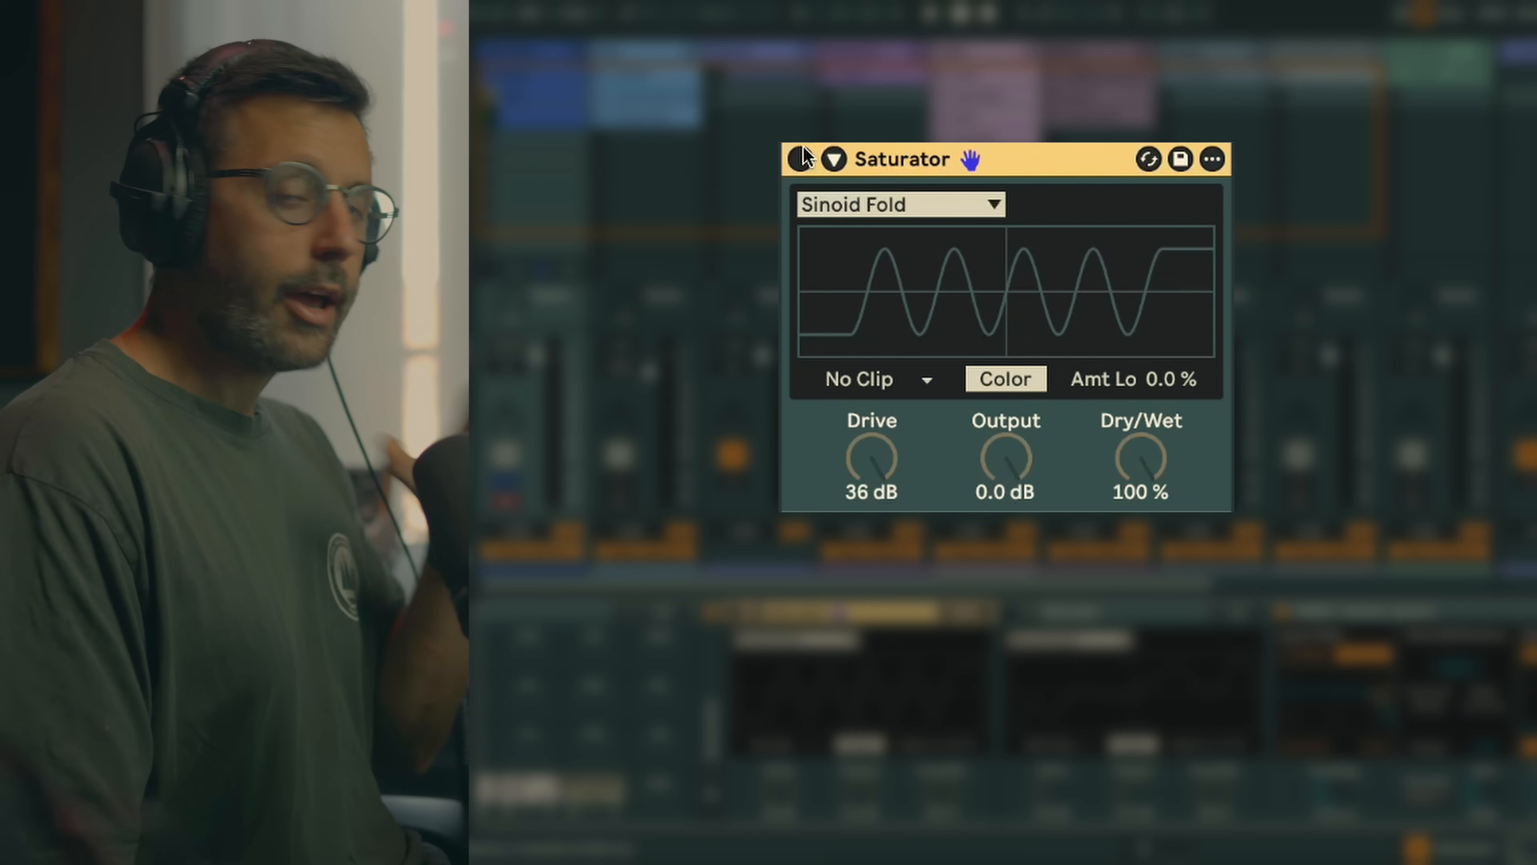
click(899, 204)
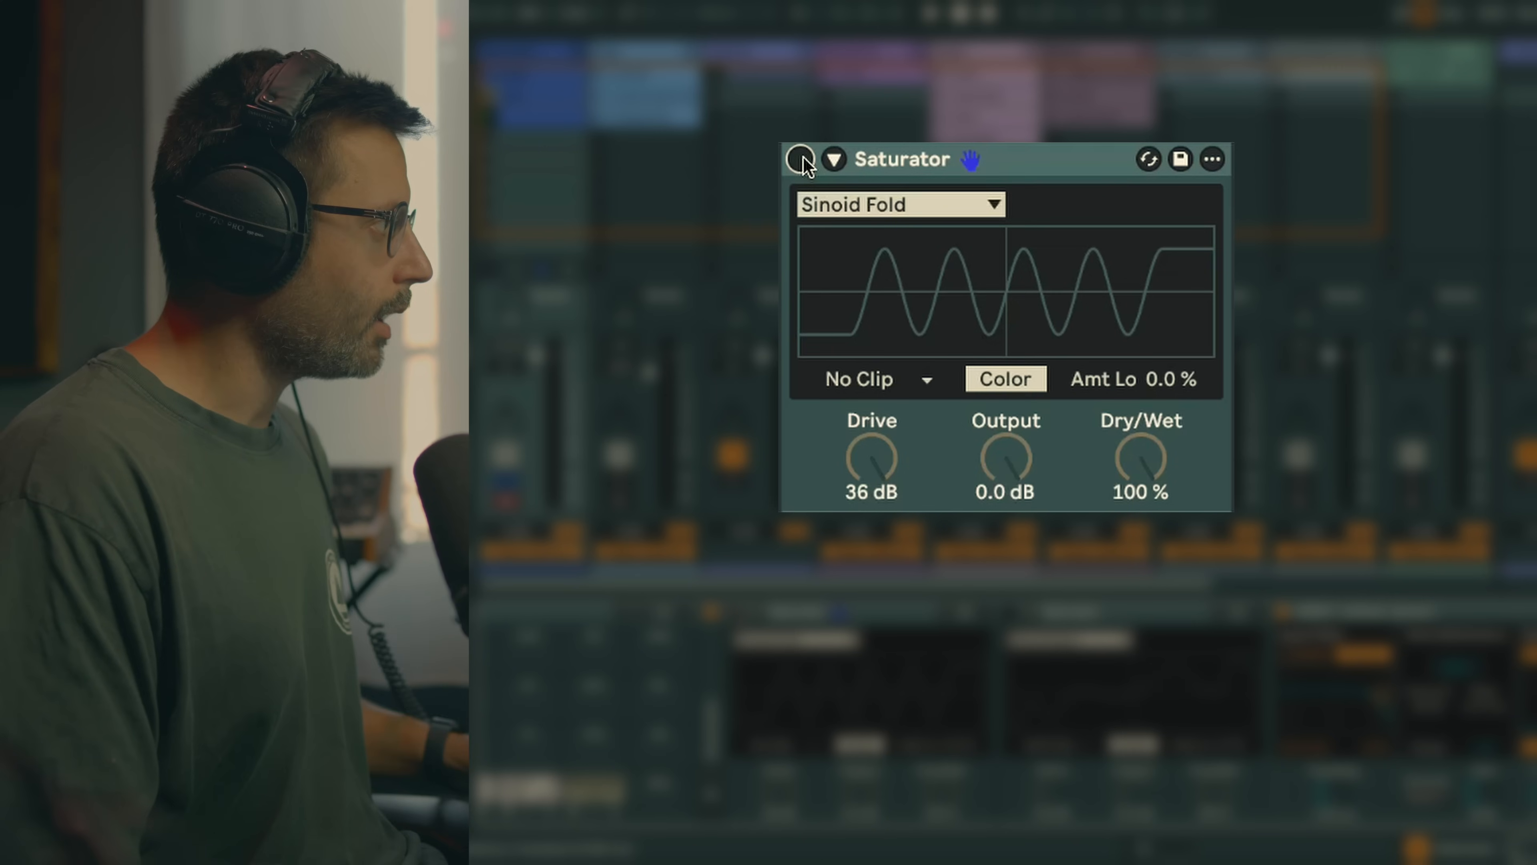
click(801, 158)
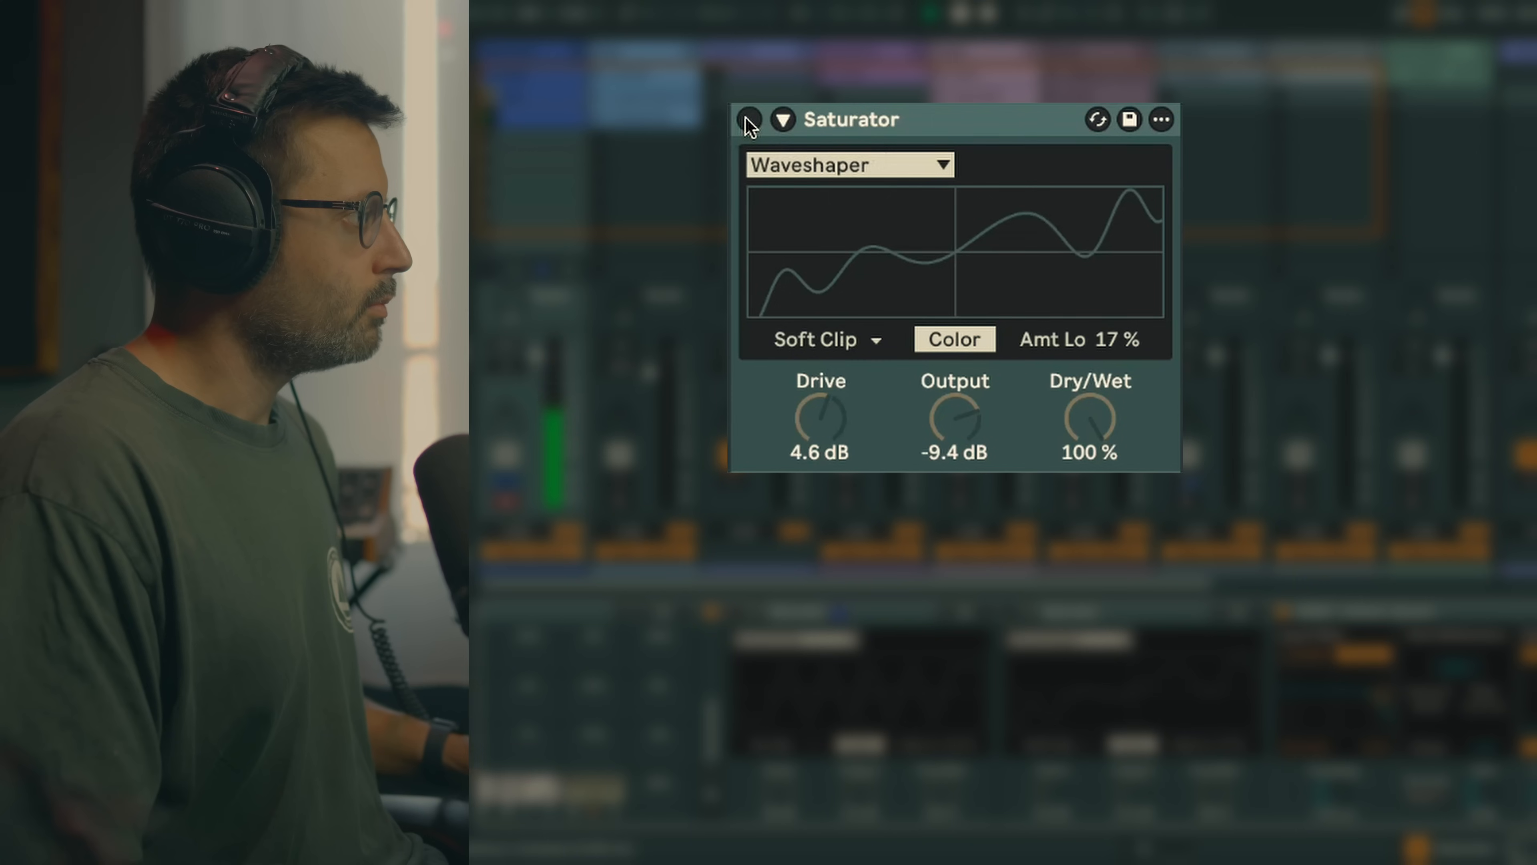
click(748, 119)
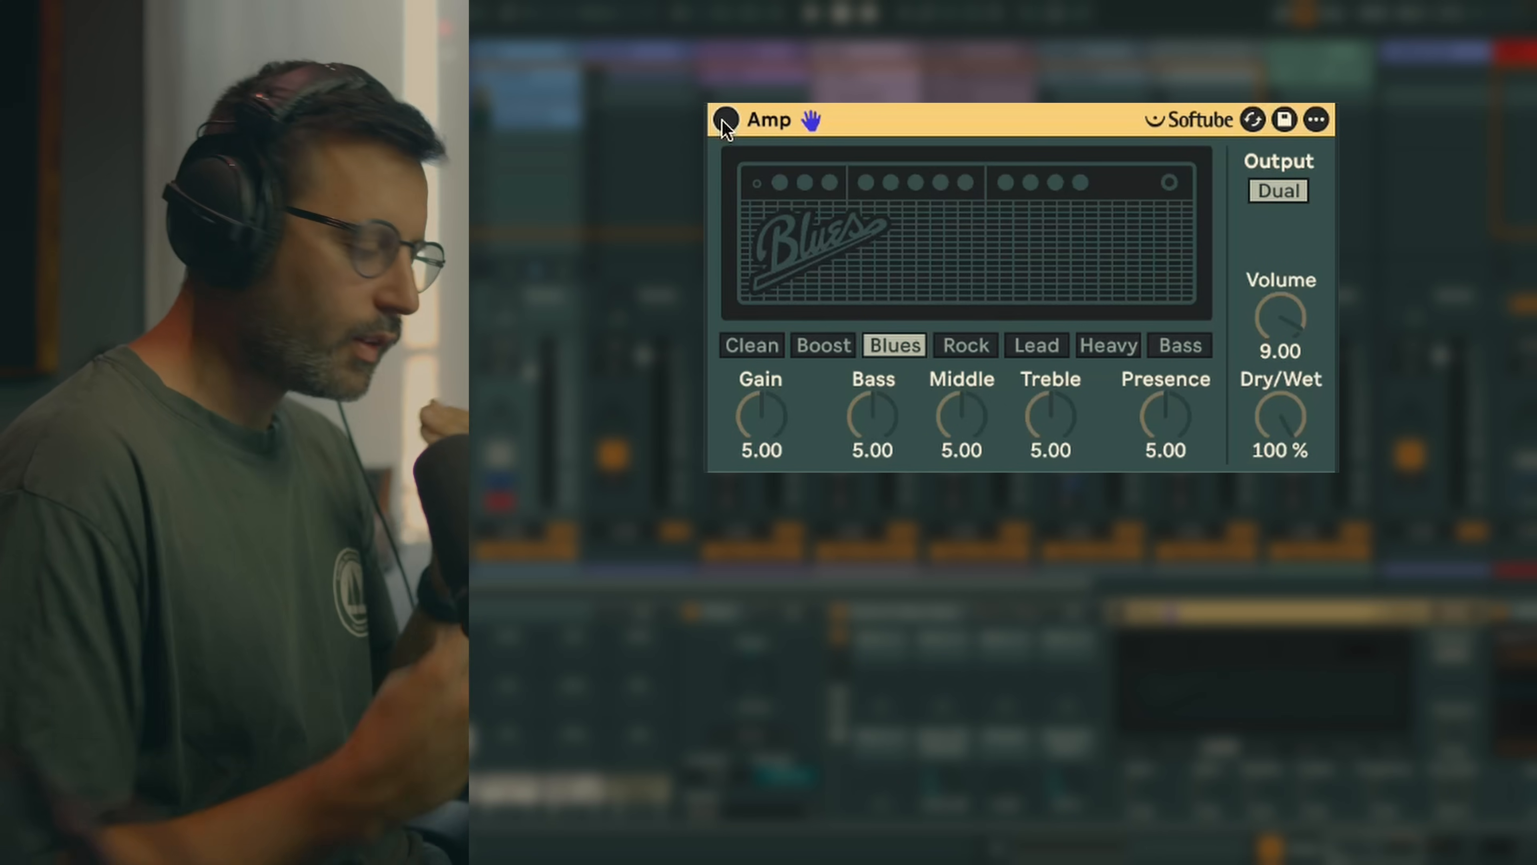
Switch the Clean, Bass, Blues and Rock Amp models in and out against the dry signal
click(748, 345)
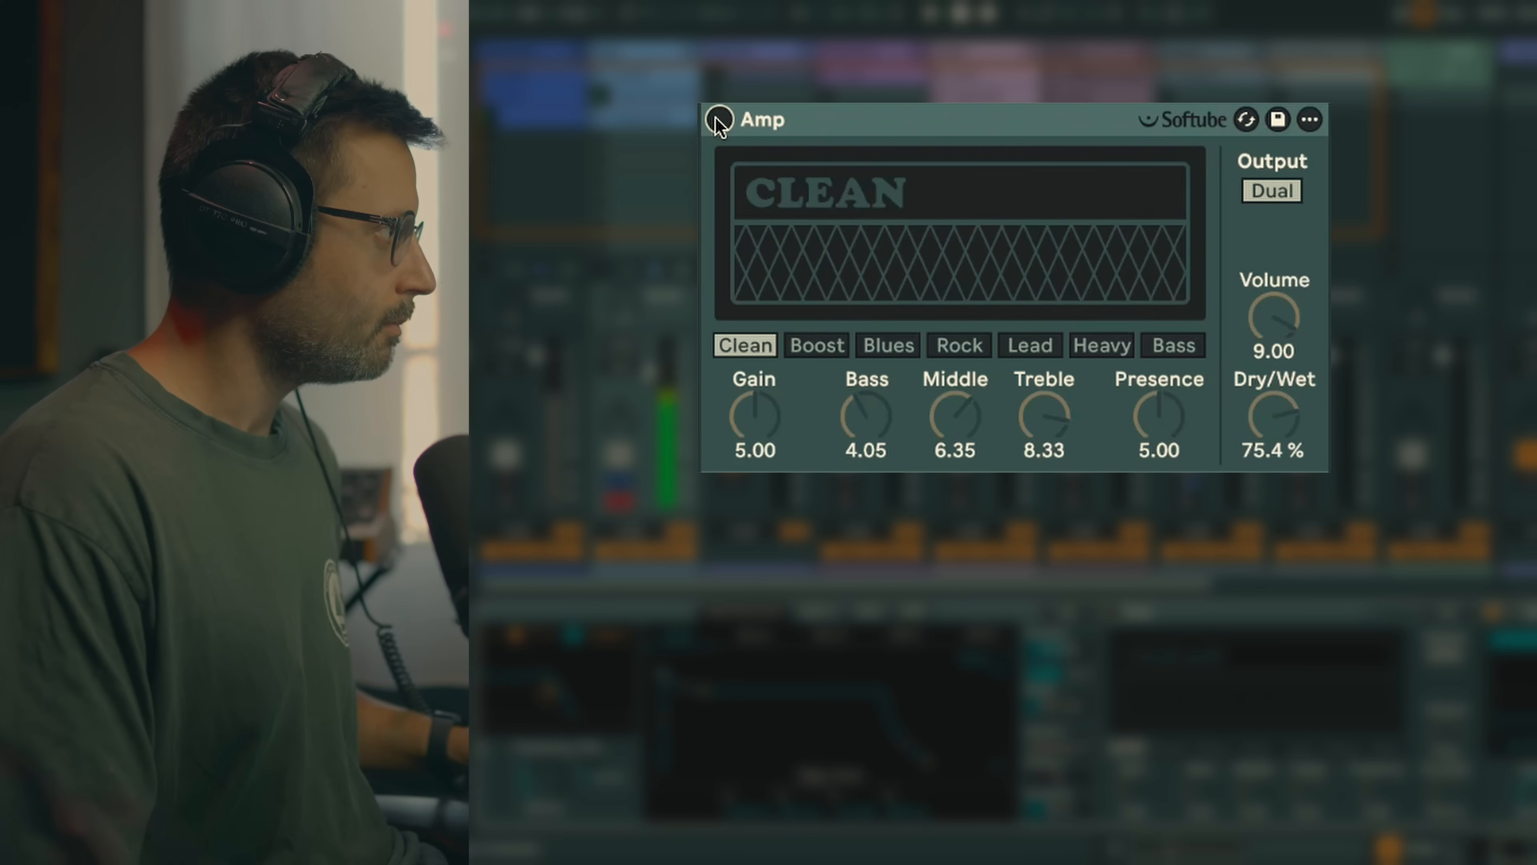
click(717, 119)
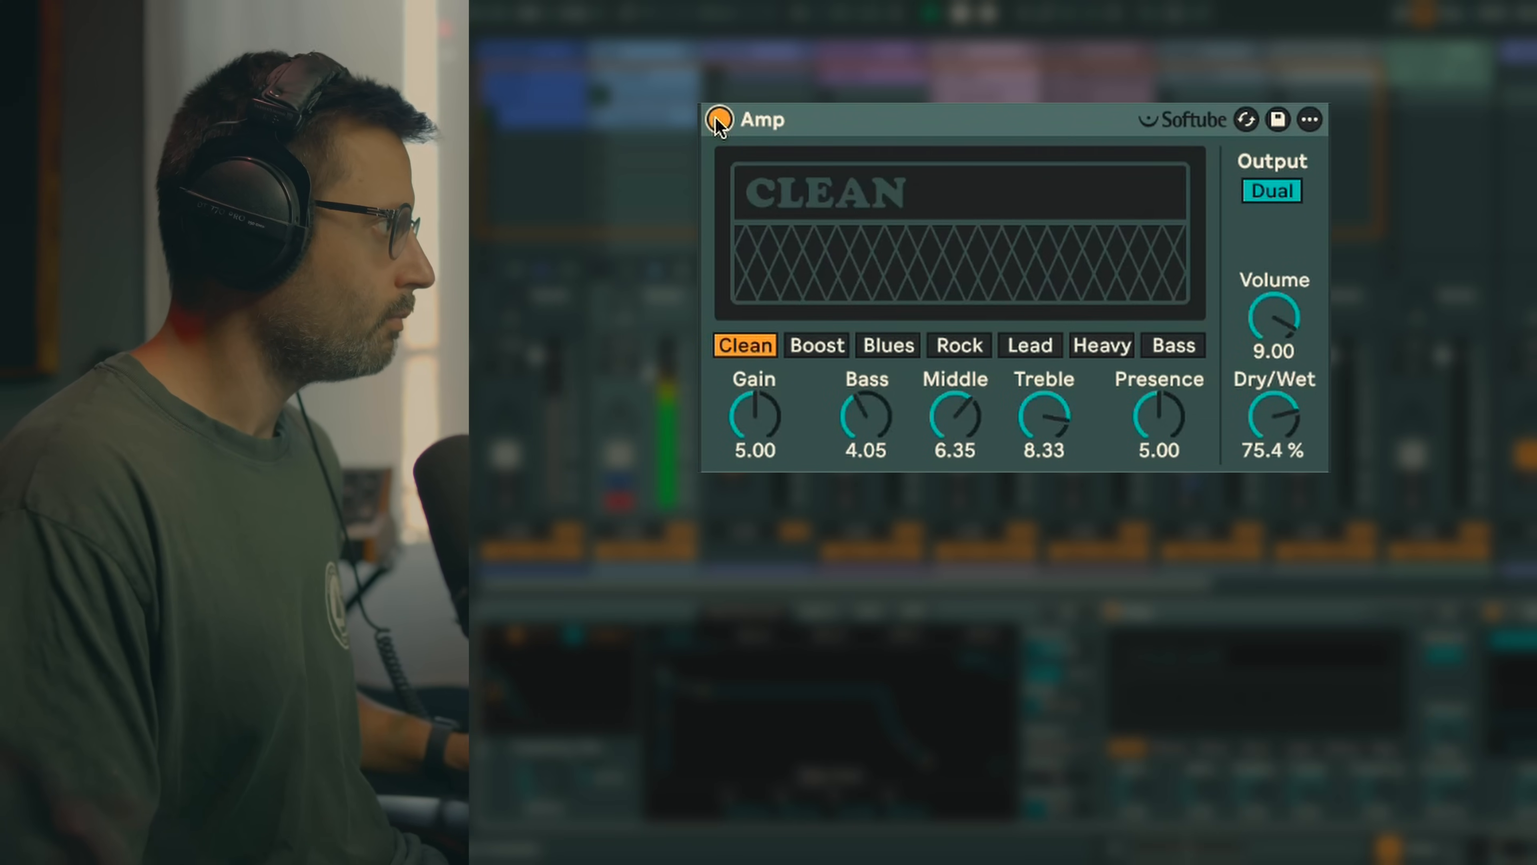
click(1171, 345)
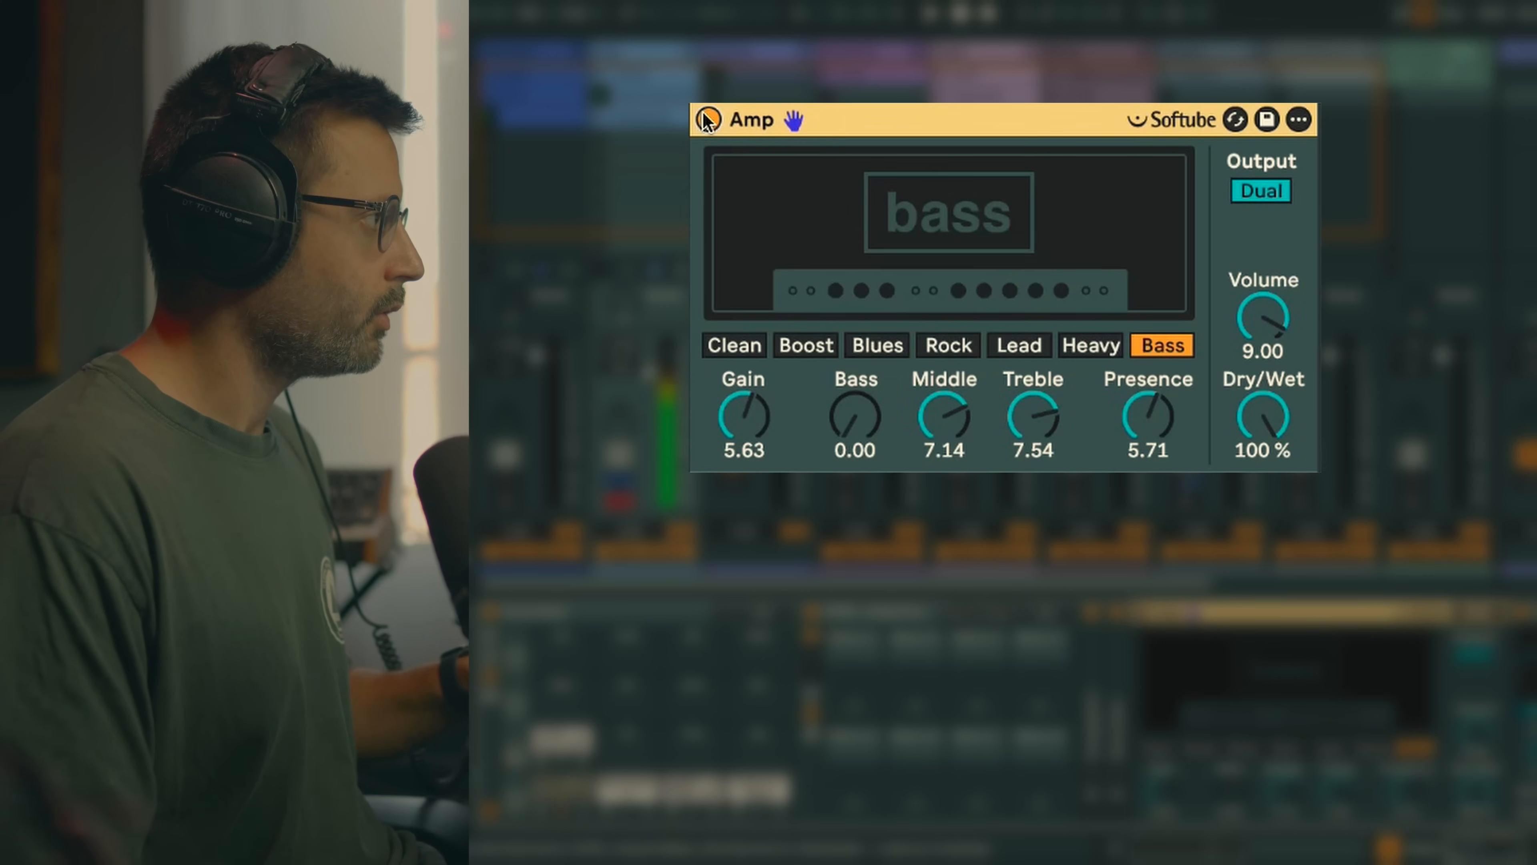
click(875, 345)
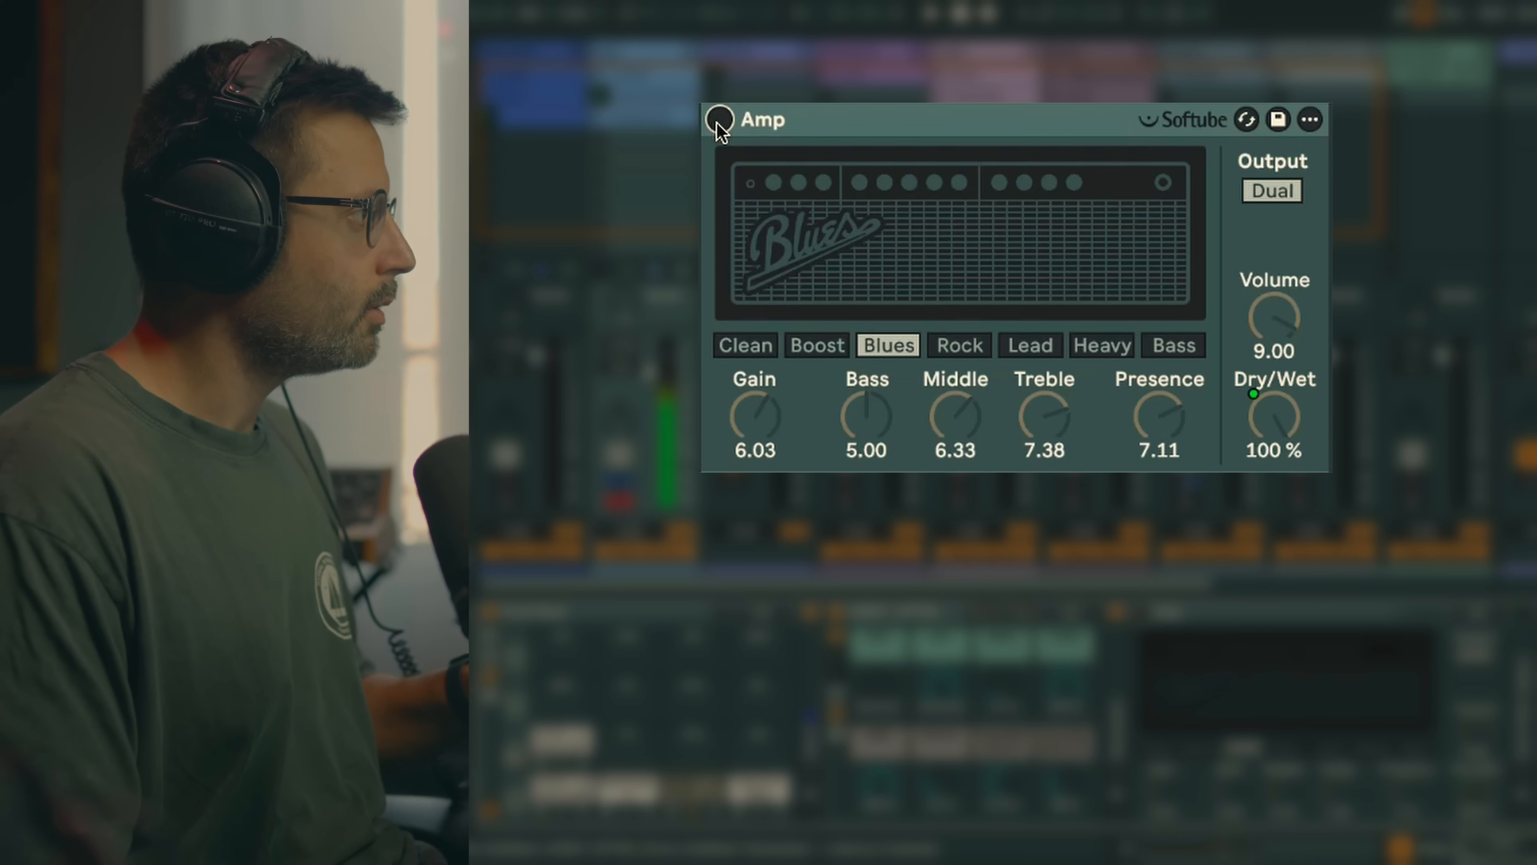
click(719, 120)
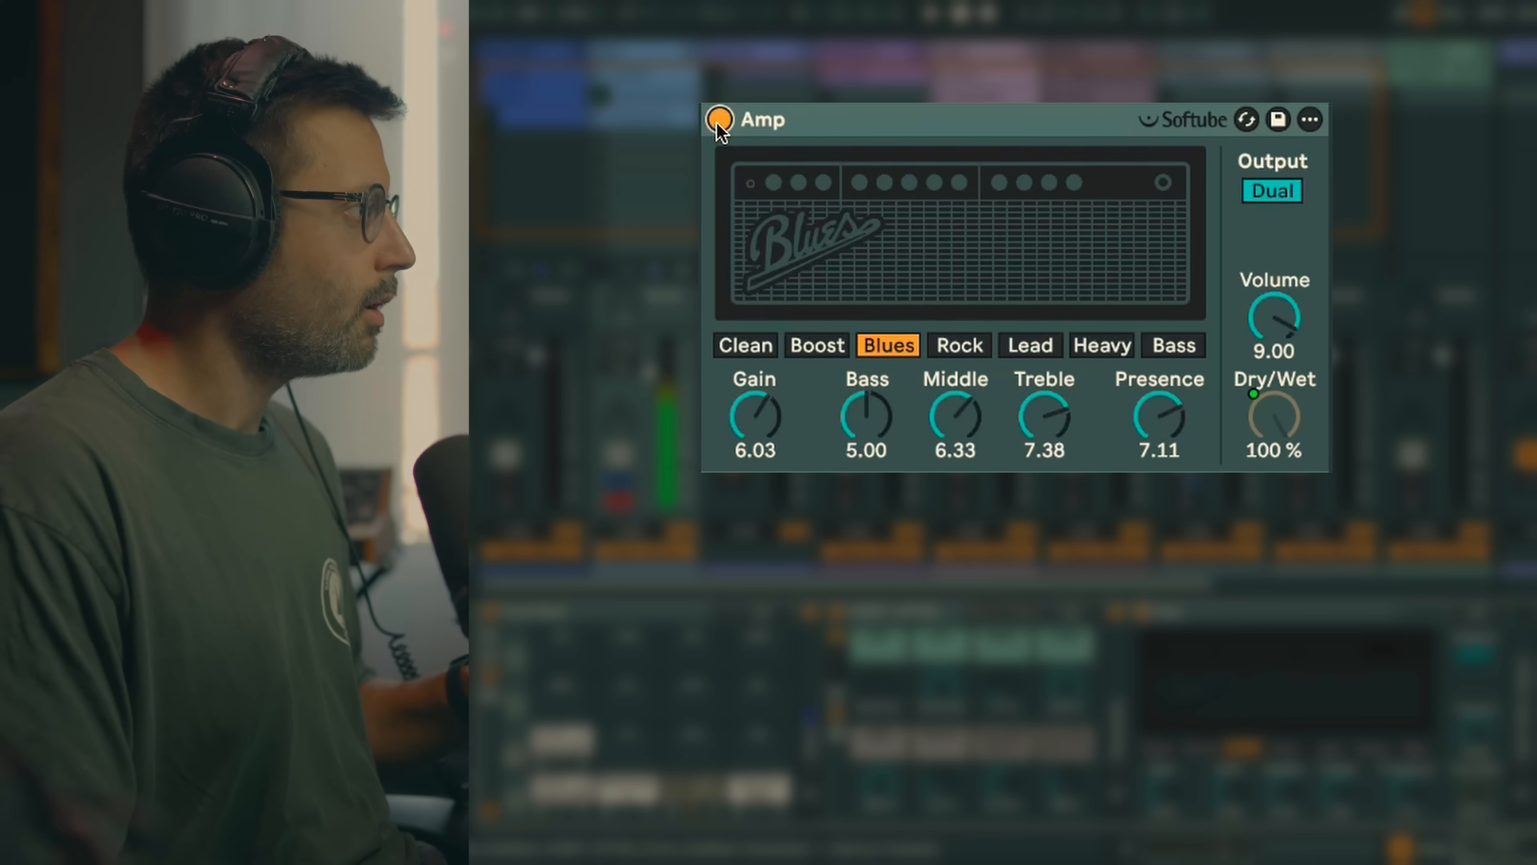
click(957, 345)
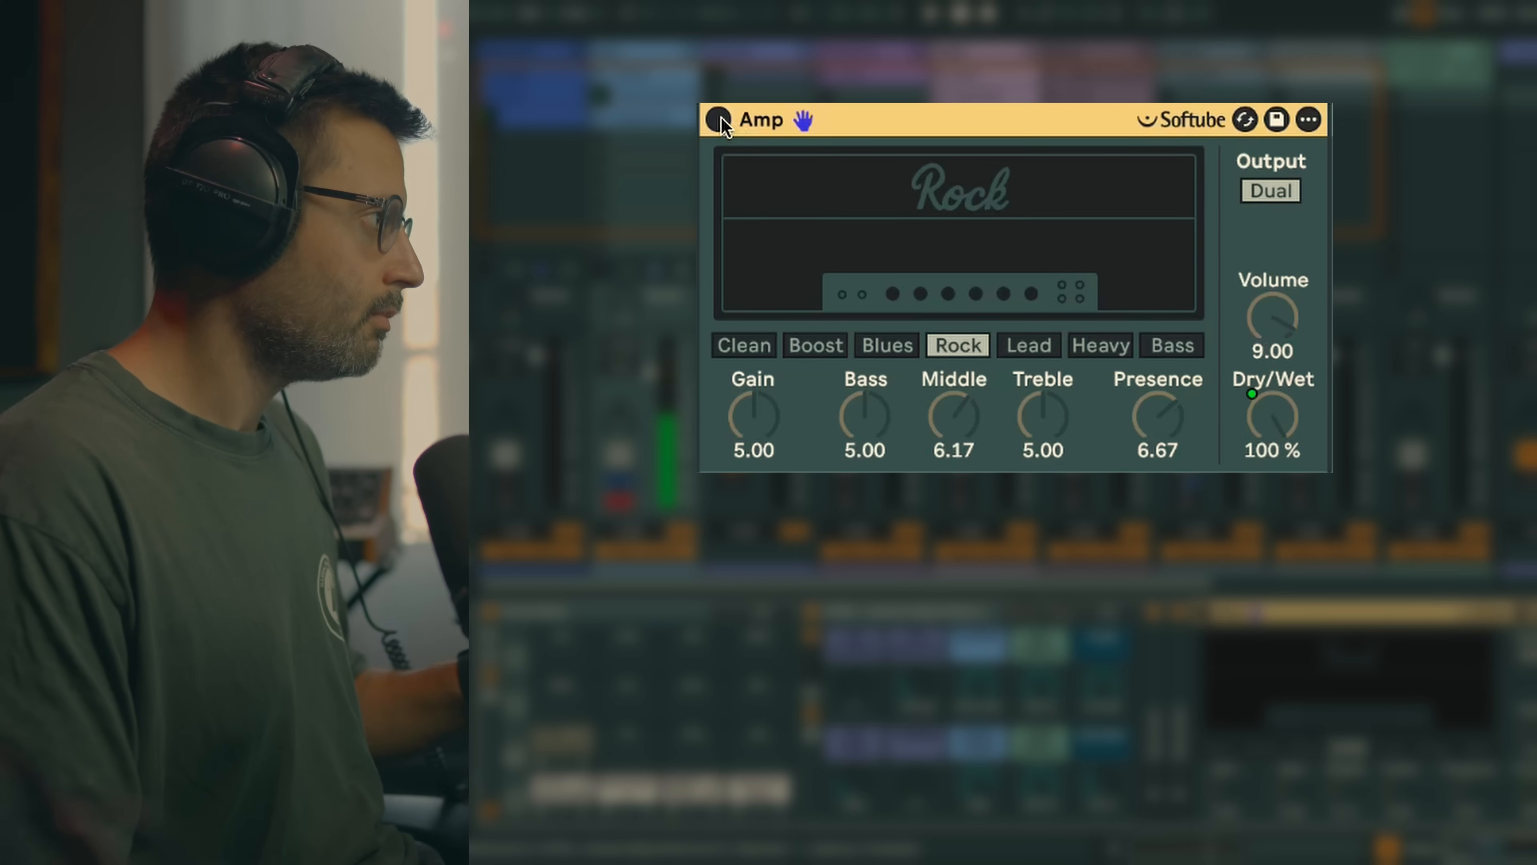
click(717, 119)
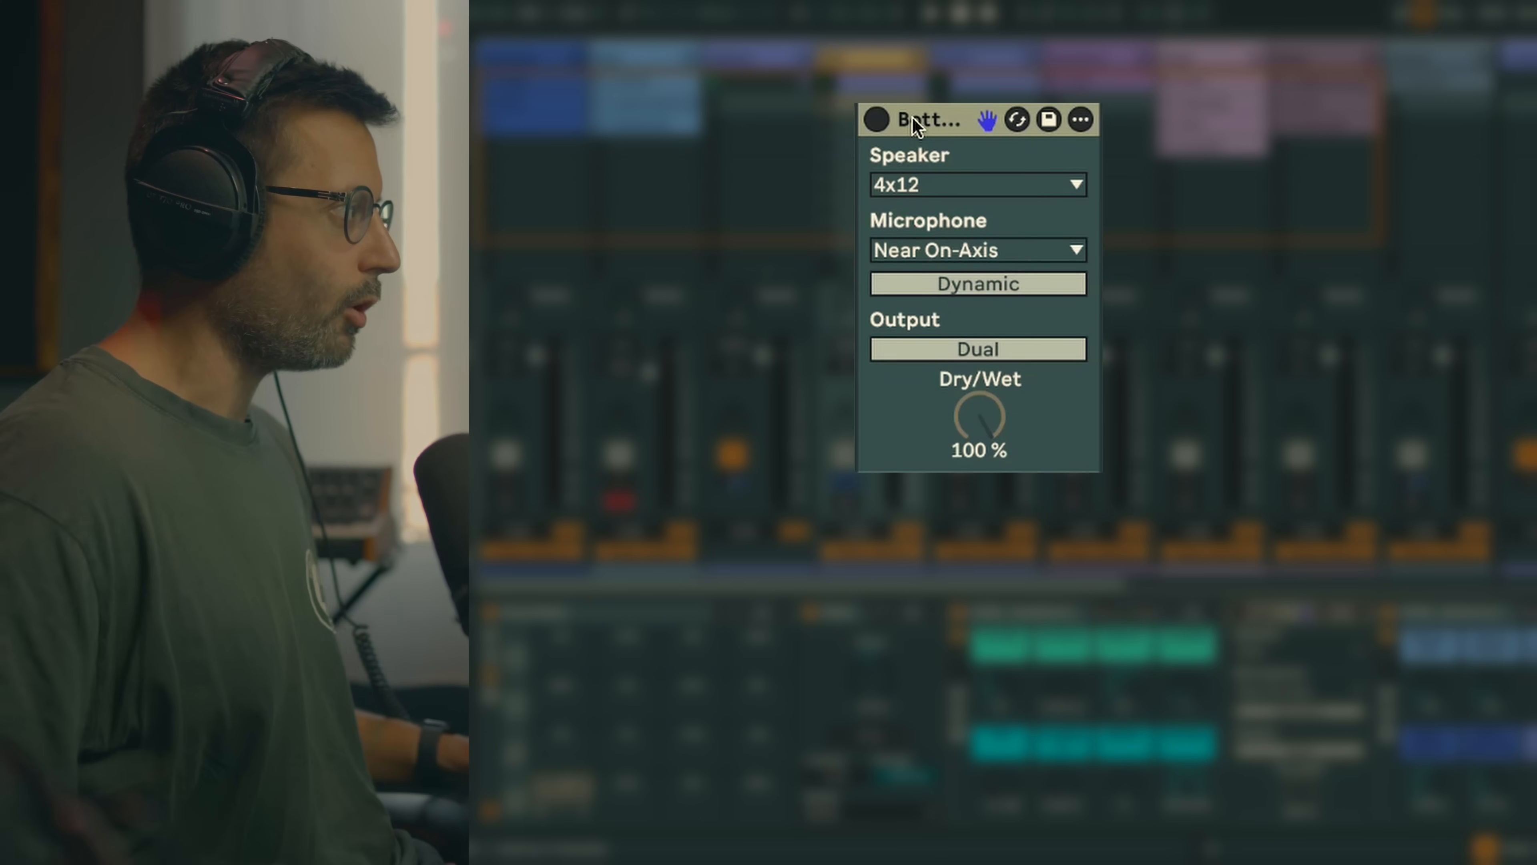
A/B the Cabinet simulation, then the Drums Cabinet-plus-Utility rack, against dry
click(928, 118)
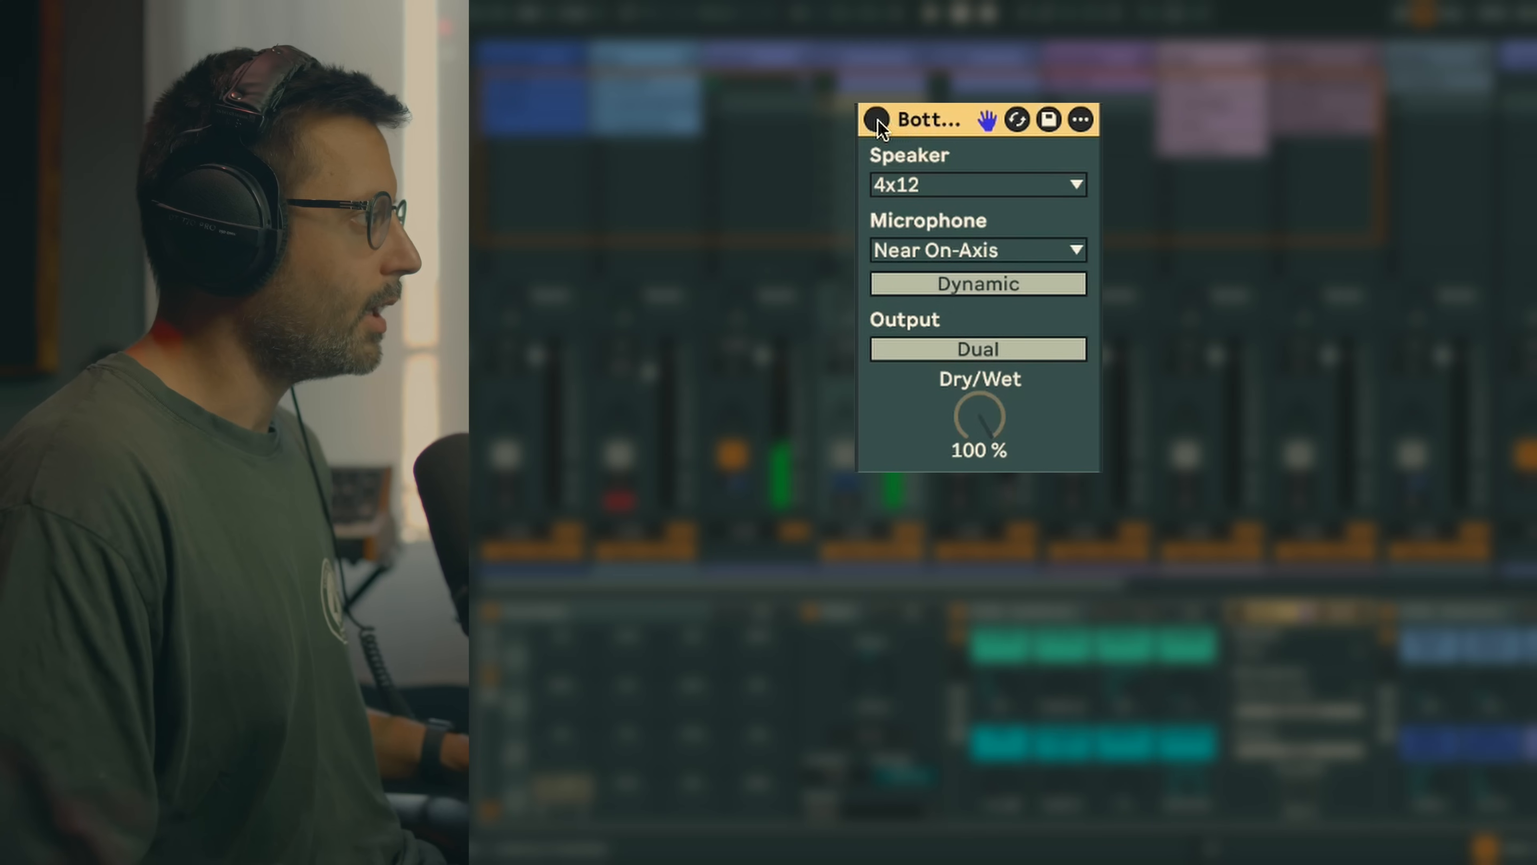
click(875, 118)
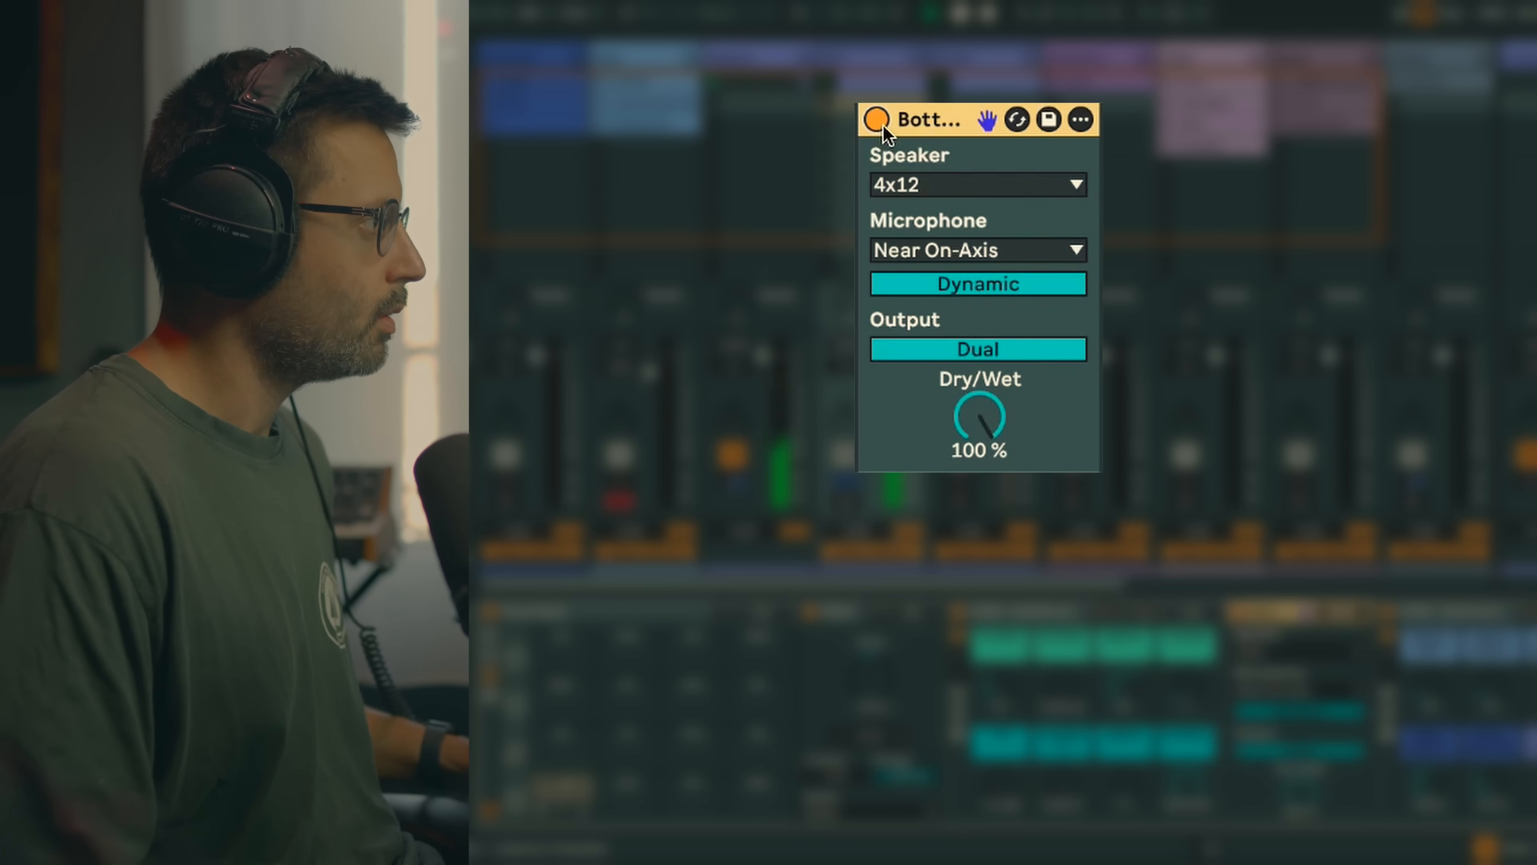
click(875, 118)
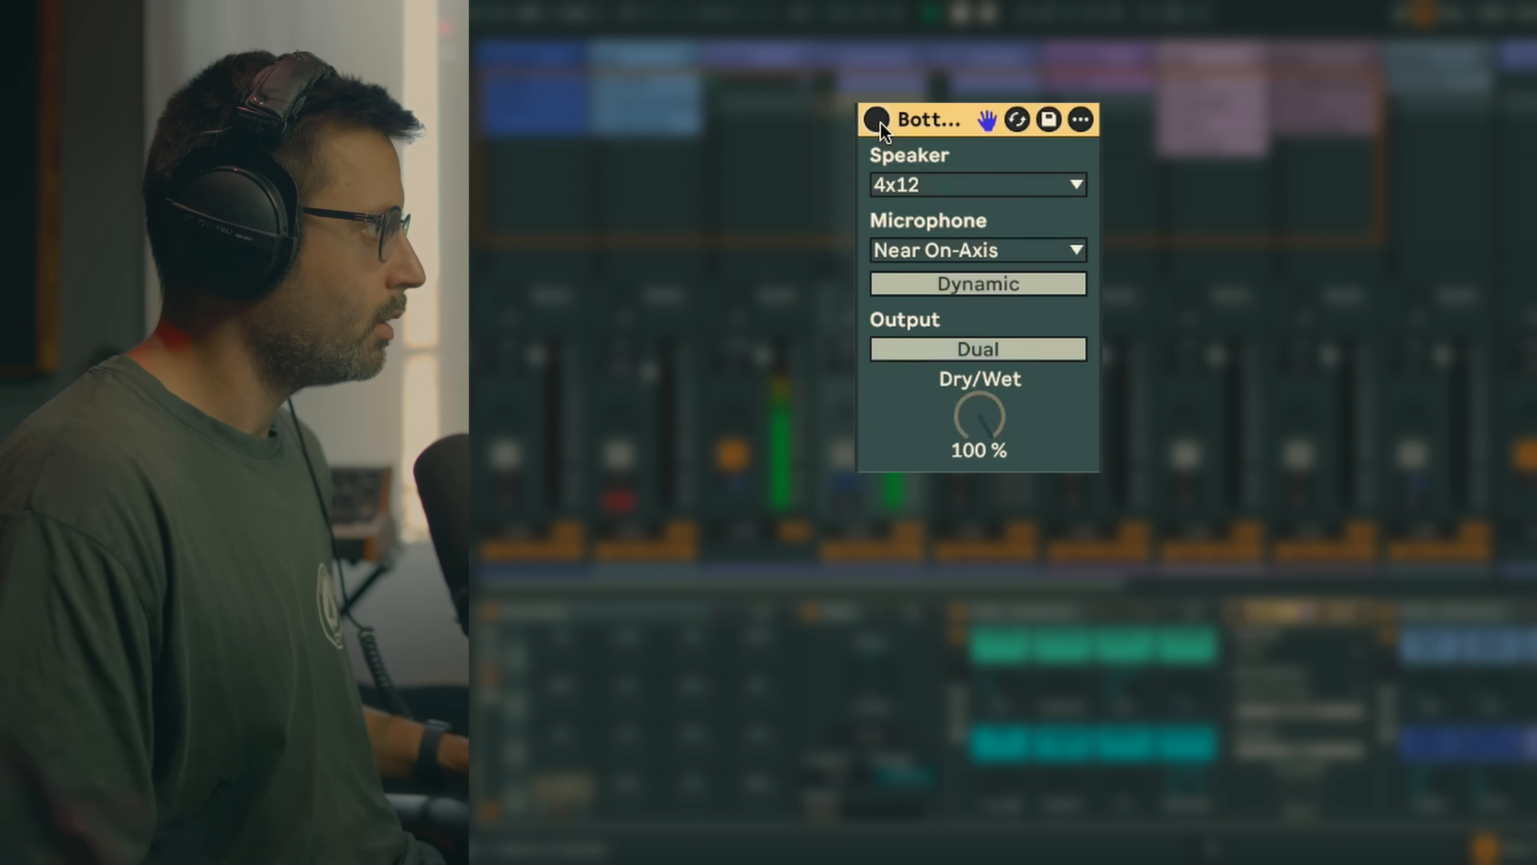
click(876, 119)
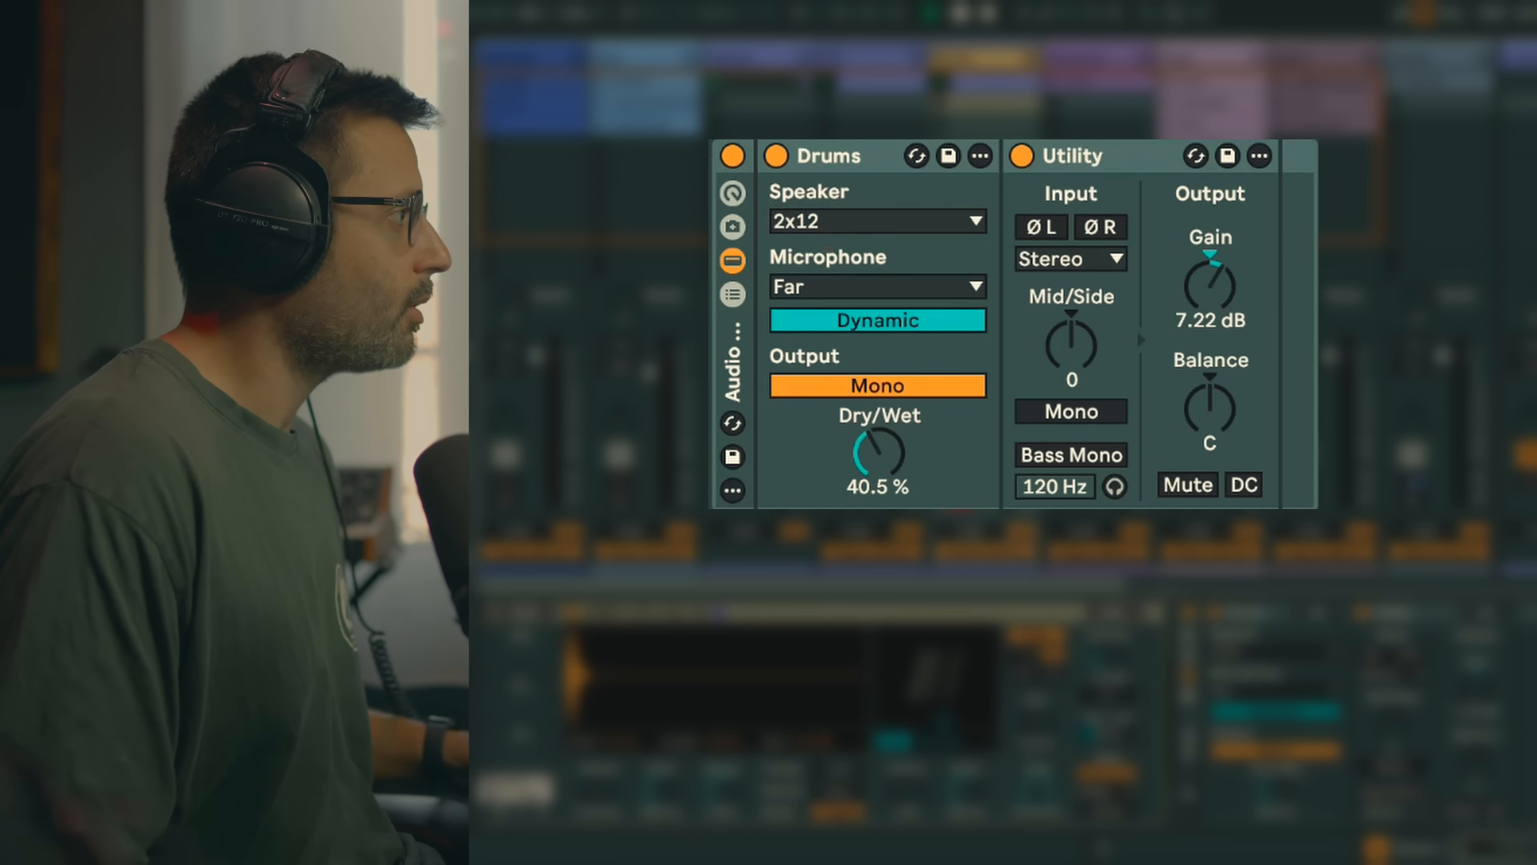
click(733, 156)
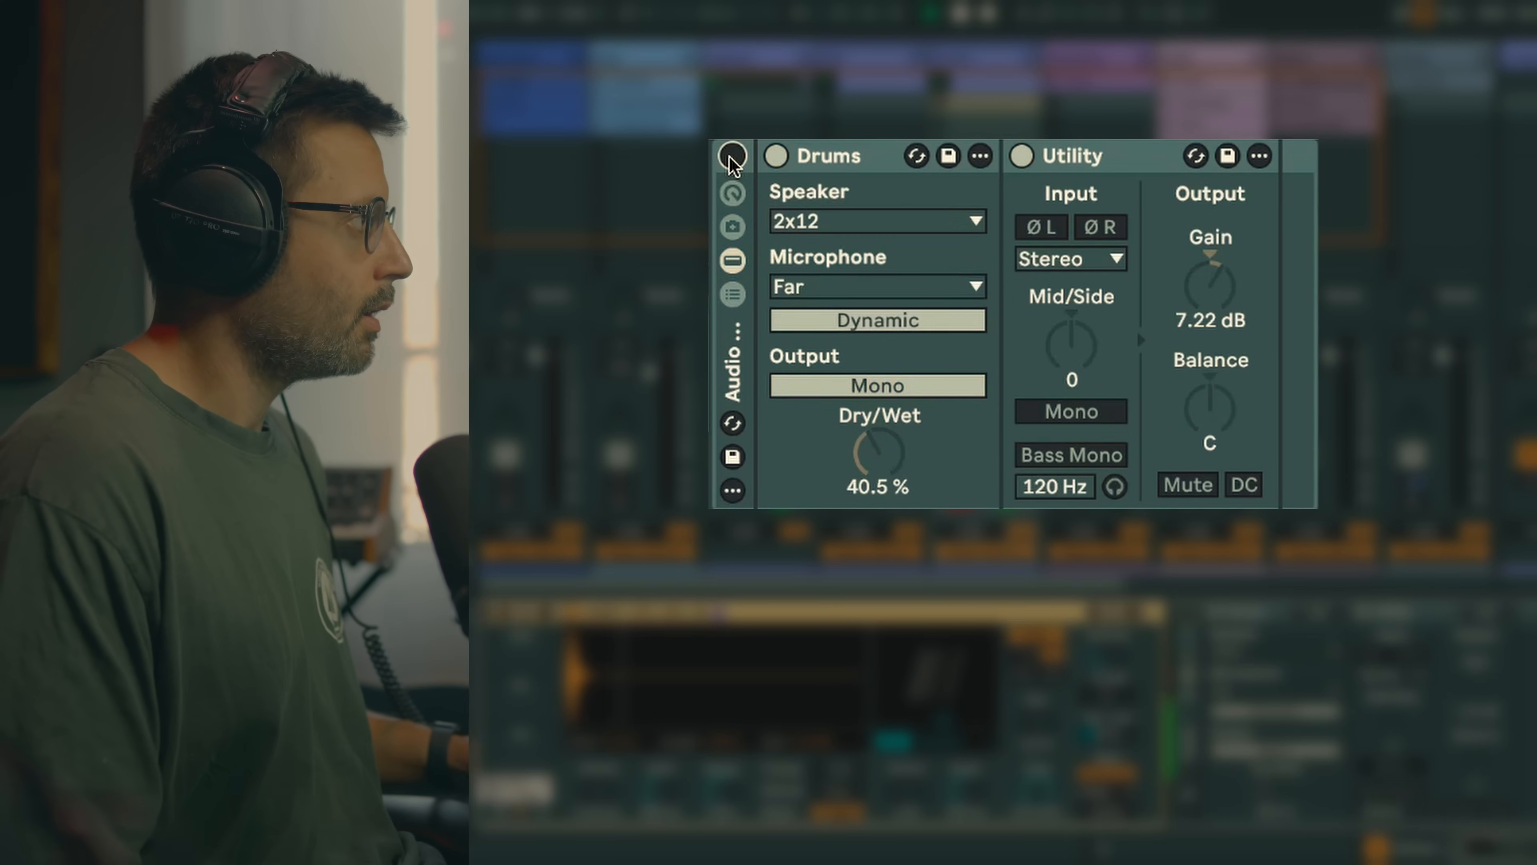
click(733, 156)
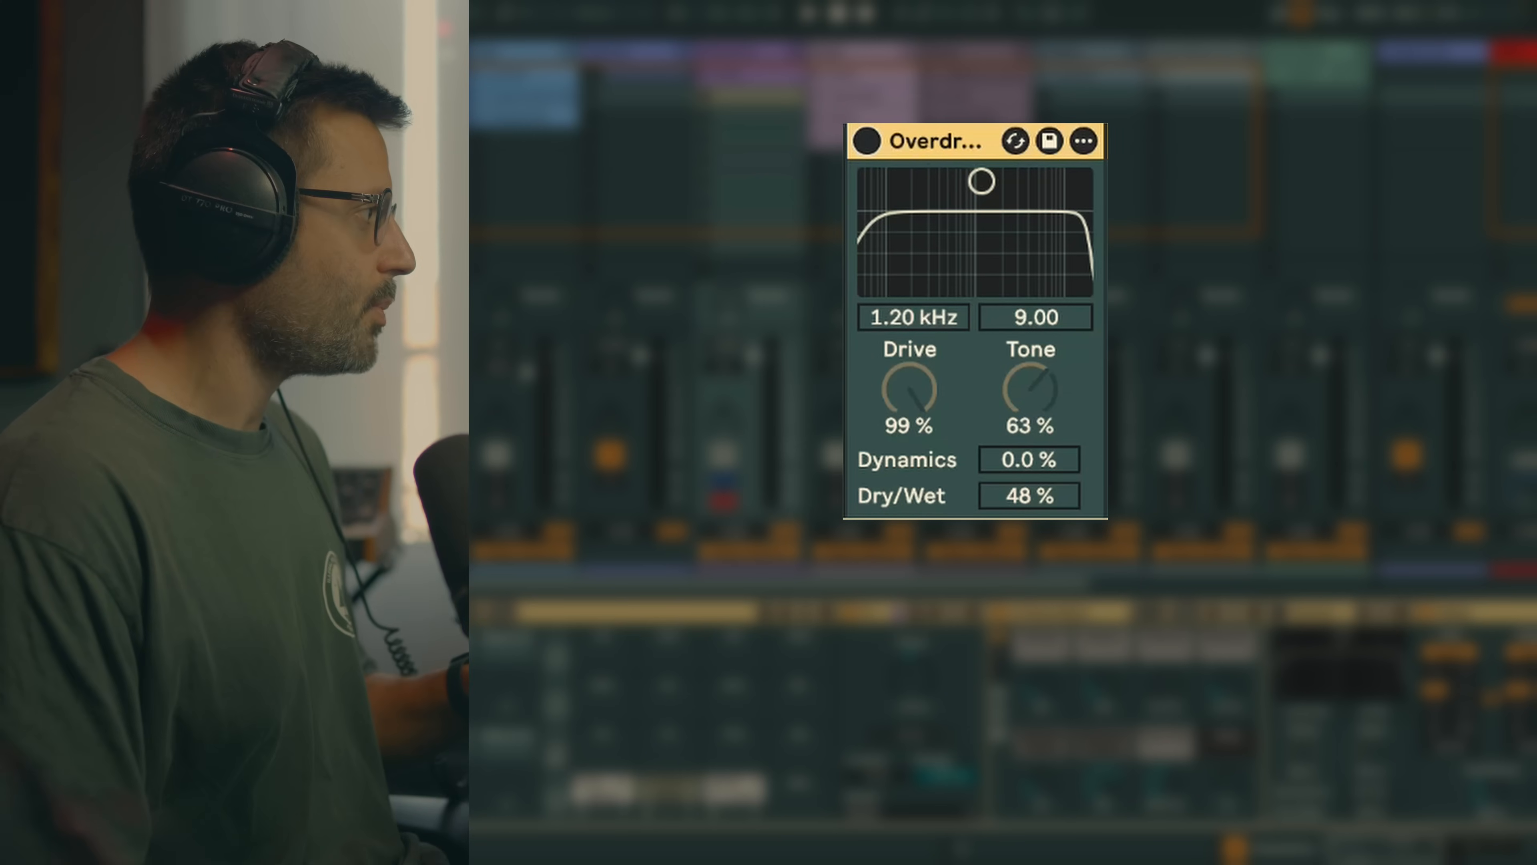
Enable the Overdrive, move its filter band to 2.21 kHz / 7.58 width, and A/B it
click(864, 140)
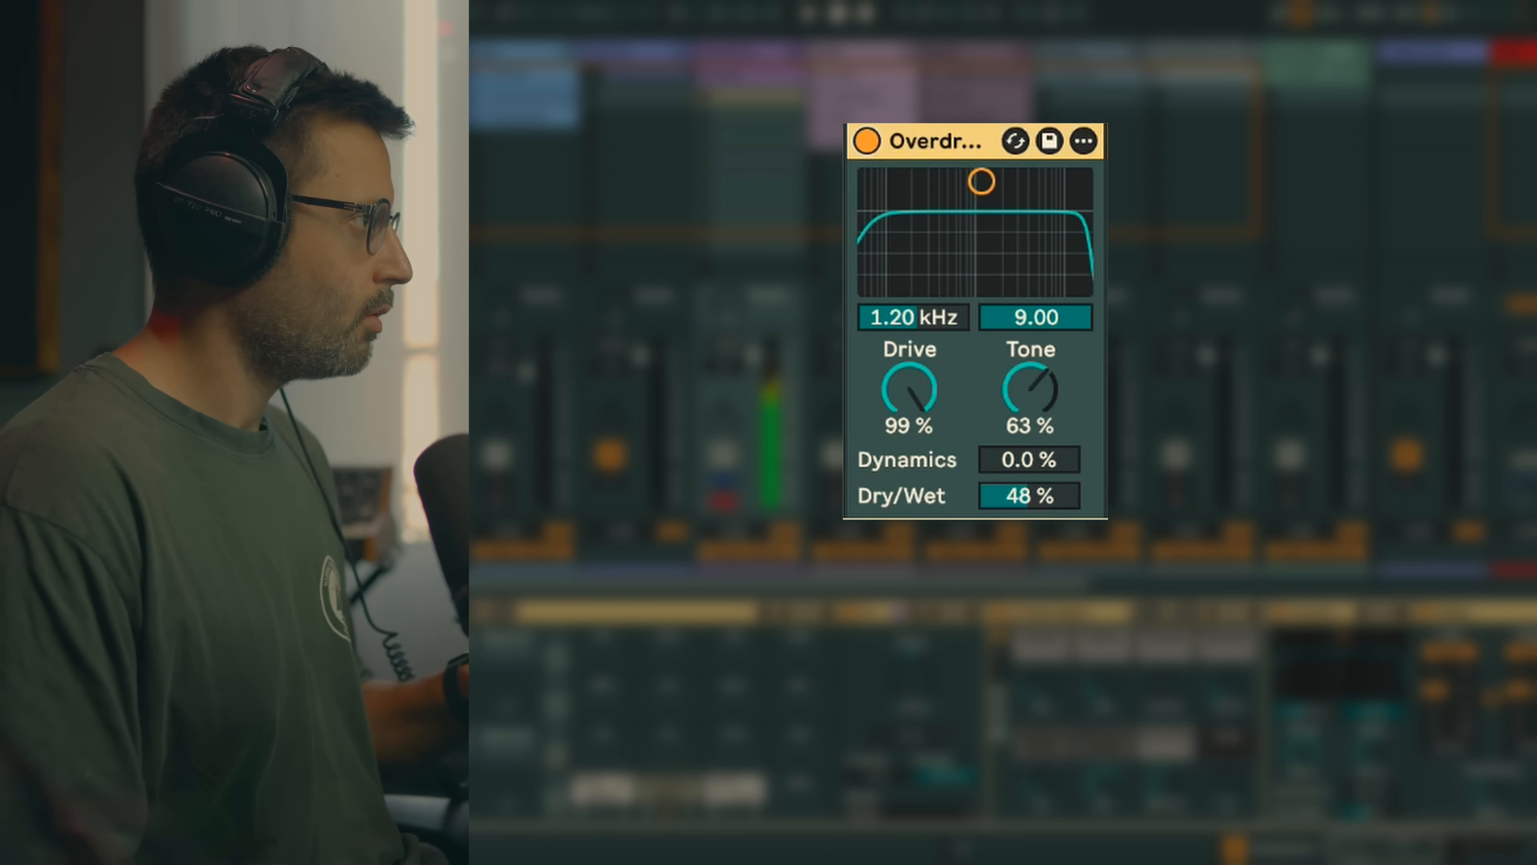
drag(980, 179, 1003, 200)
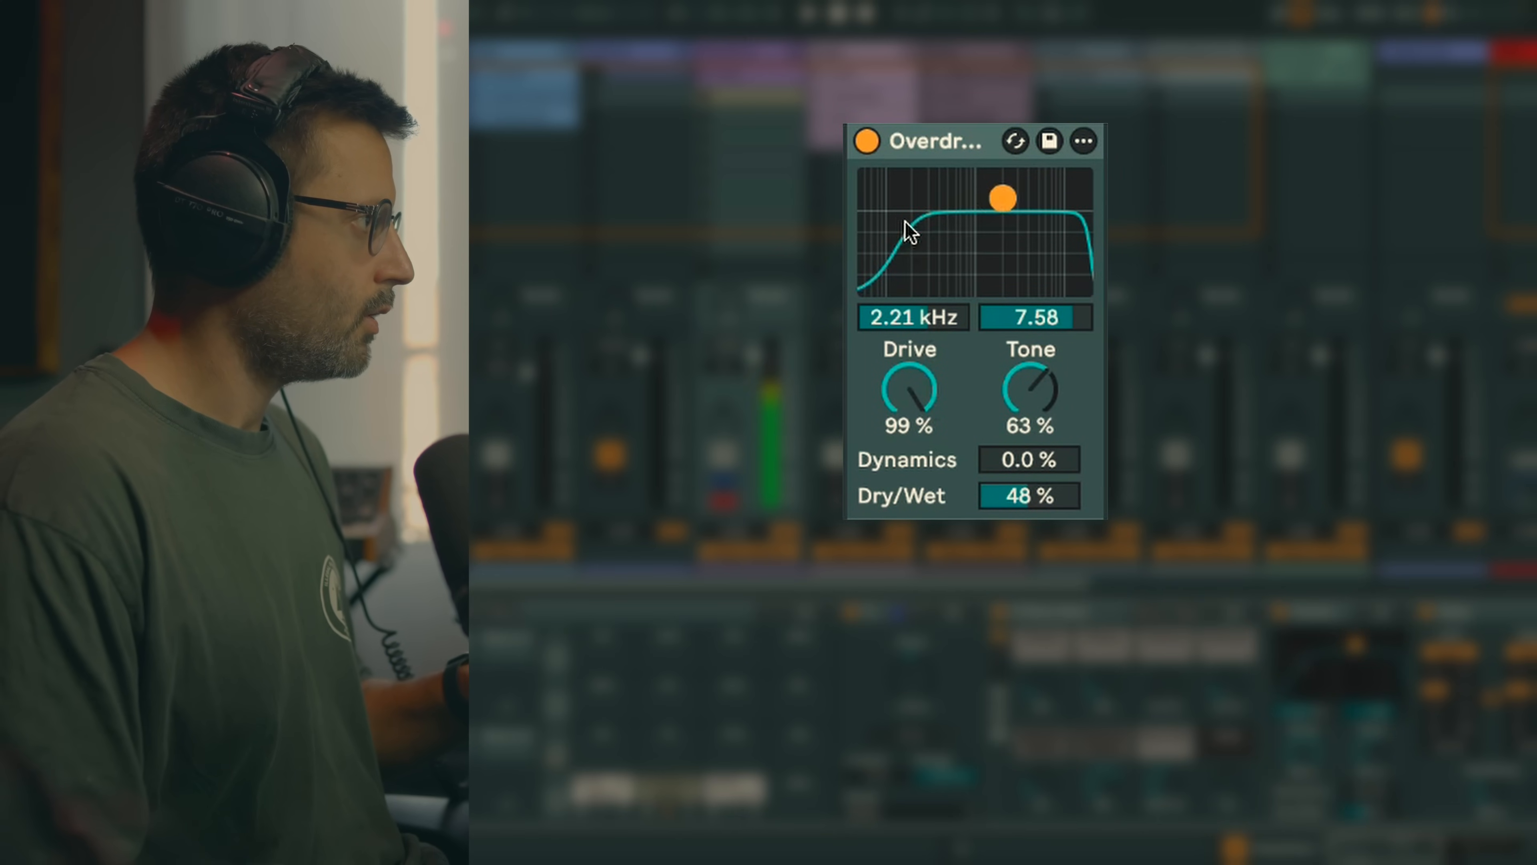
click(866, 141)
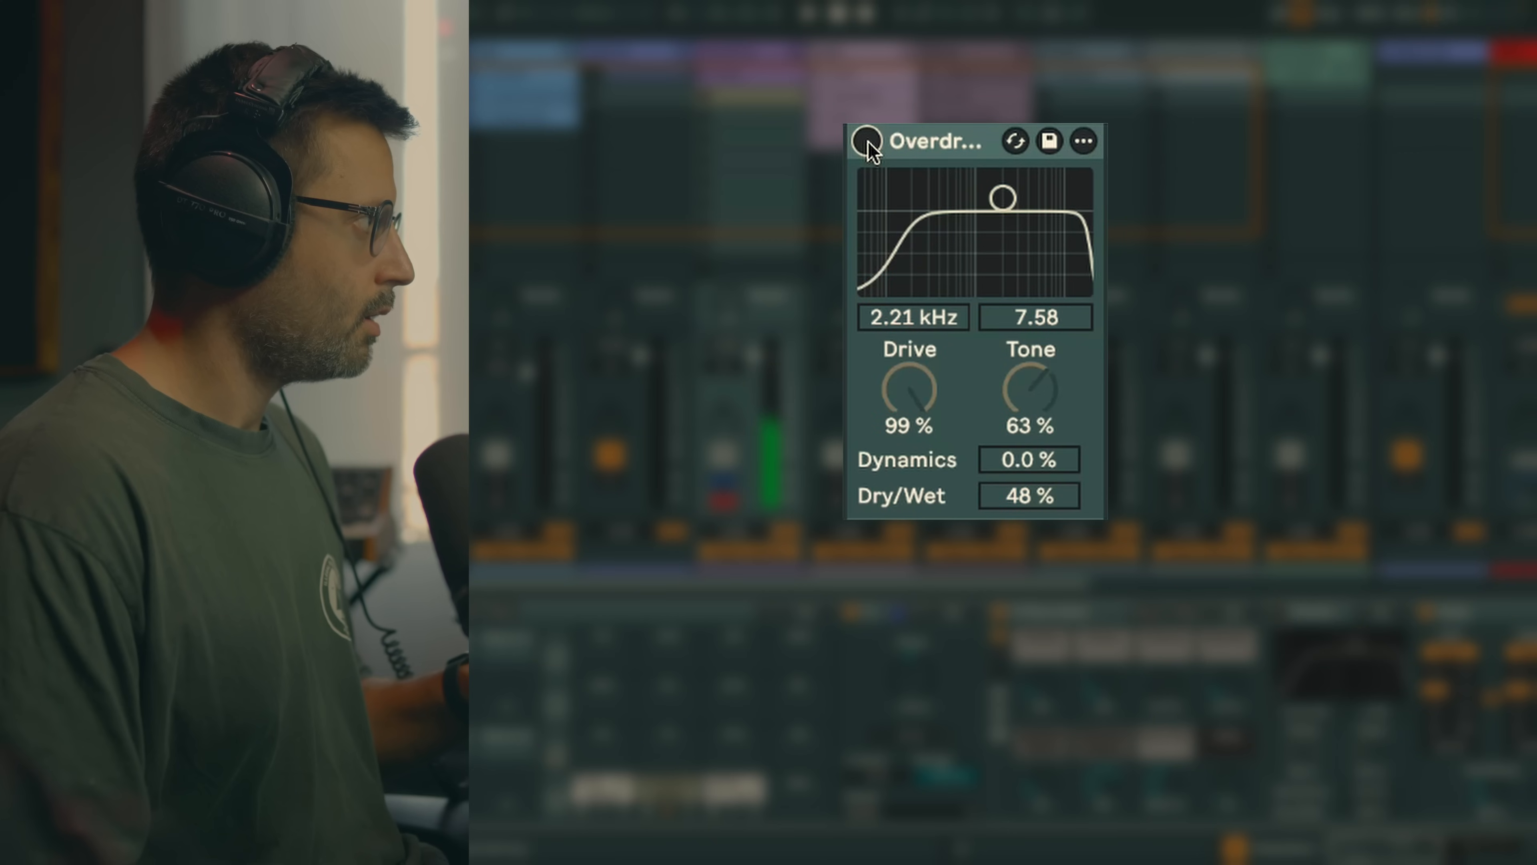
click(866, 140)
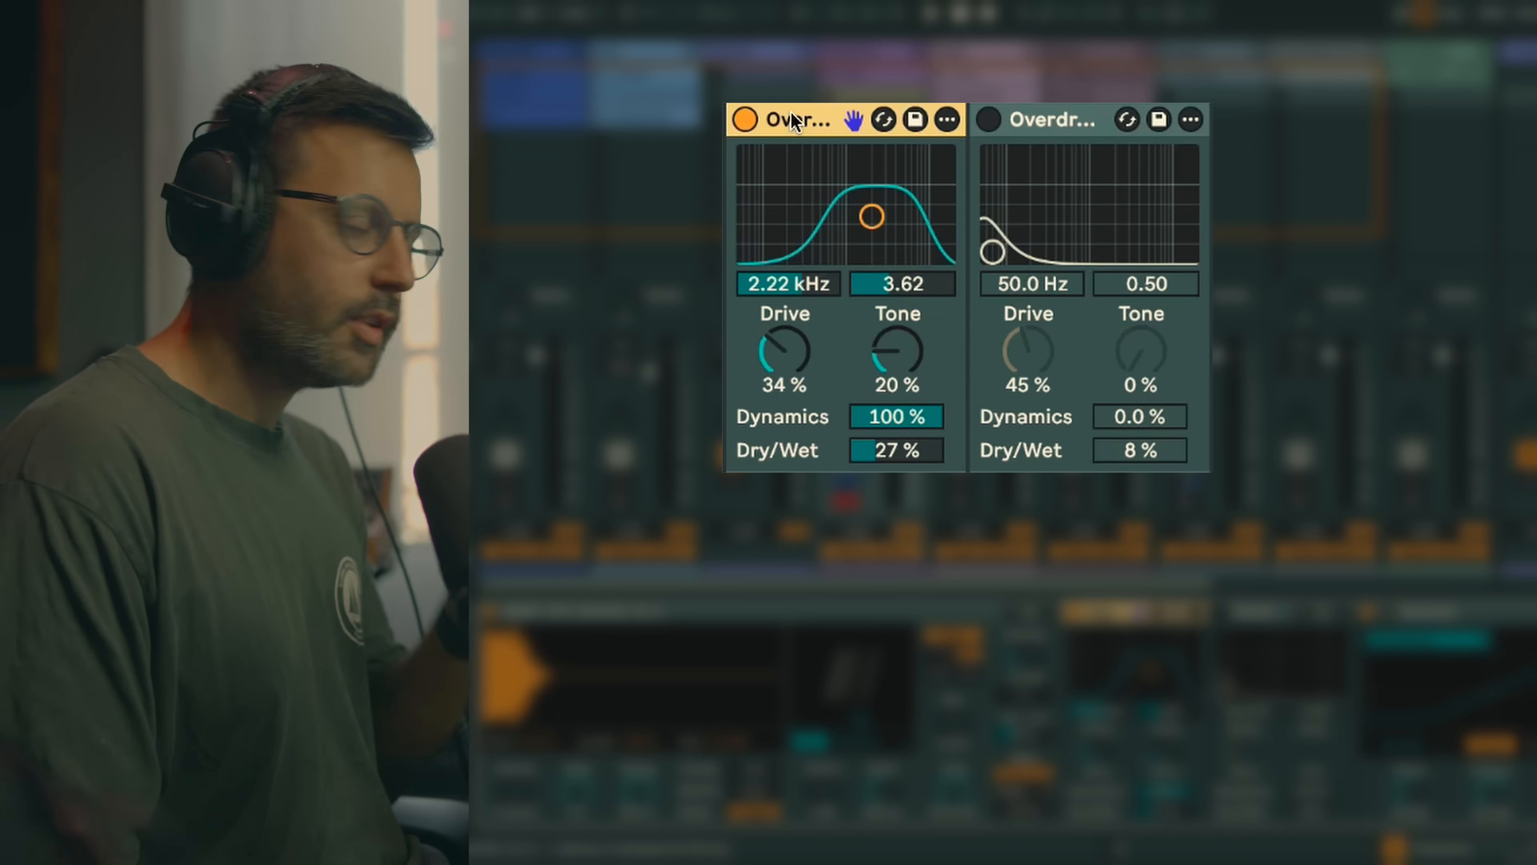
mouse_move(860, 232)
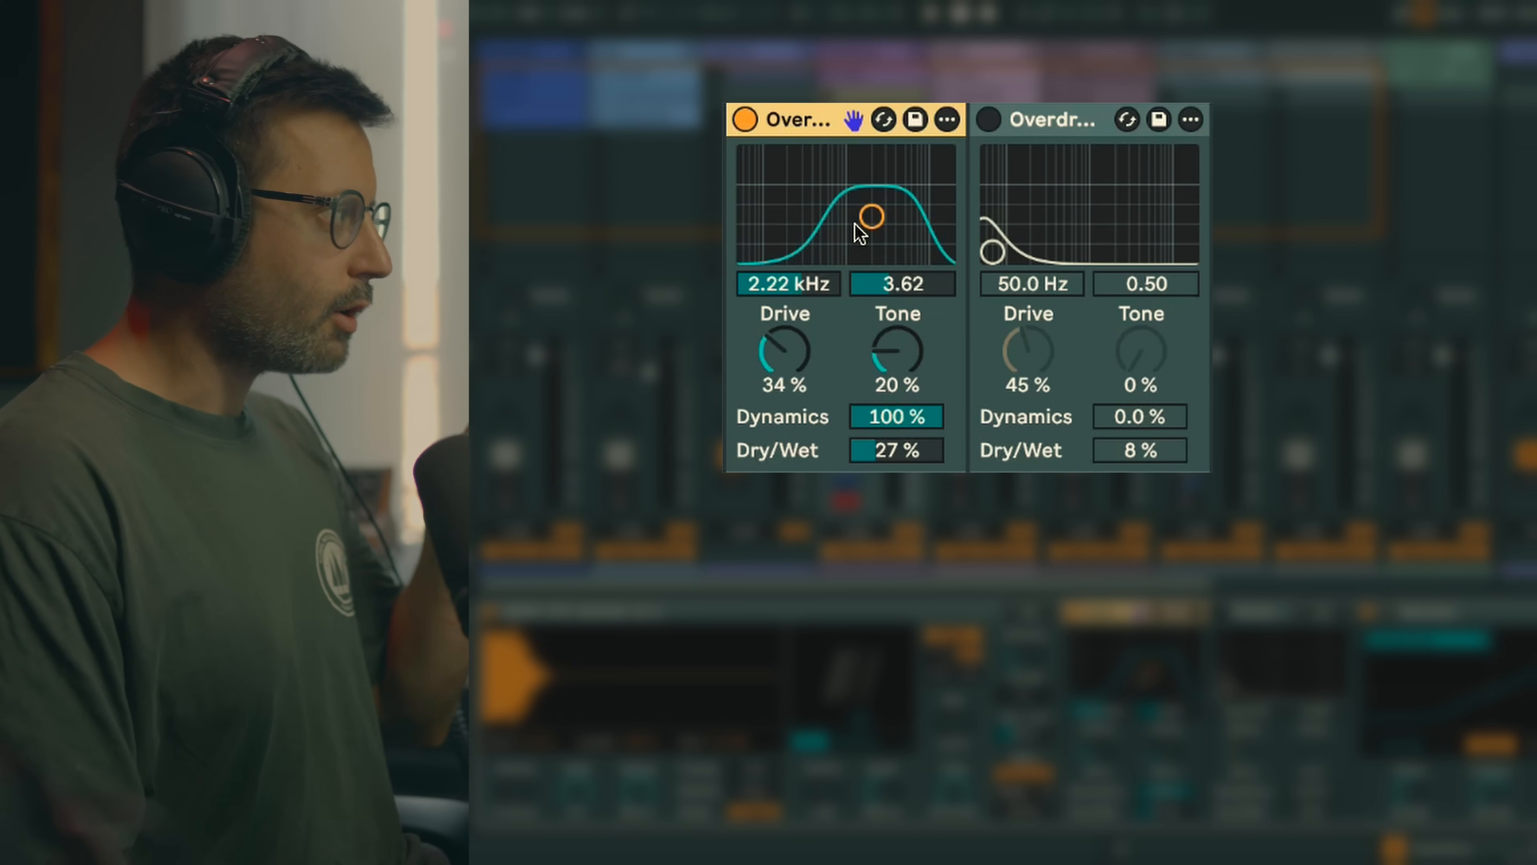
A/B the first Overdrive, then switch on the 50 Hz low-end Overdrive so both run together
click(745, 120)
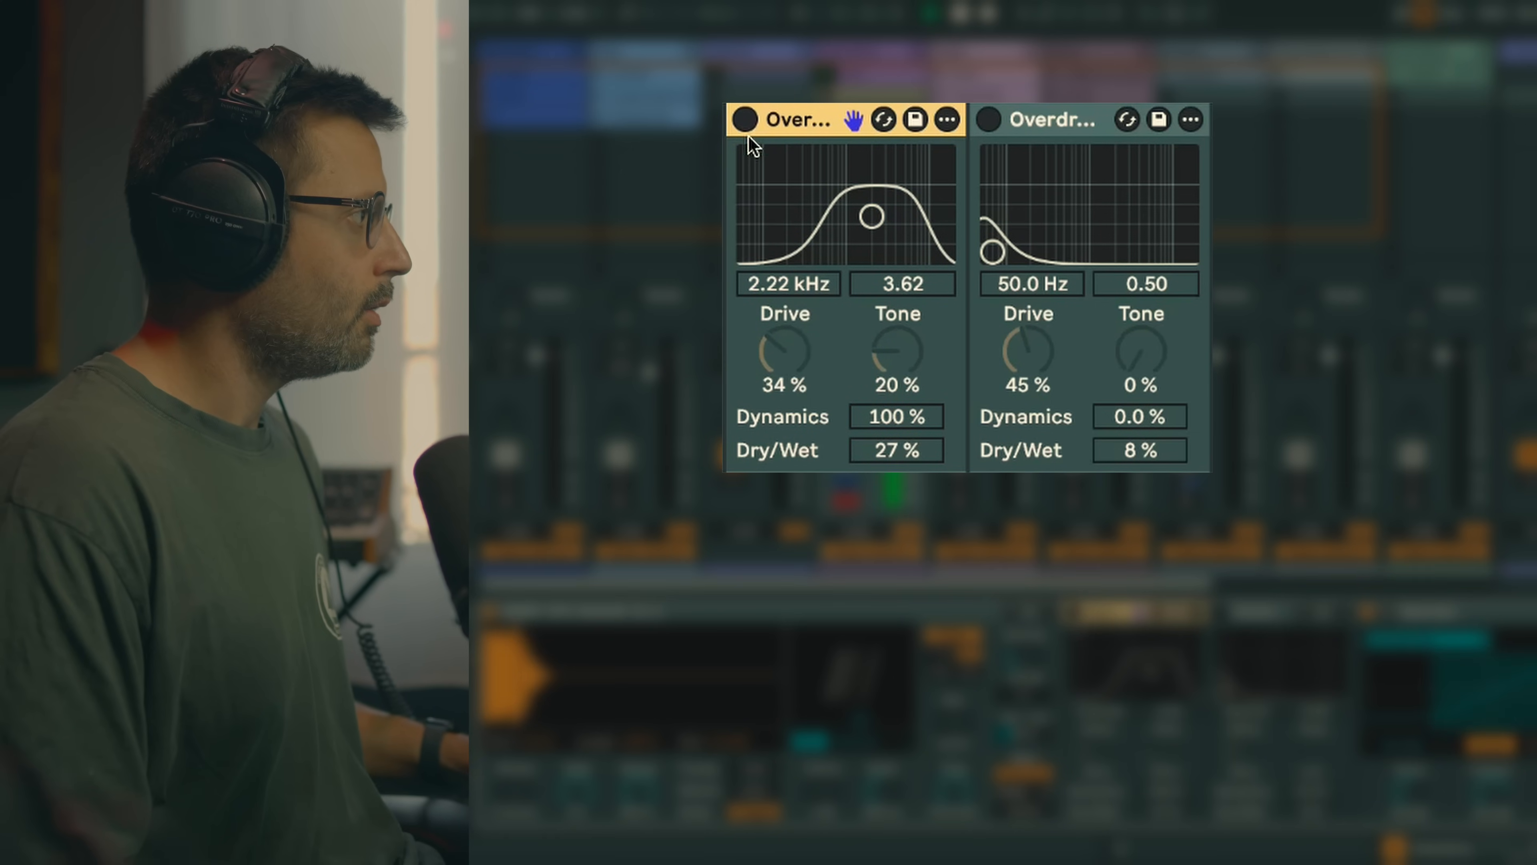
click(744, 118)
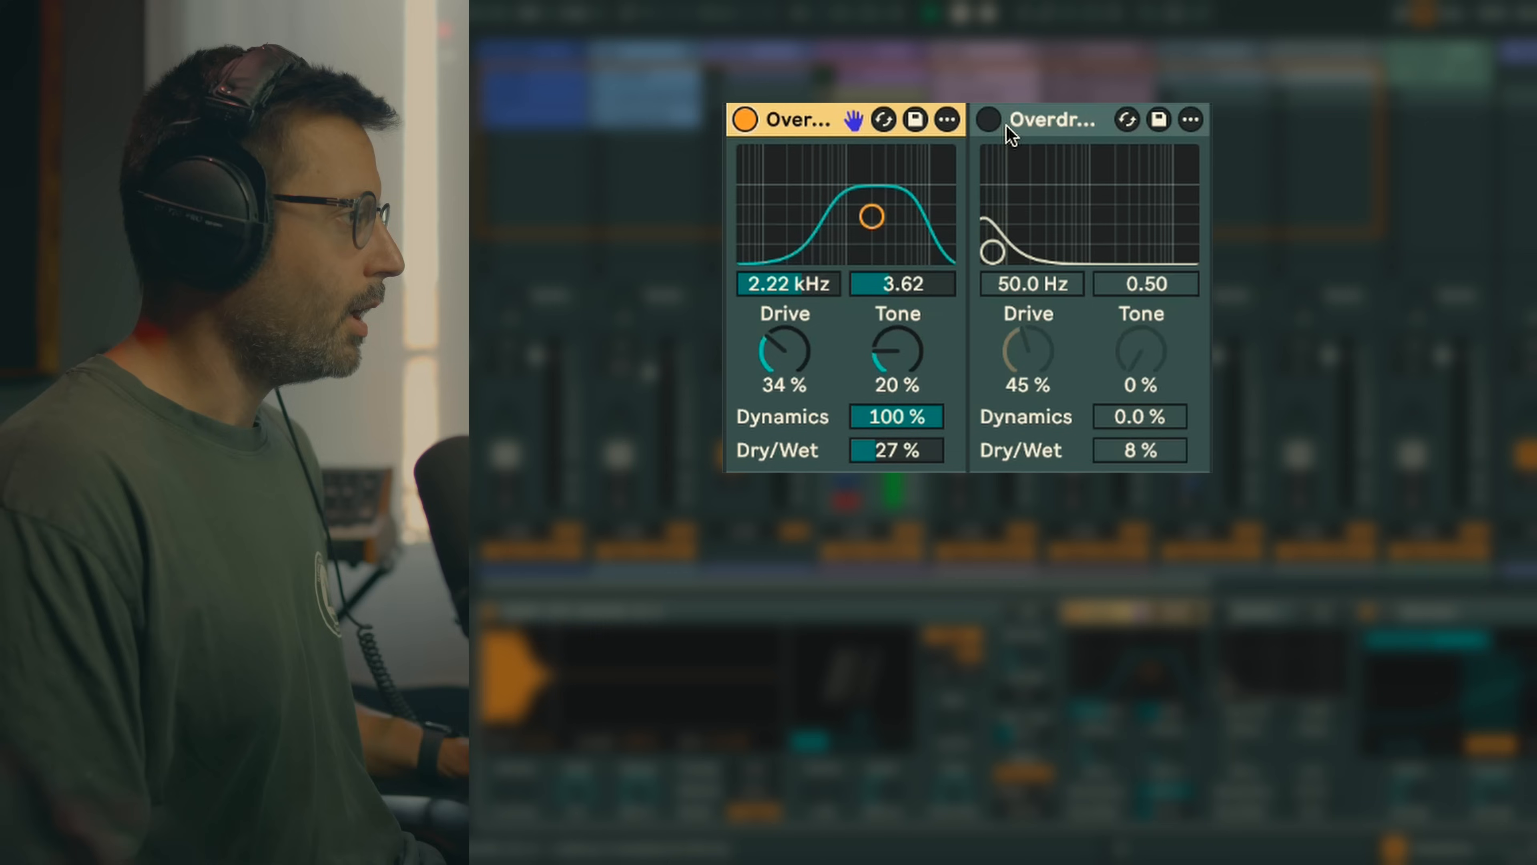
mouse_move(1008, 218)
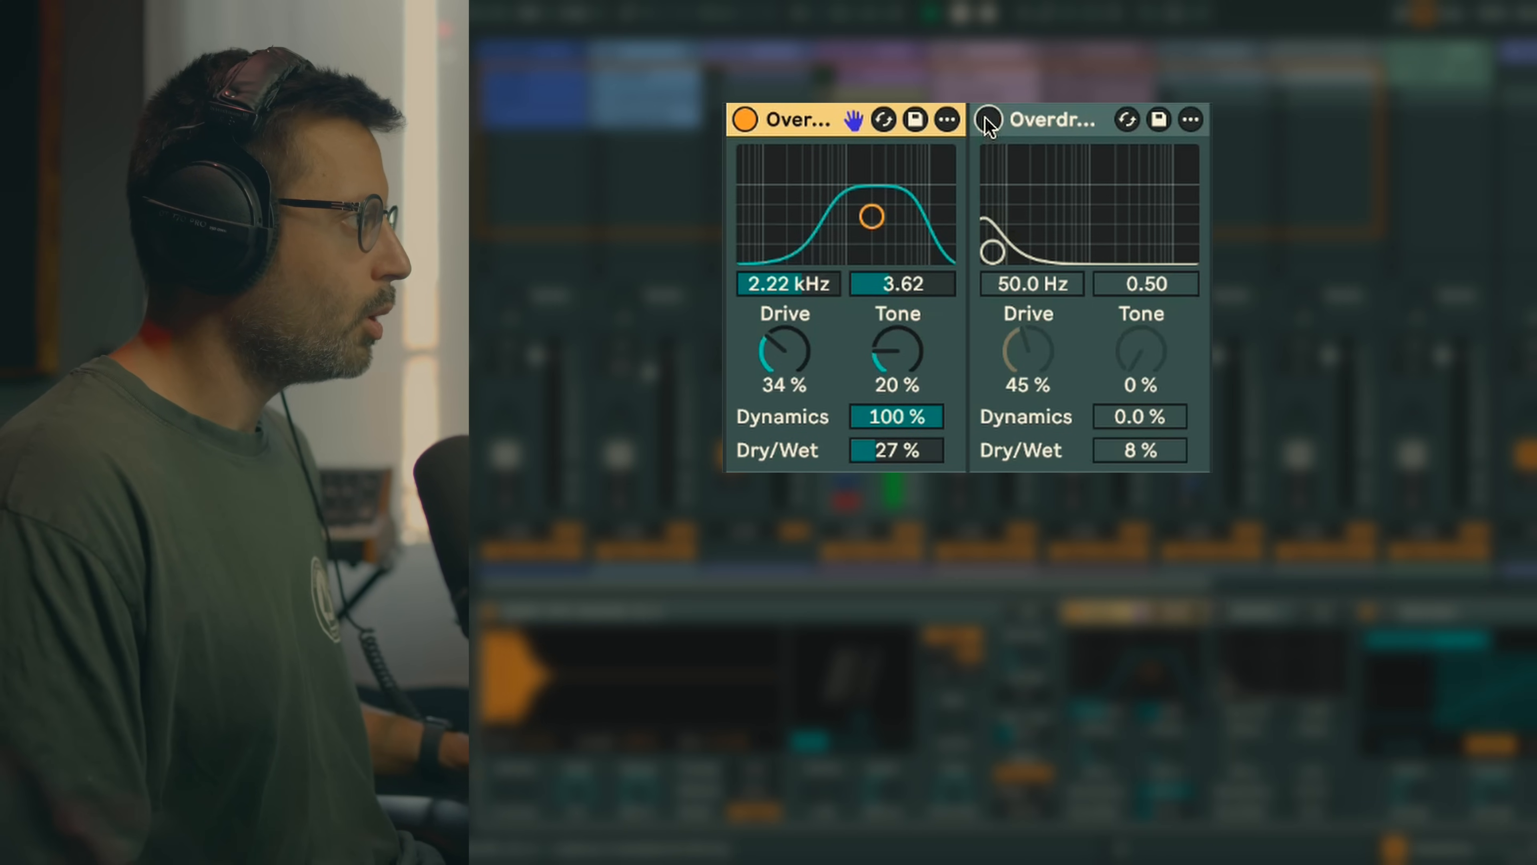
click(988, 119)
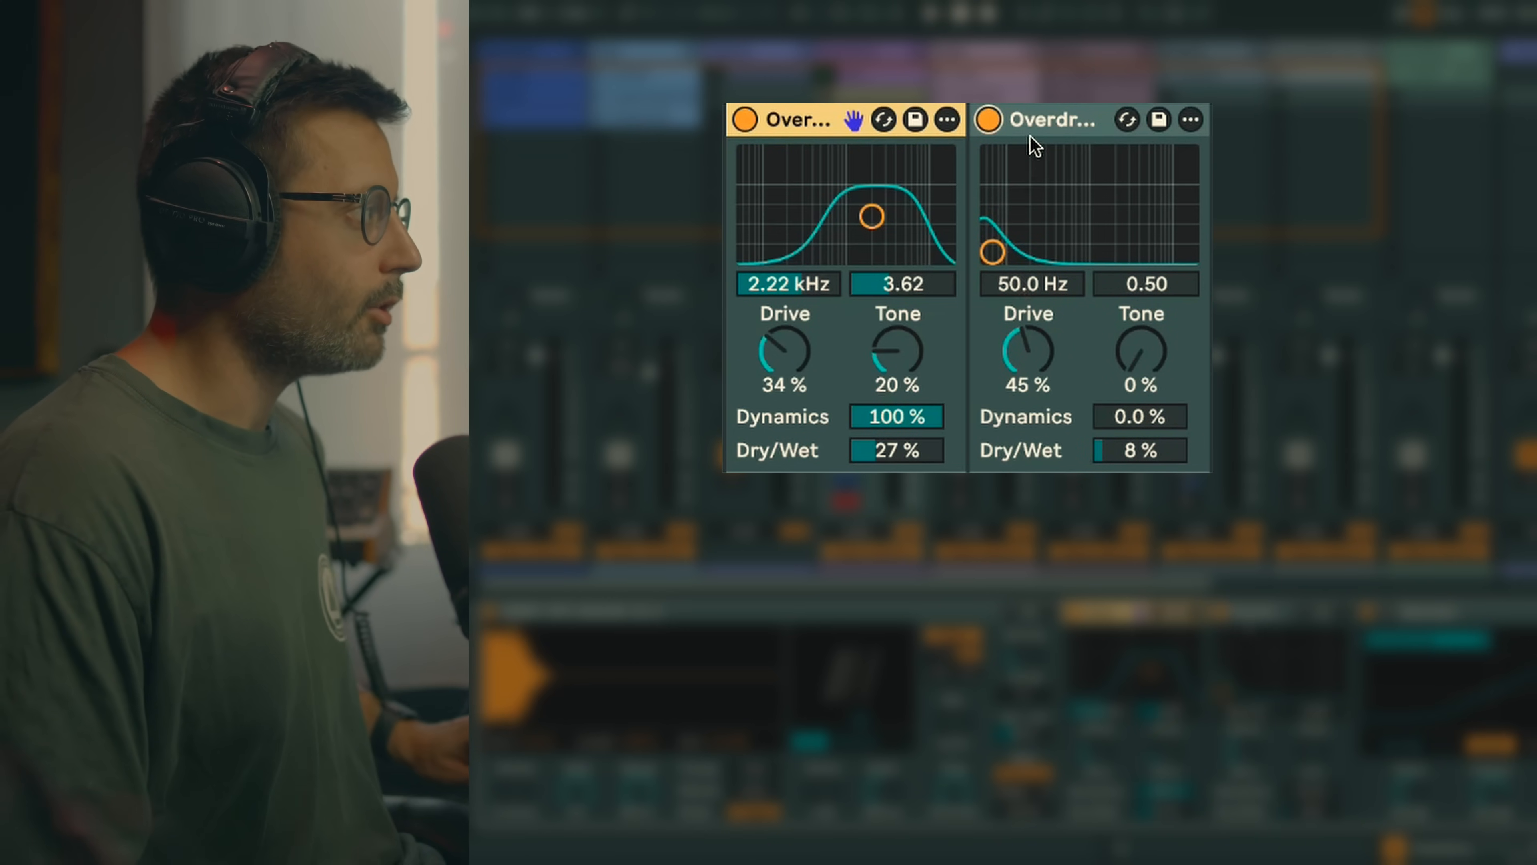
click(1049, 119)
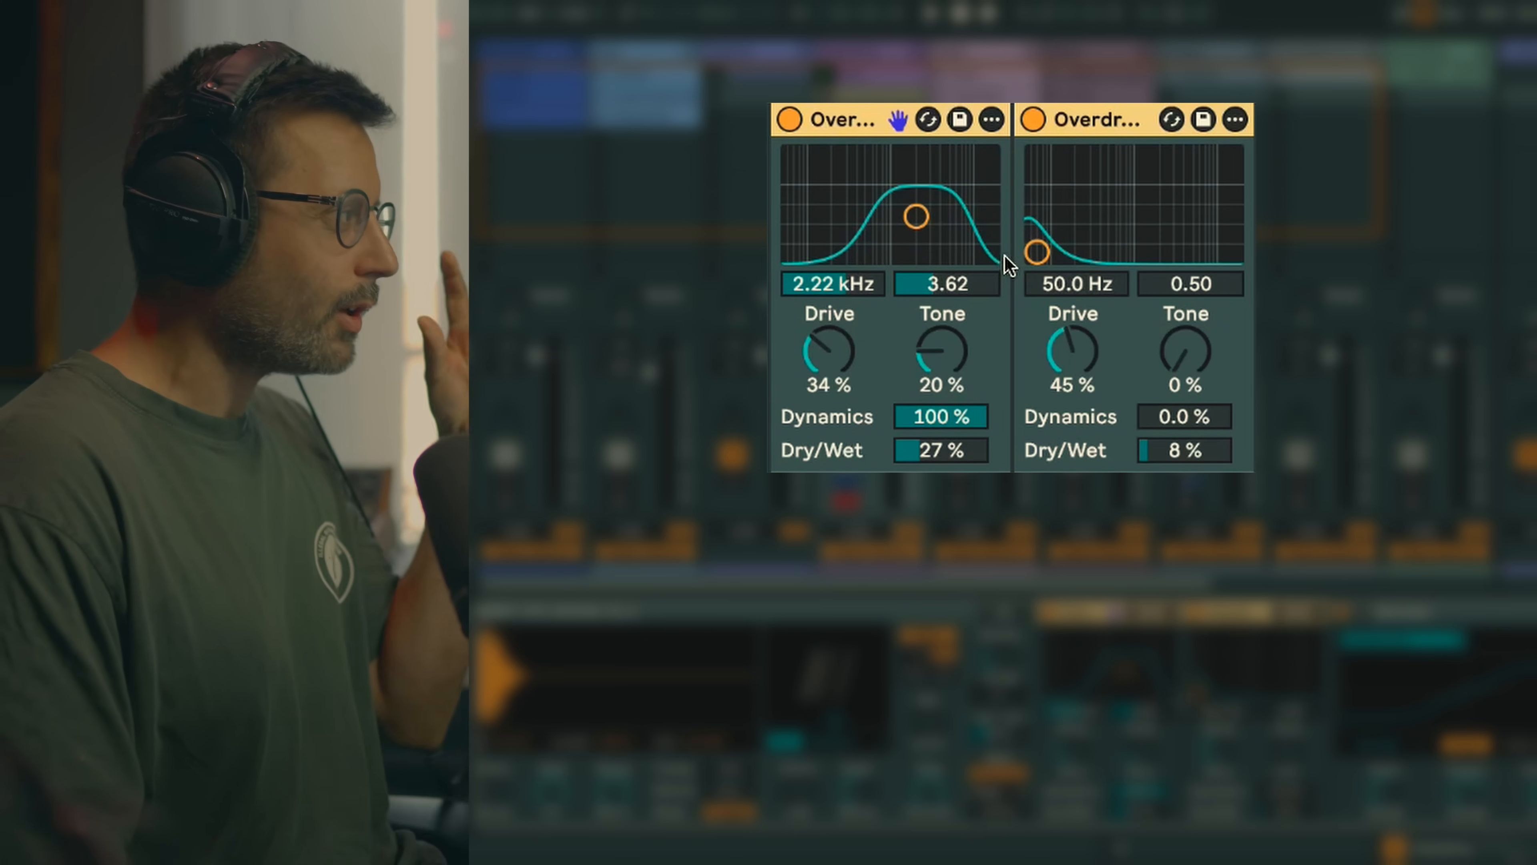
mouse_move(970, 307)
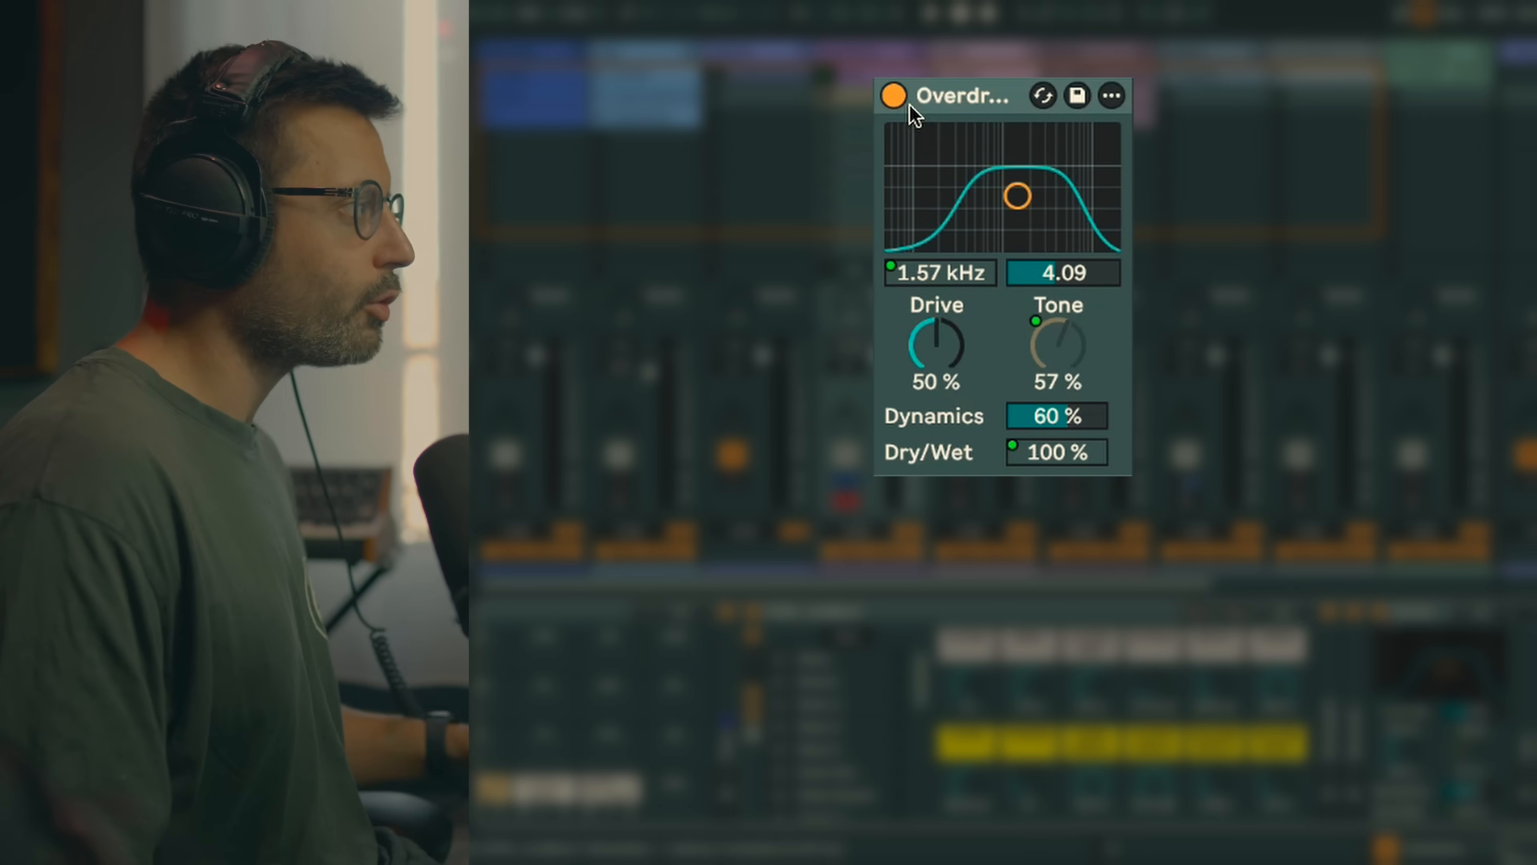
Toggle the Overdrive off and on twice to compare it with the dry signal
click(894, 95)
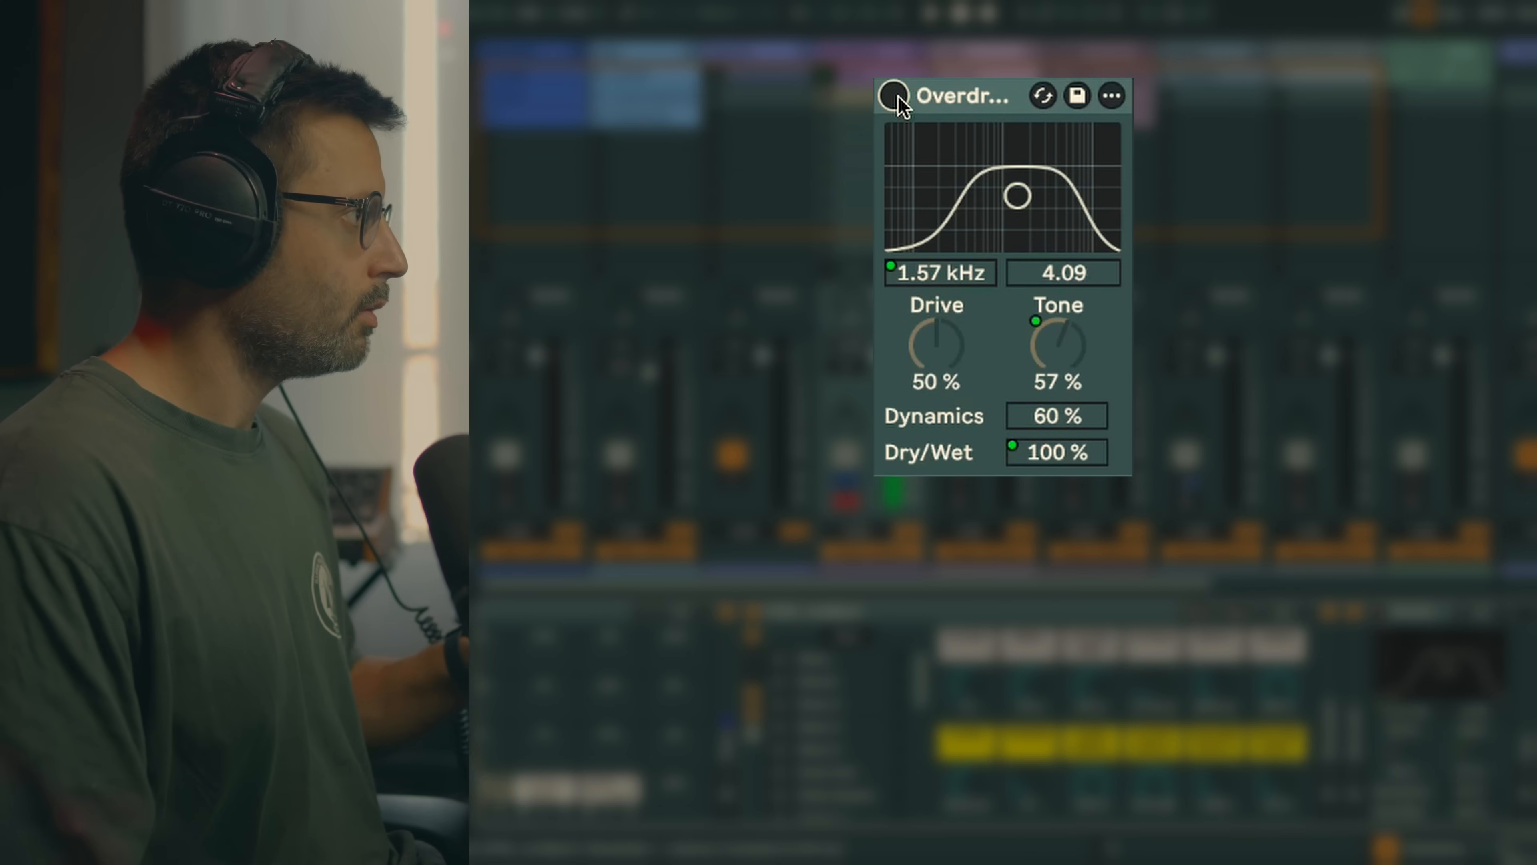
click(894, 95)
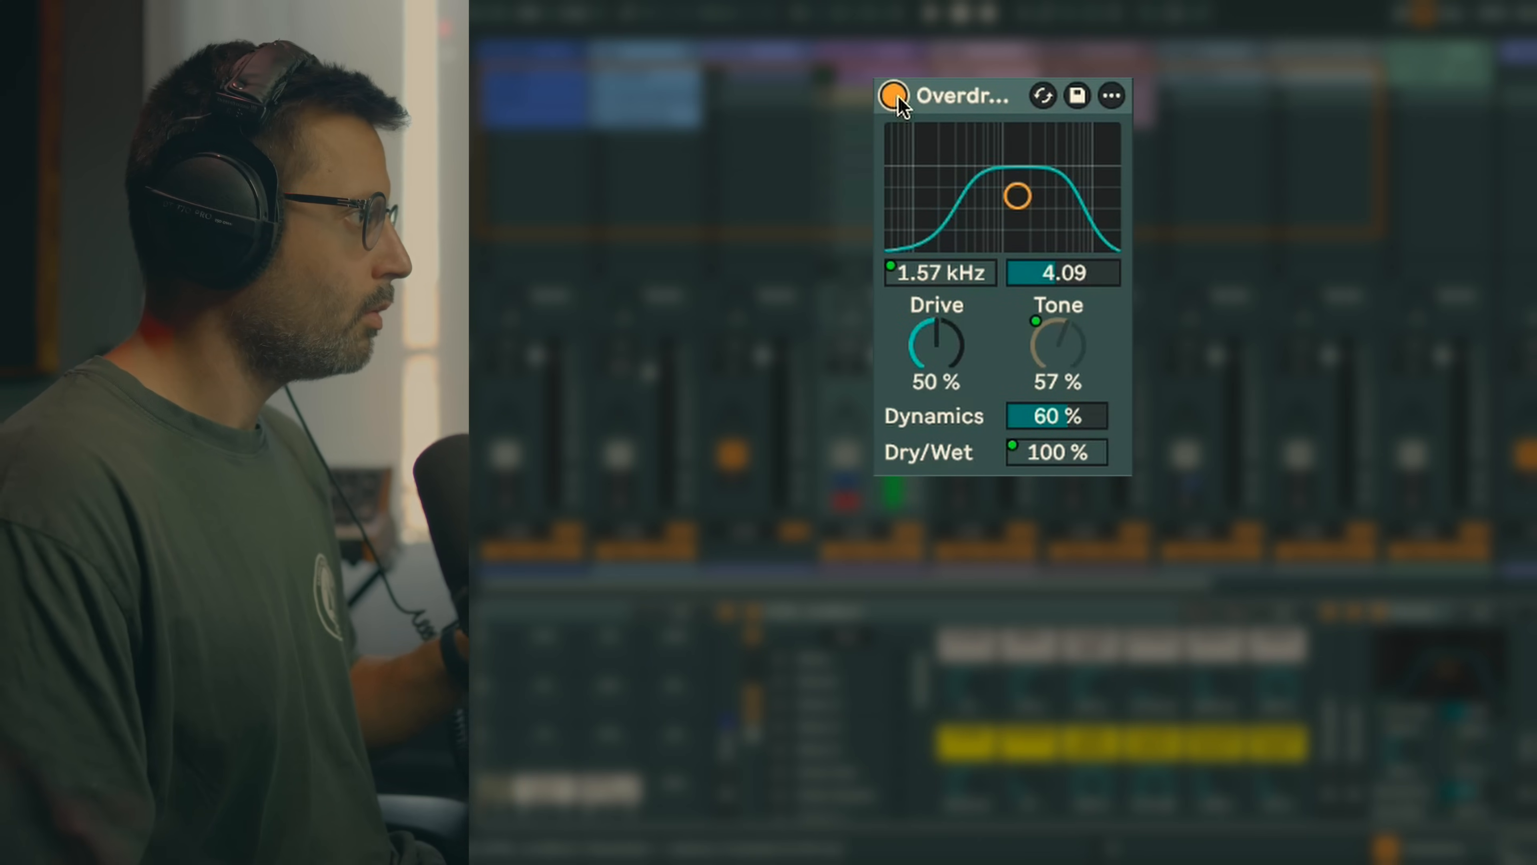
click(892, 95)
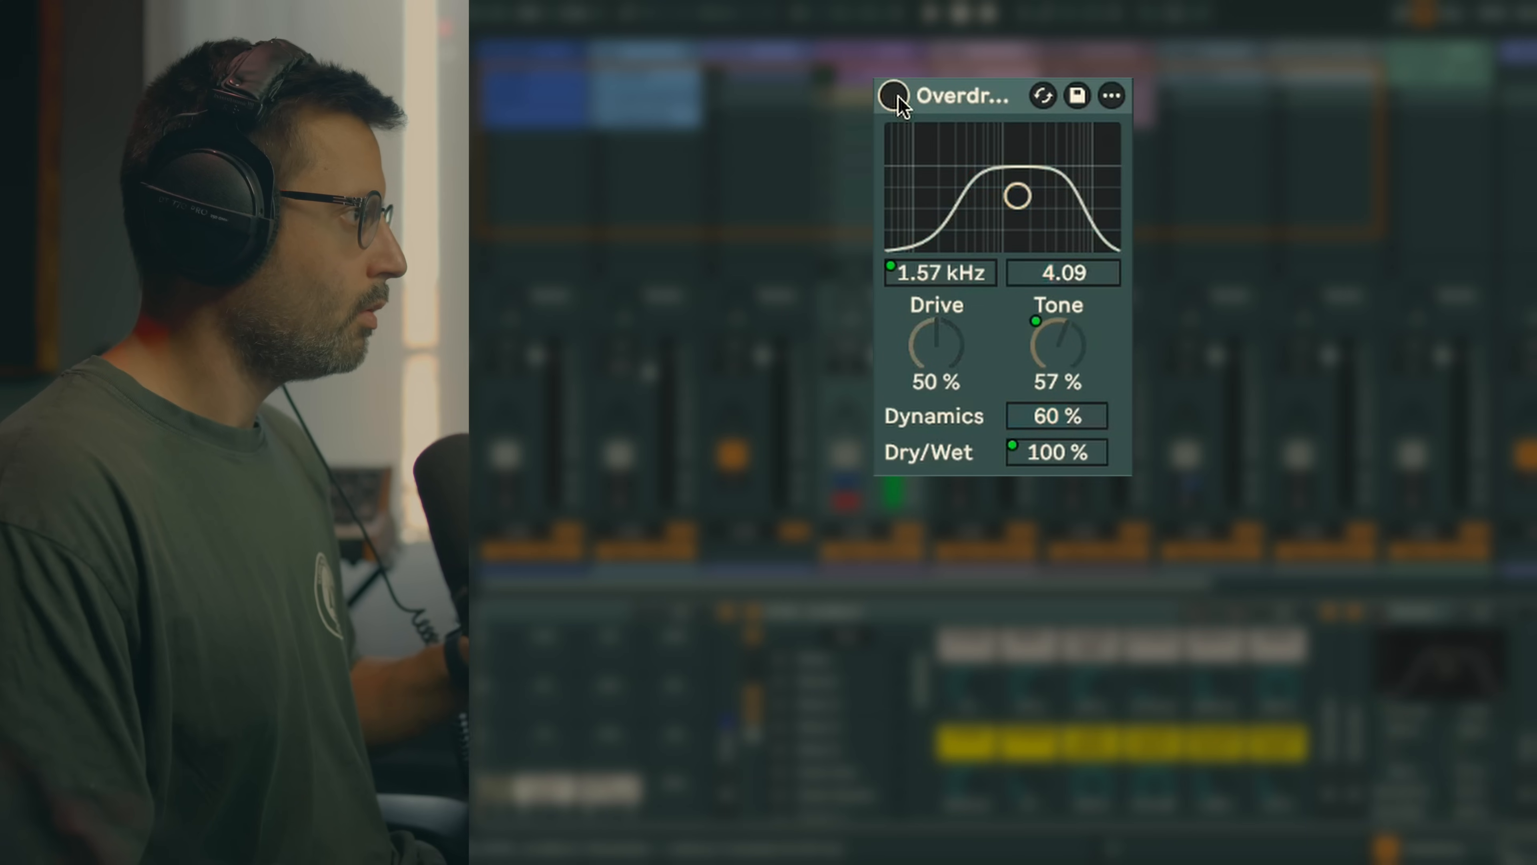
click(894, 97)
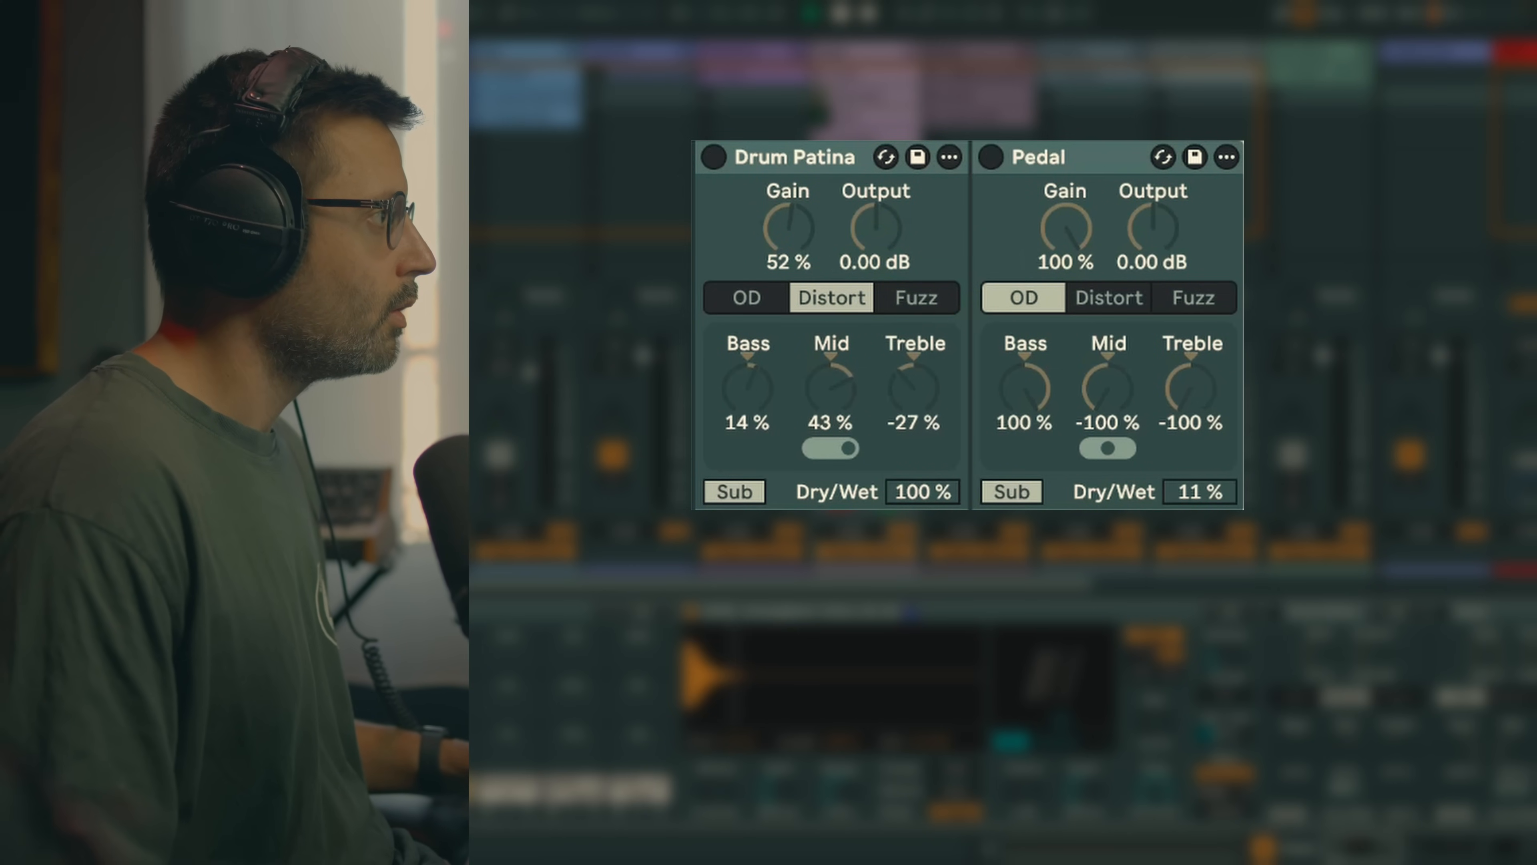
Switch on the Drum Patina pedal, enable the fuzz Pedal, then bypass it to compare
click(714, 157)
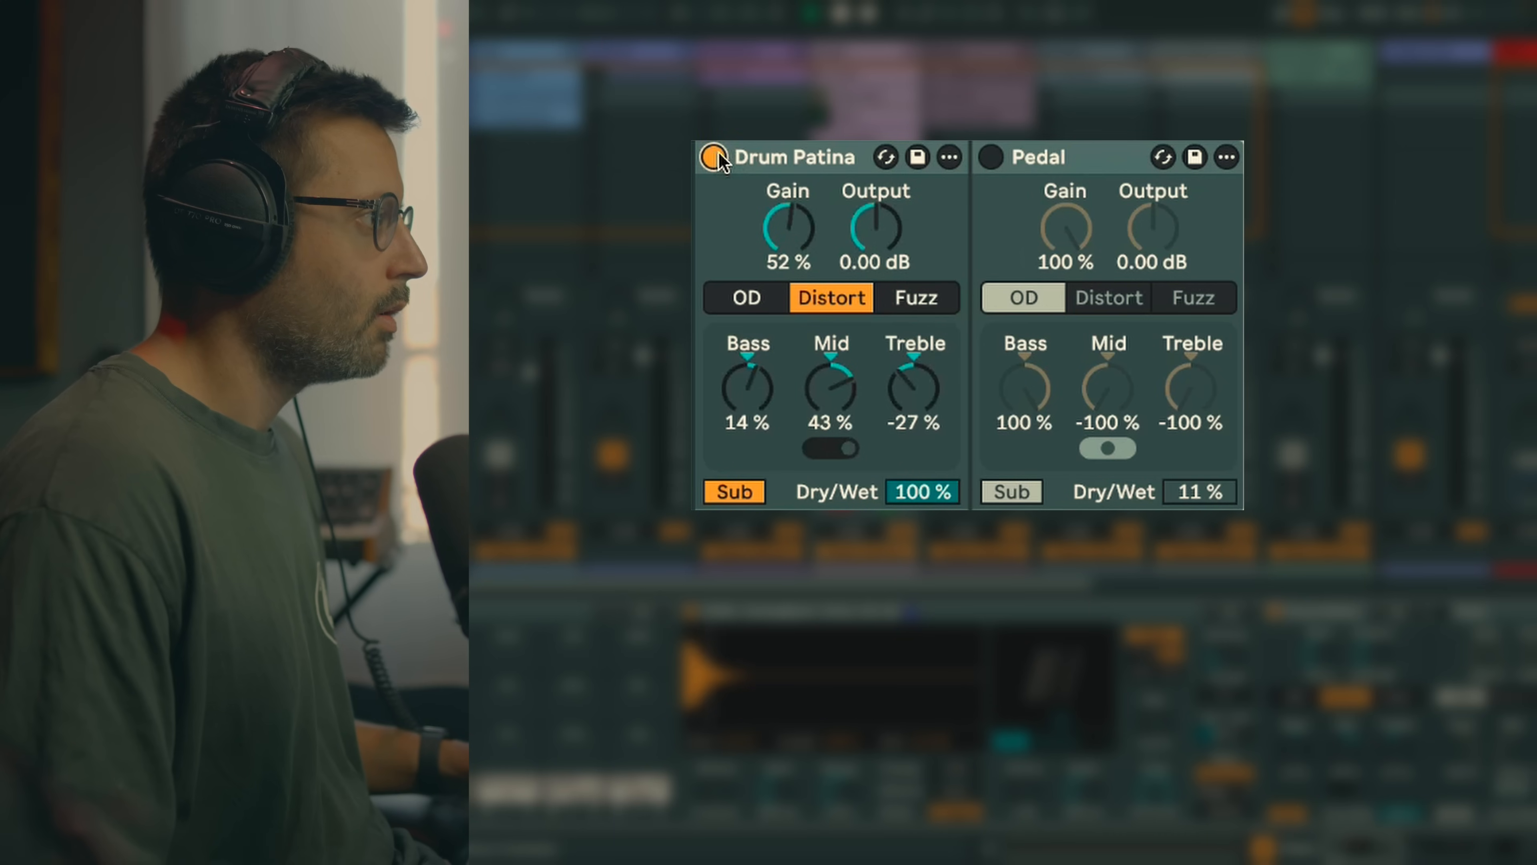
click(713, 157)
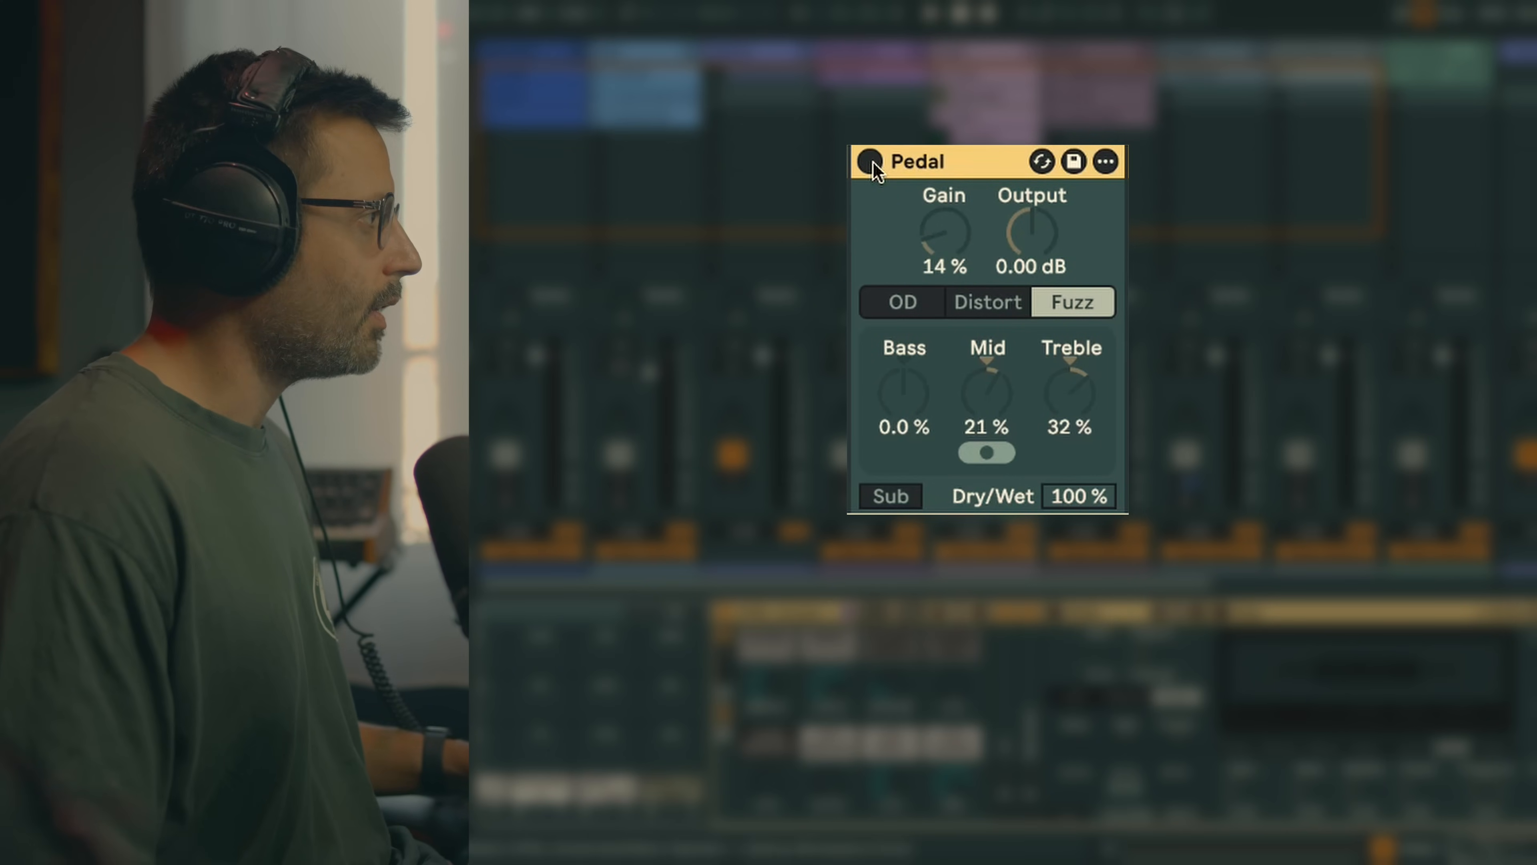
click(869, 162)
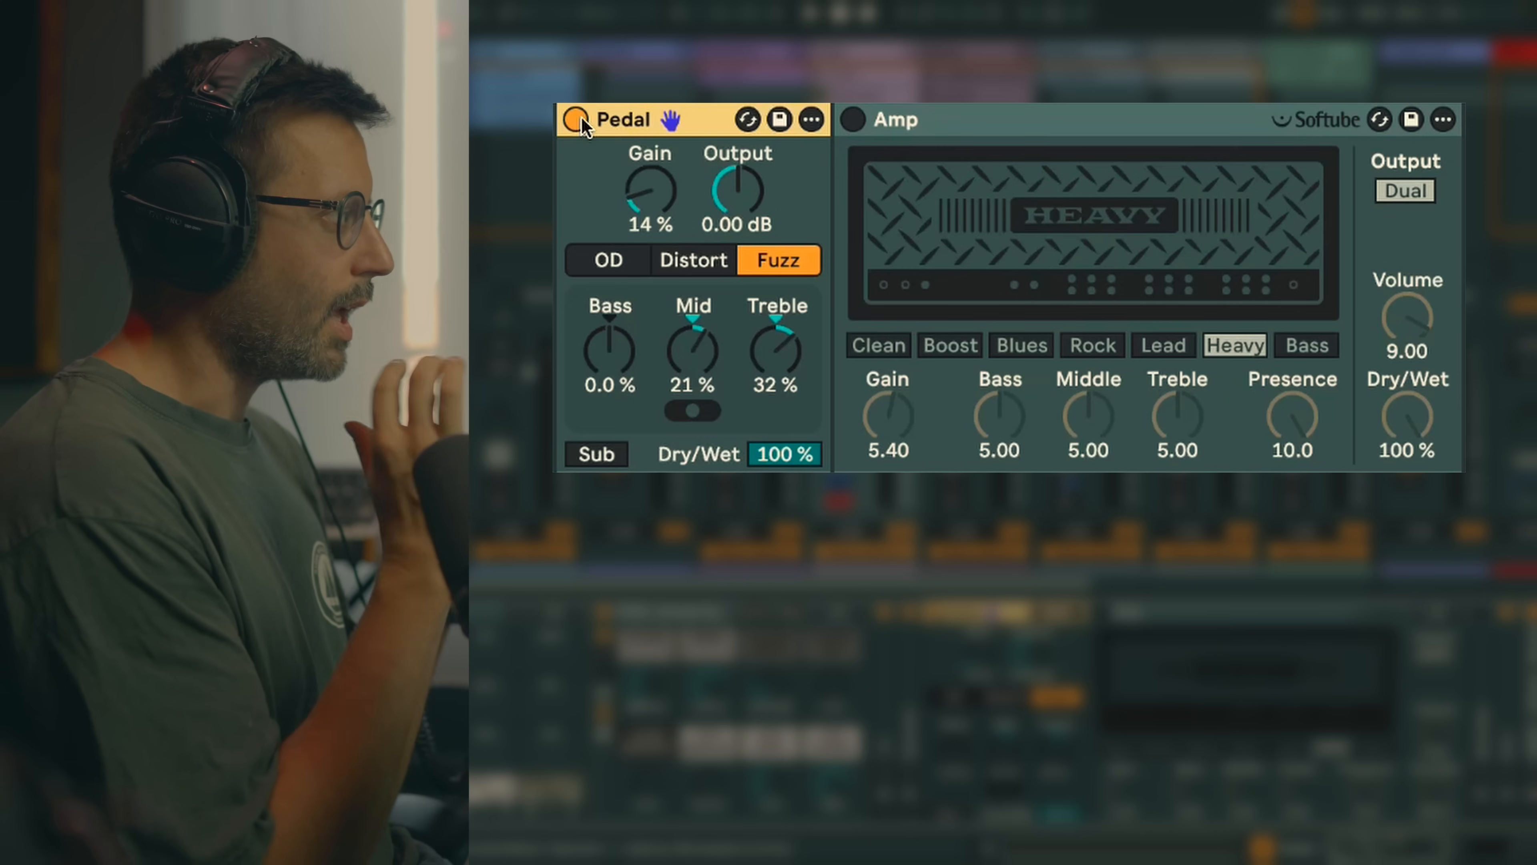
click(853, 120)
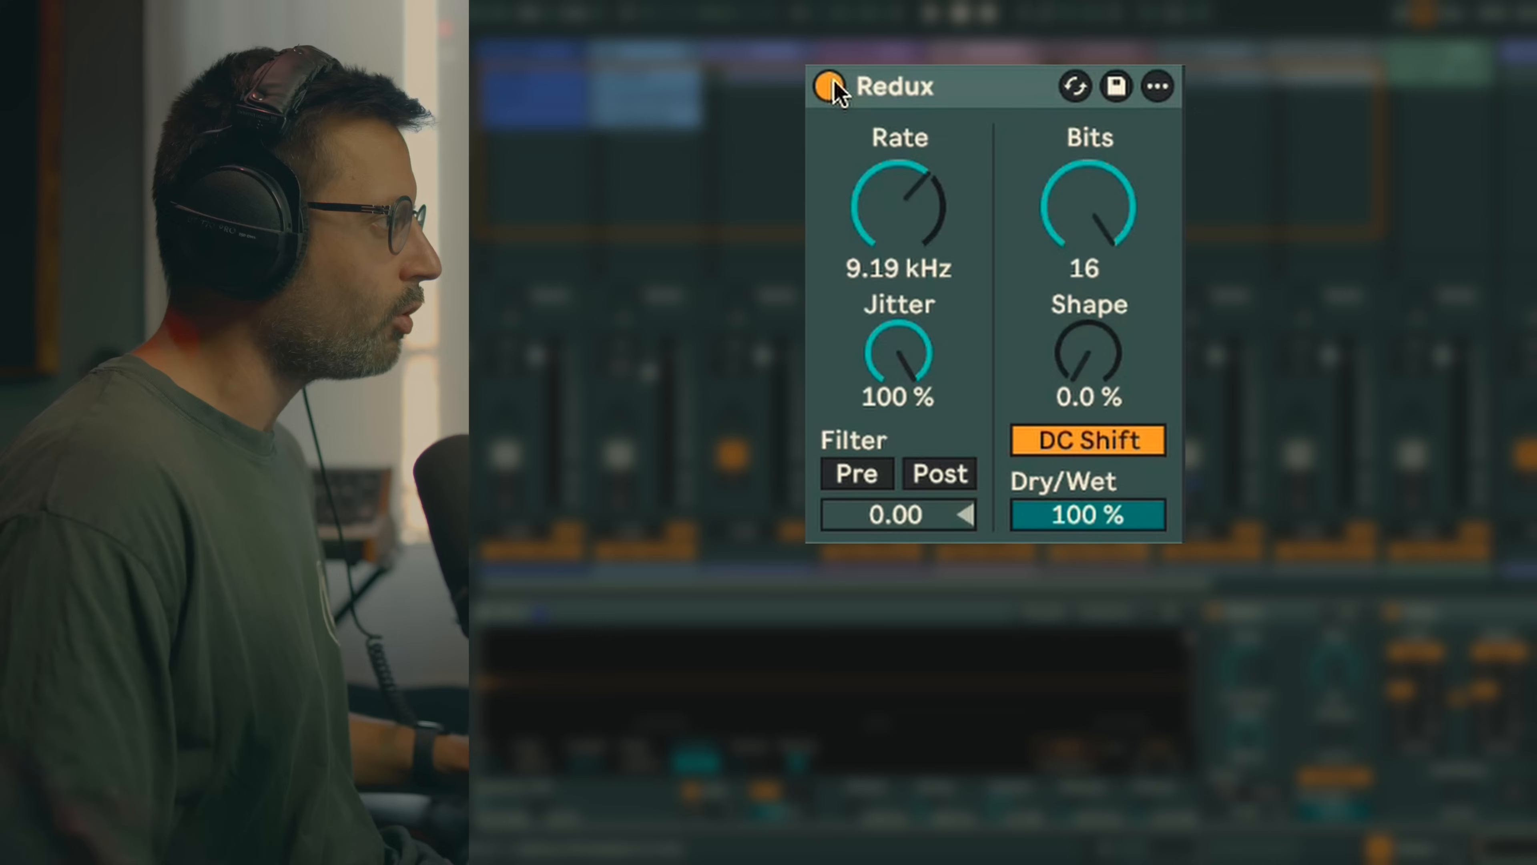
A/B Redux, raise rate to ~4.27 kHz, crush to 6 bits, and sweep the synth's Redux Amount macro
click(828, 86)
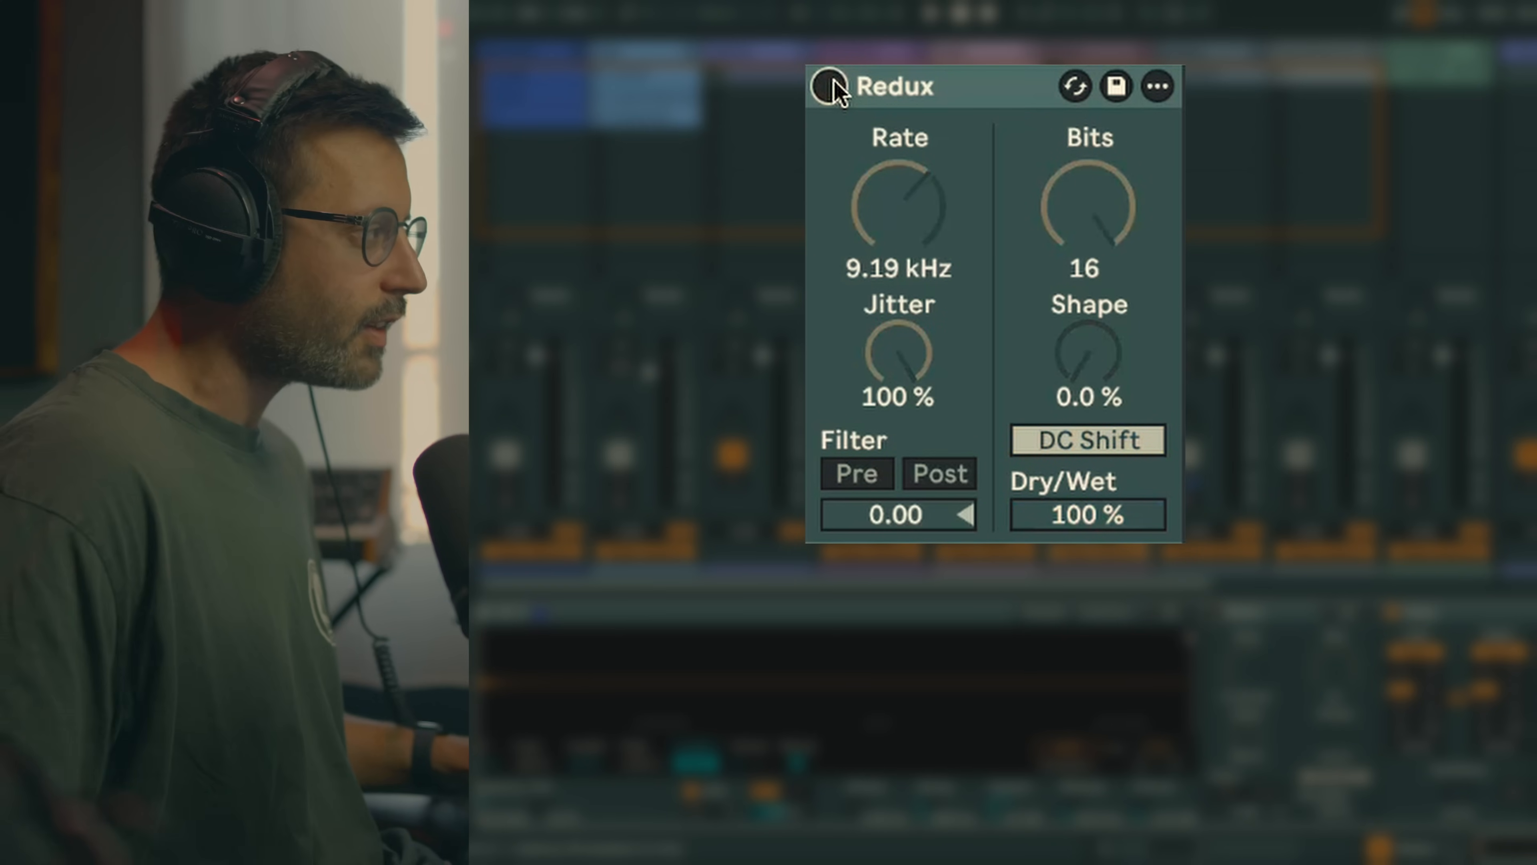
click(829, 87)
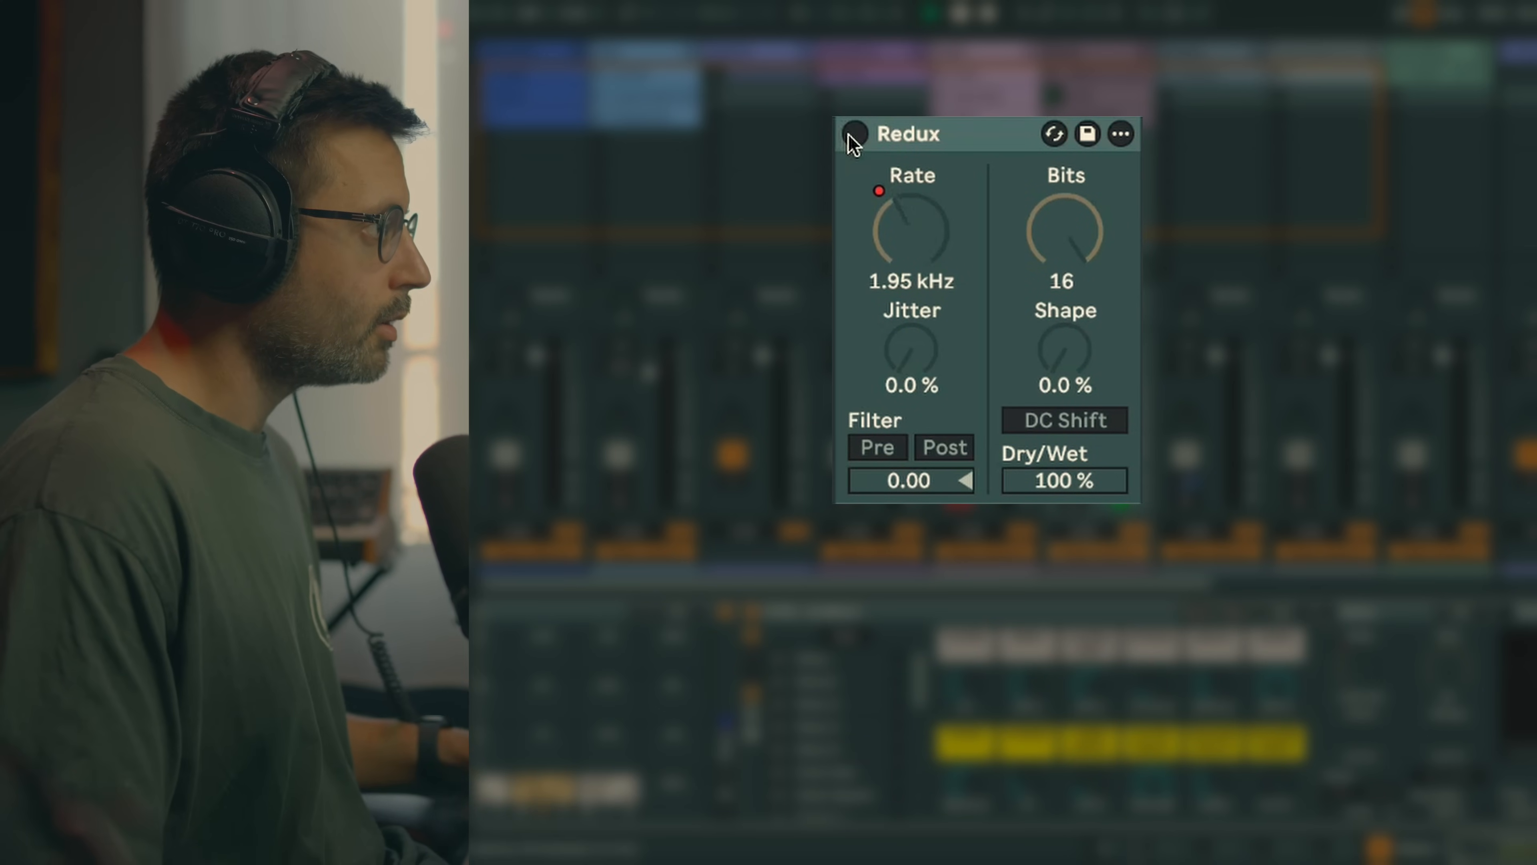
click(854, 134)
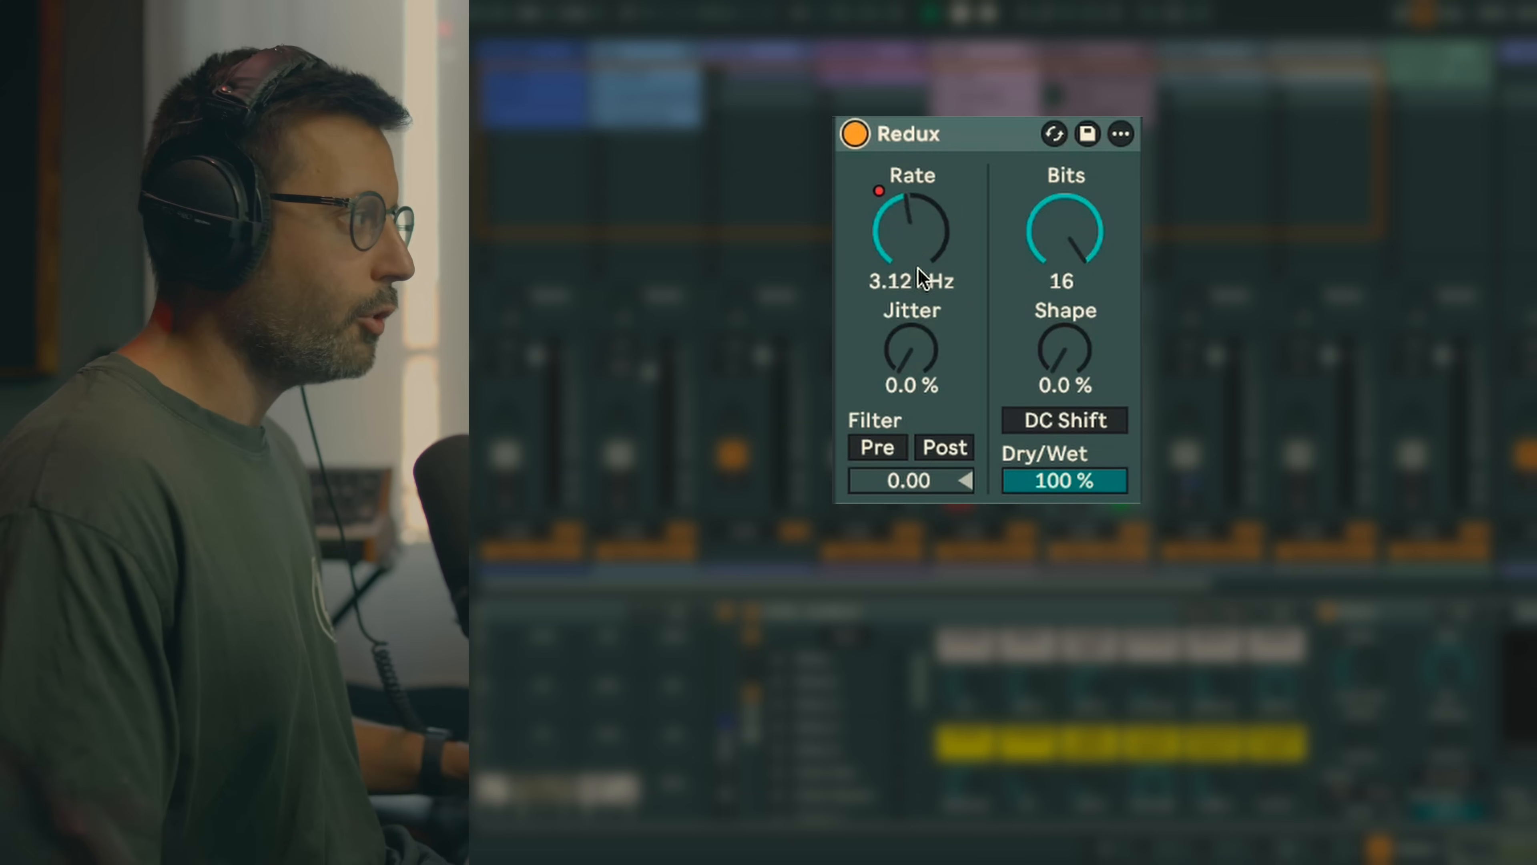
drag(912, 230, 912, 176)
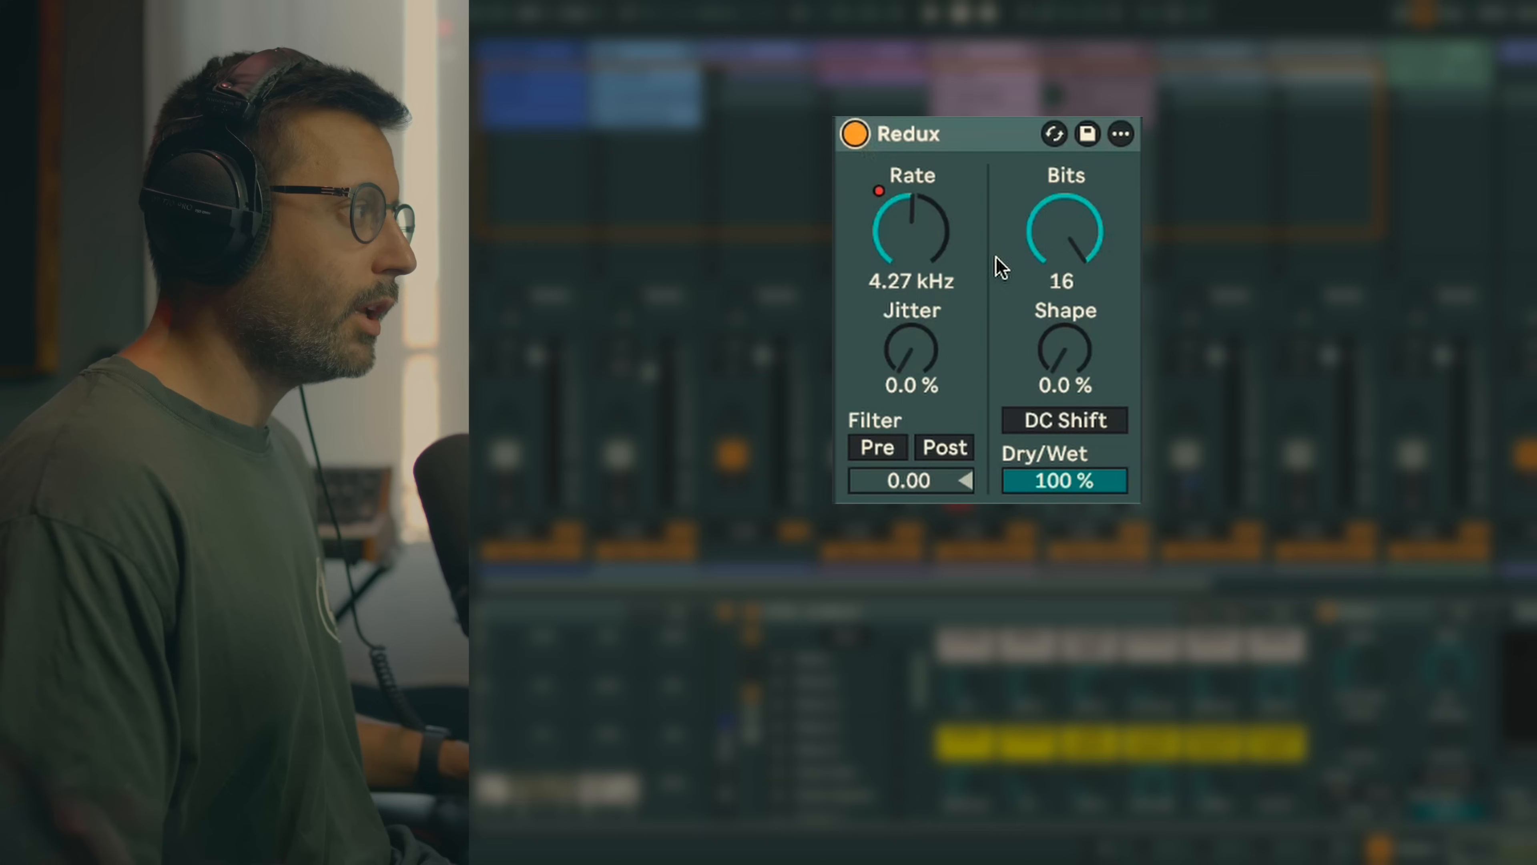
drag(1065, 230, 1065, 274)
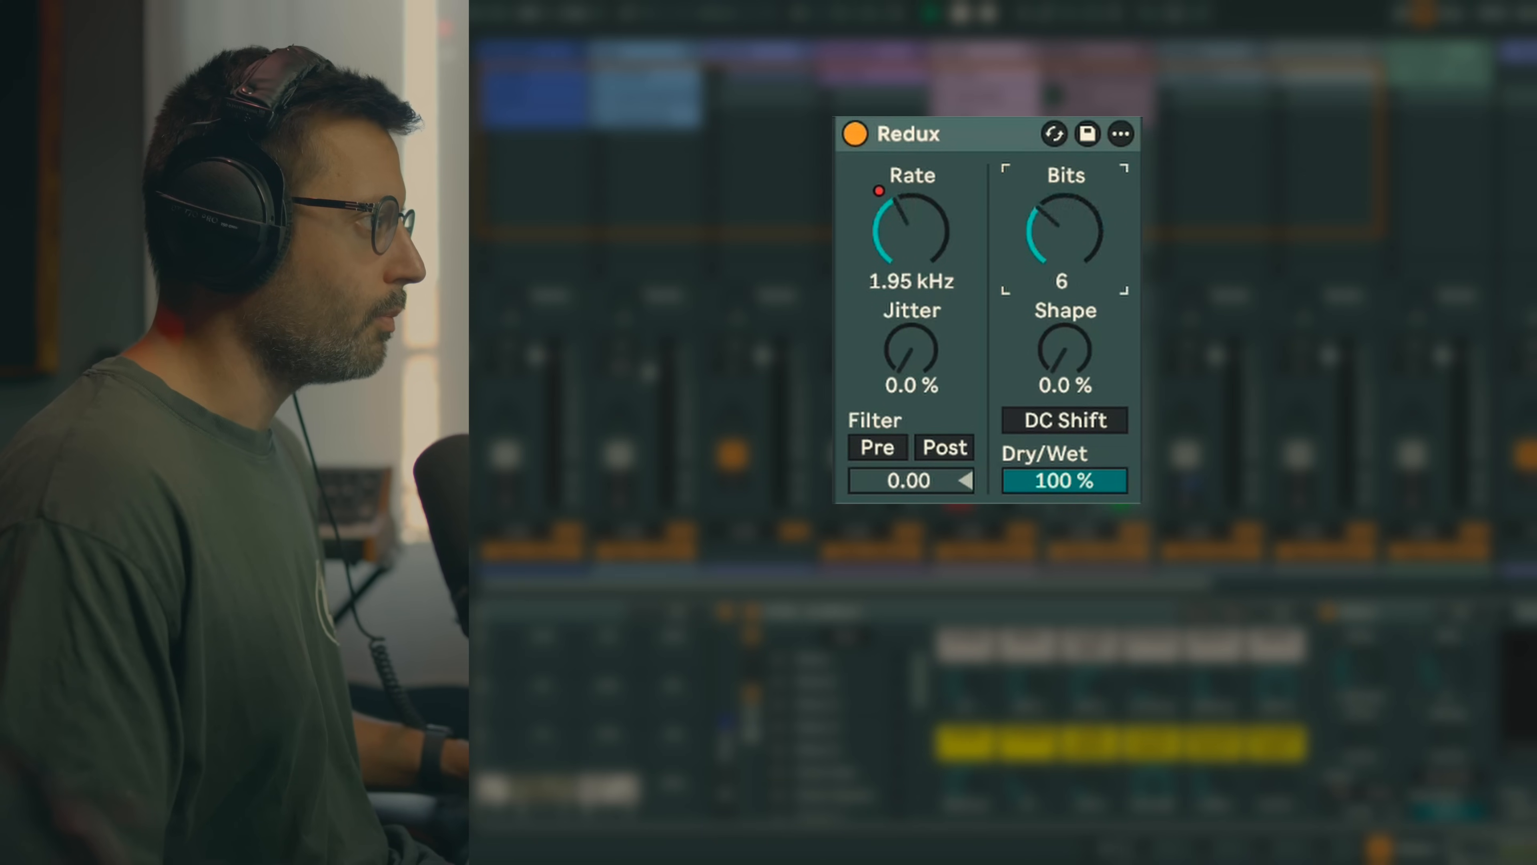
drag(1065, 227, 1065, 274)
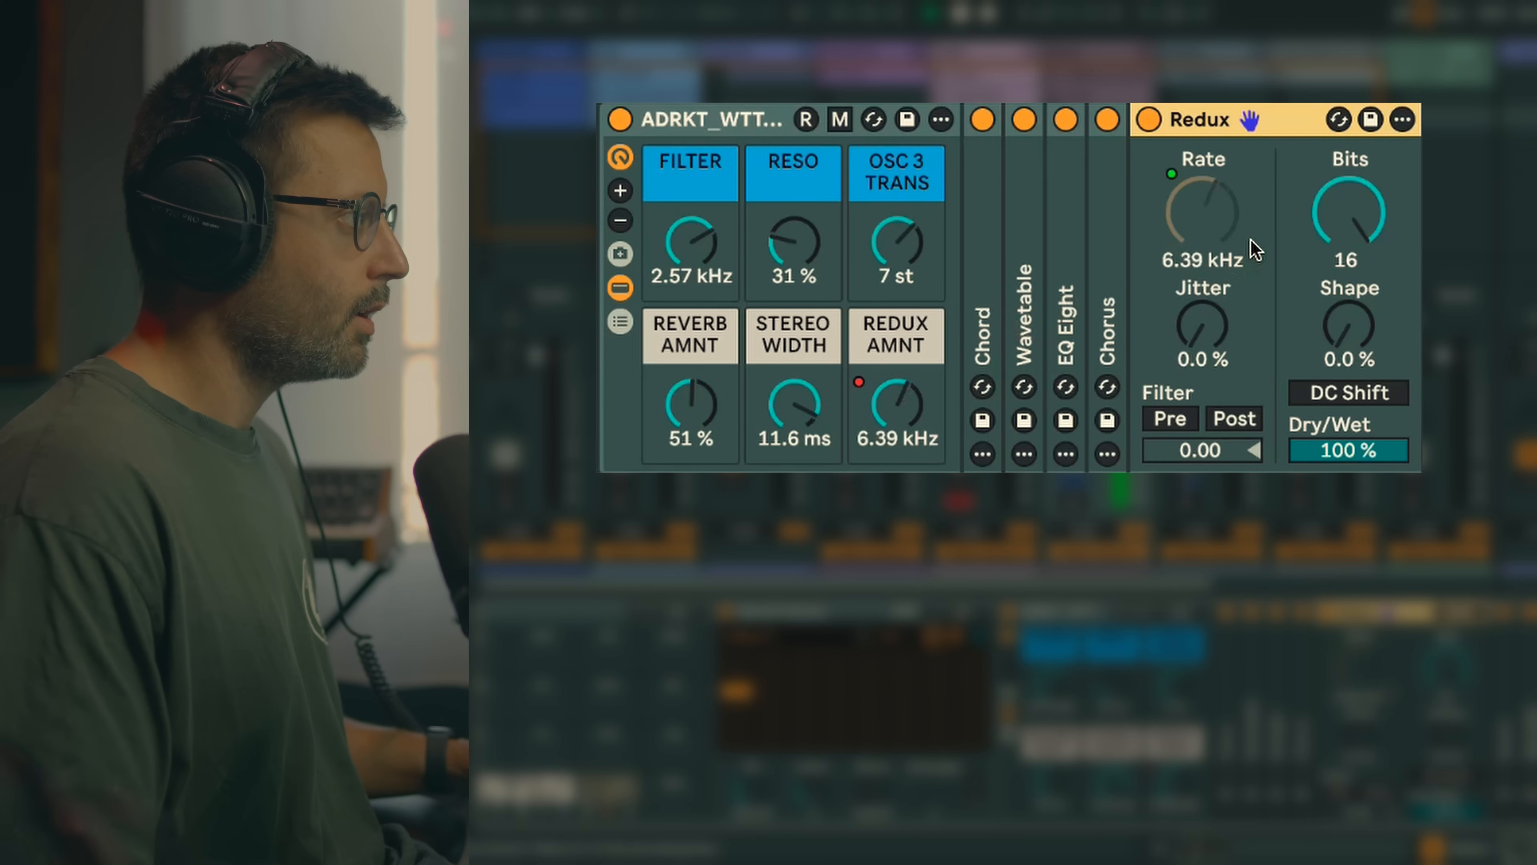
drag(1203, 210, 1203, 240)
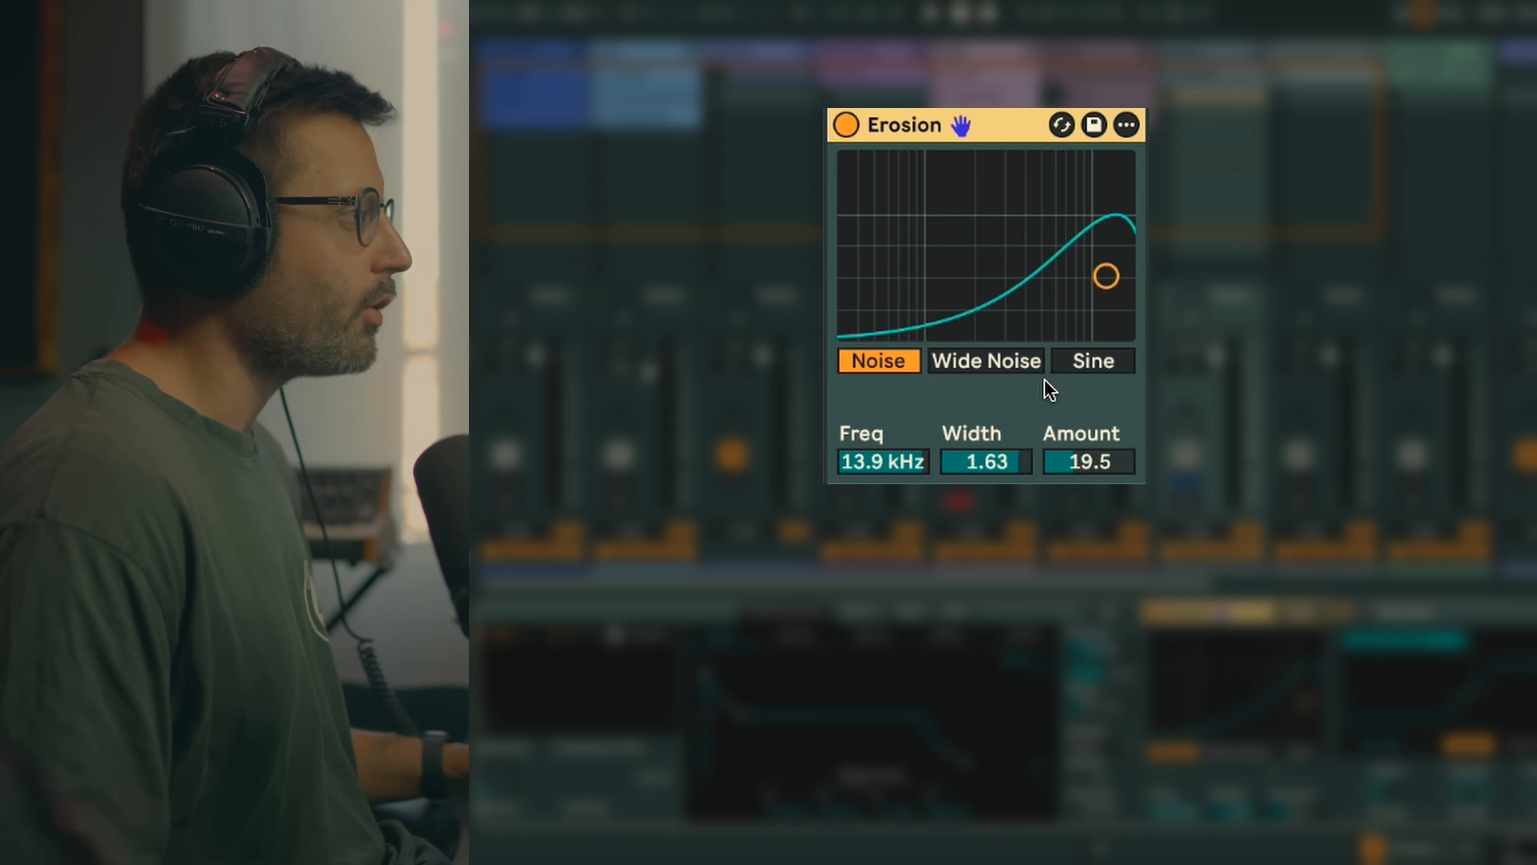
mouse_move(1100, 252)
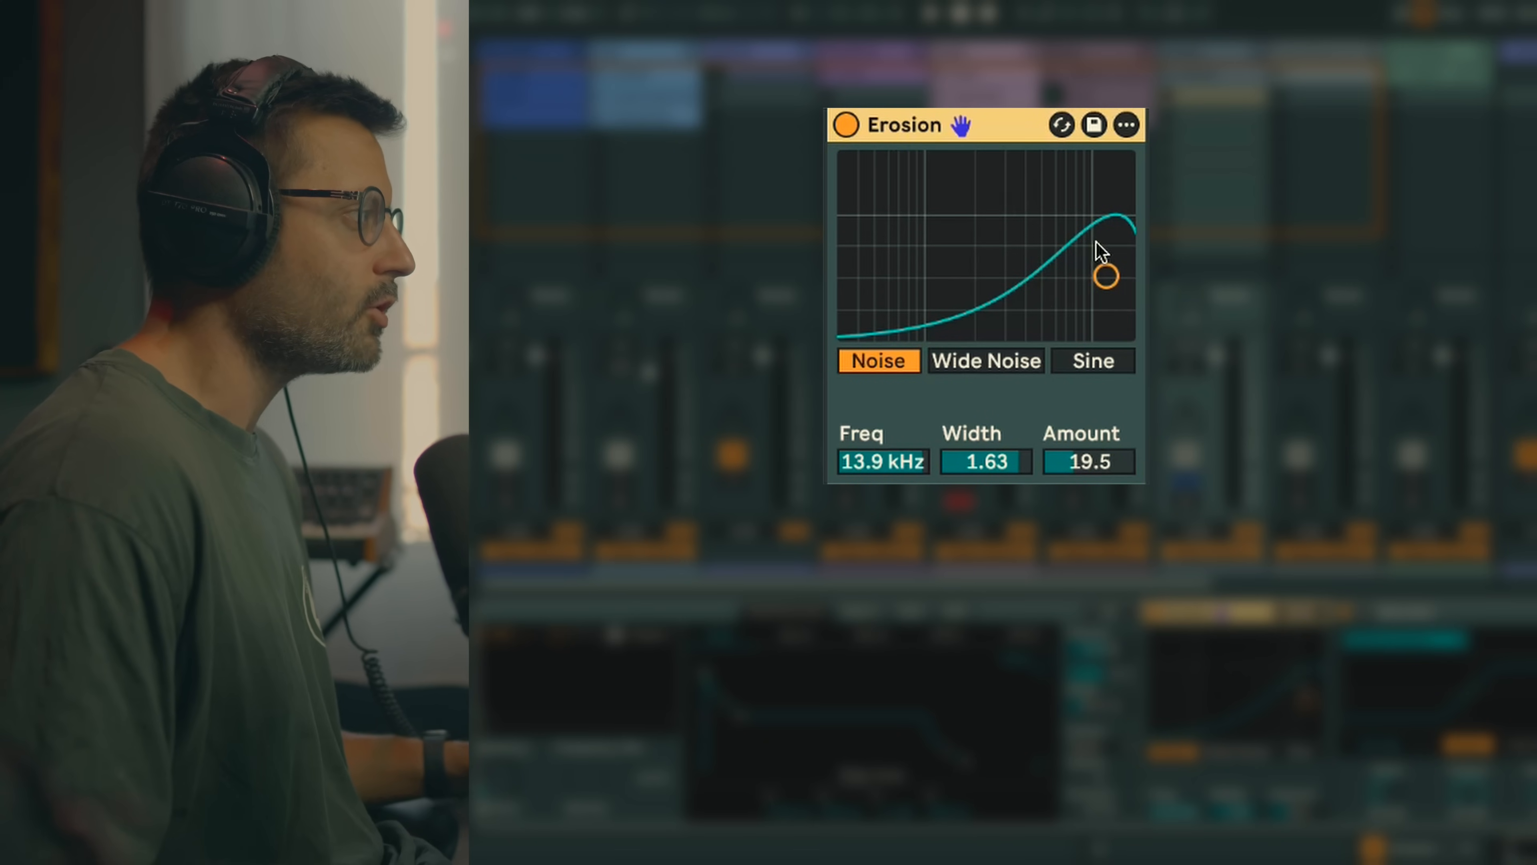
A/B Erosion on and off in Noise mode, then again in Wide Noise mode, against the dry signal
click(844, 125)
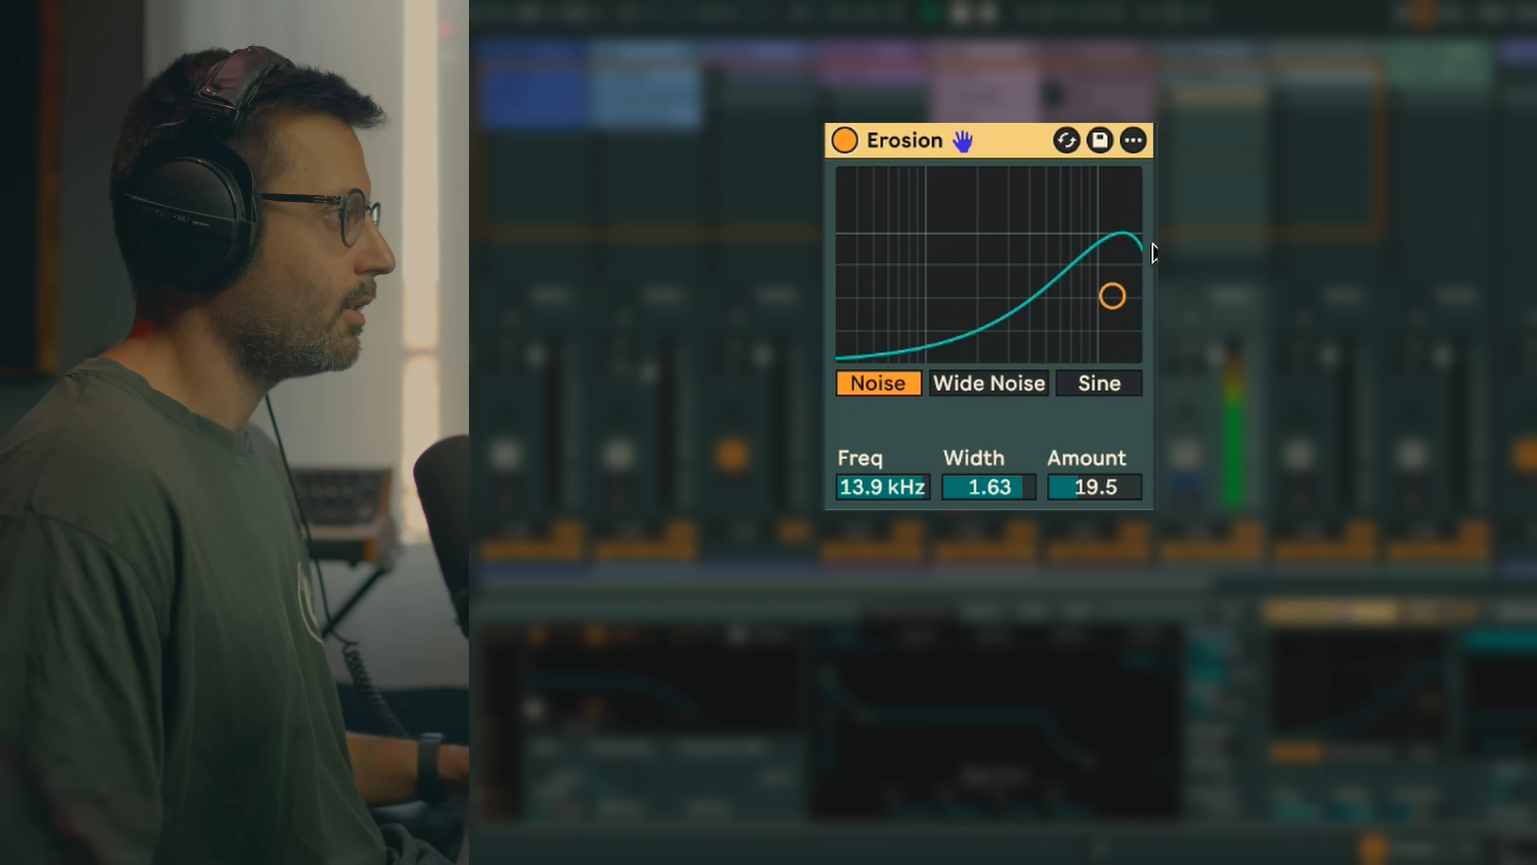
click(844, 140)
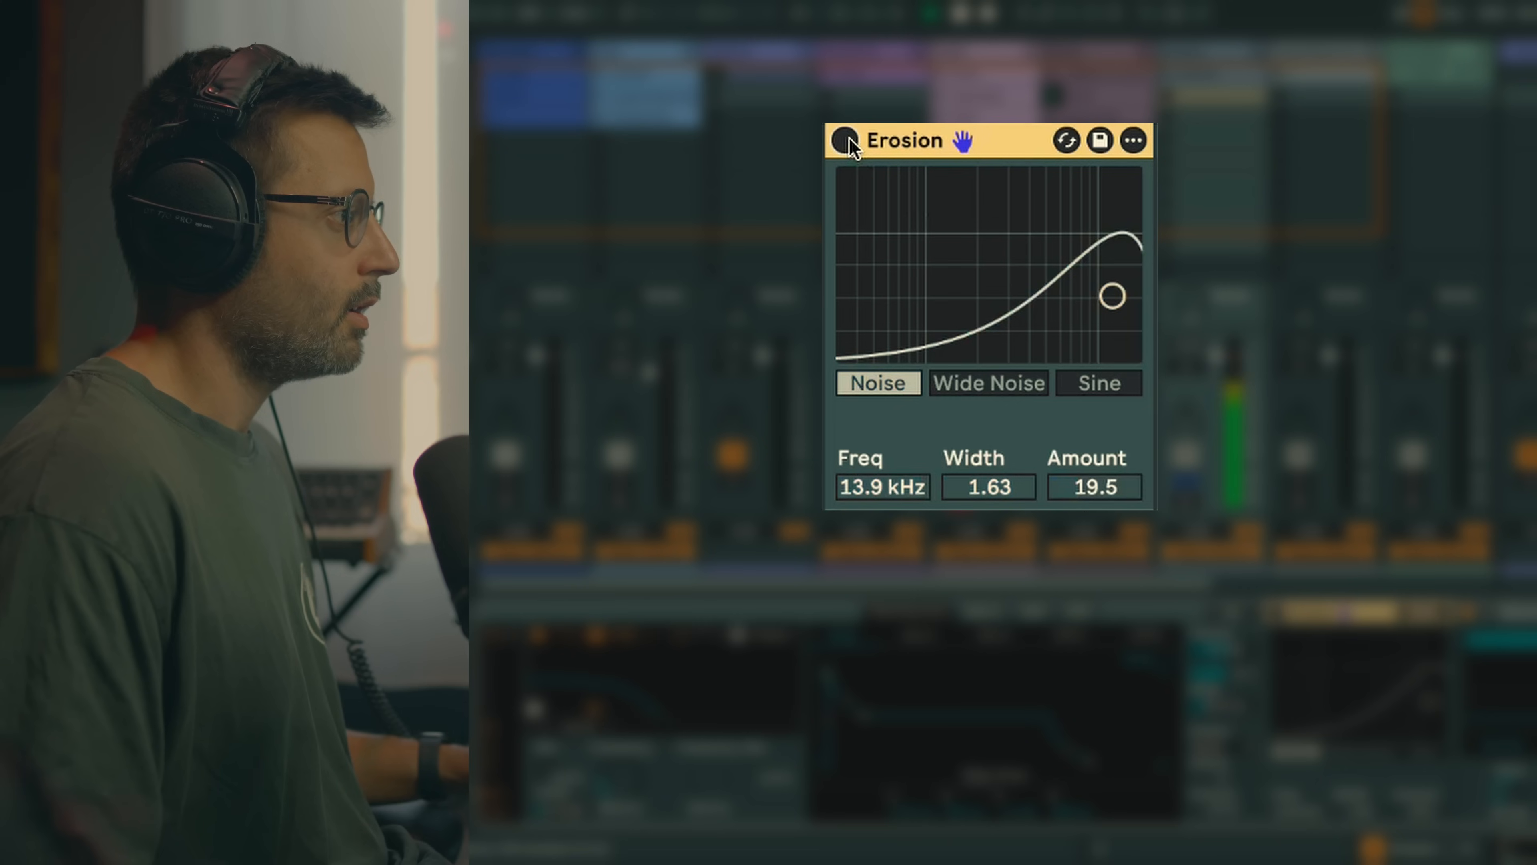
click(987, 382)
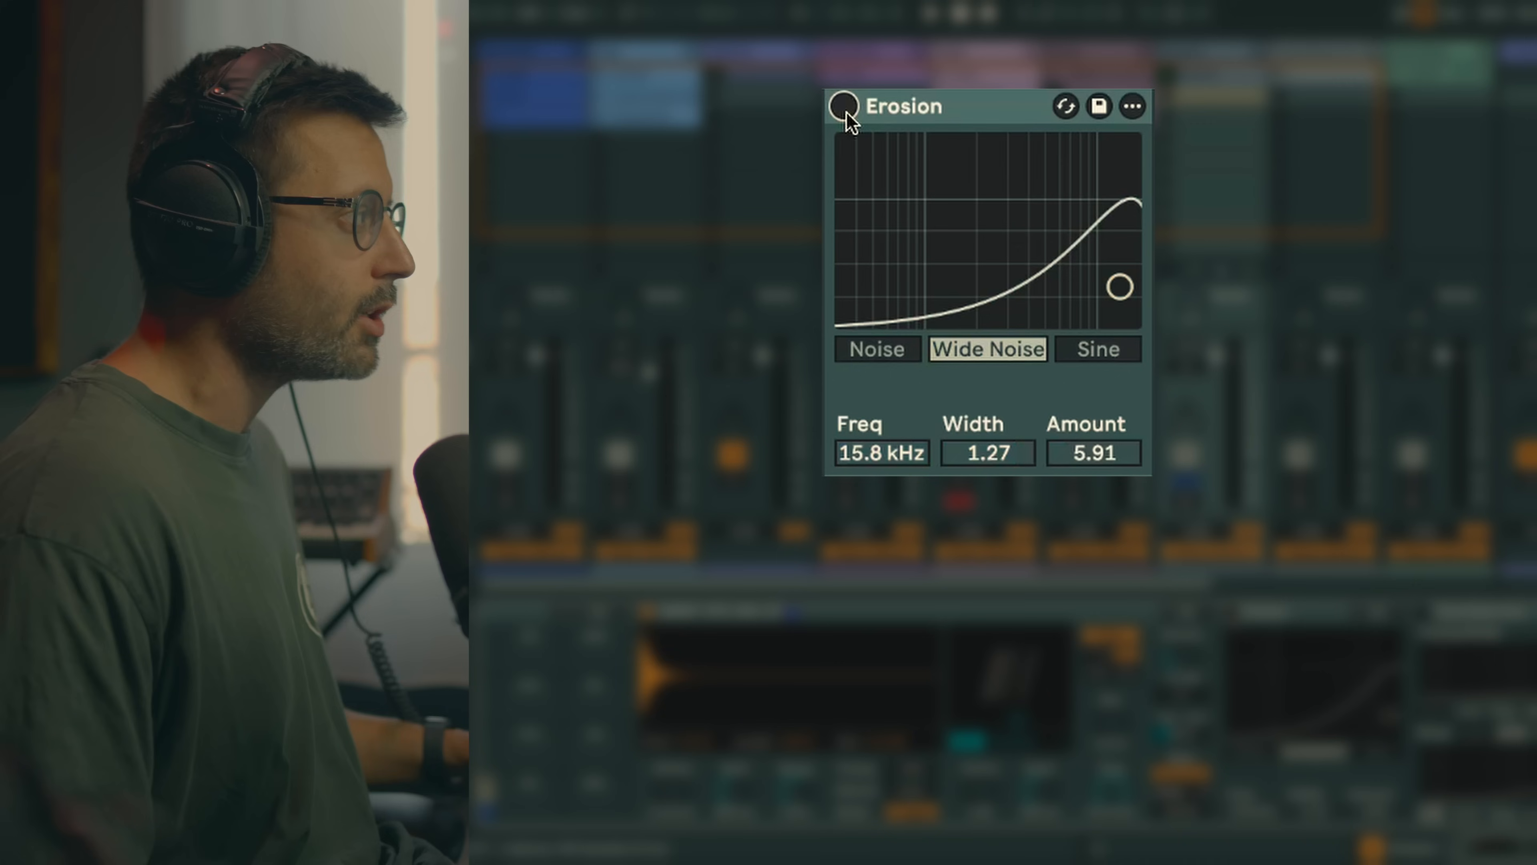
click(843, 106)
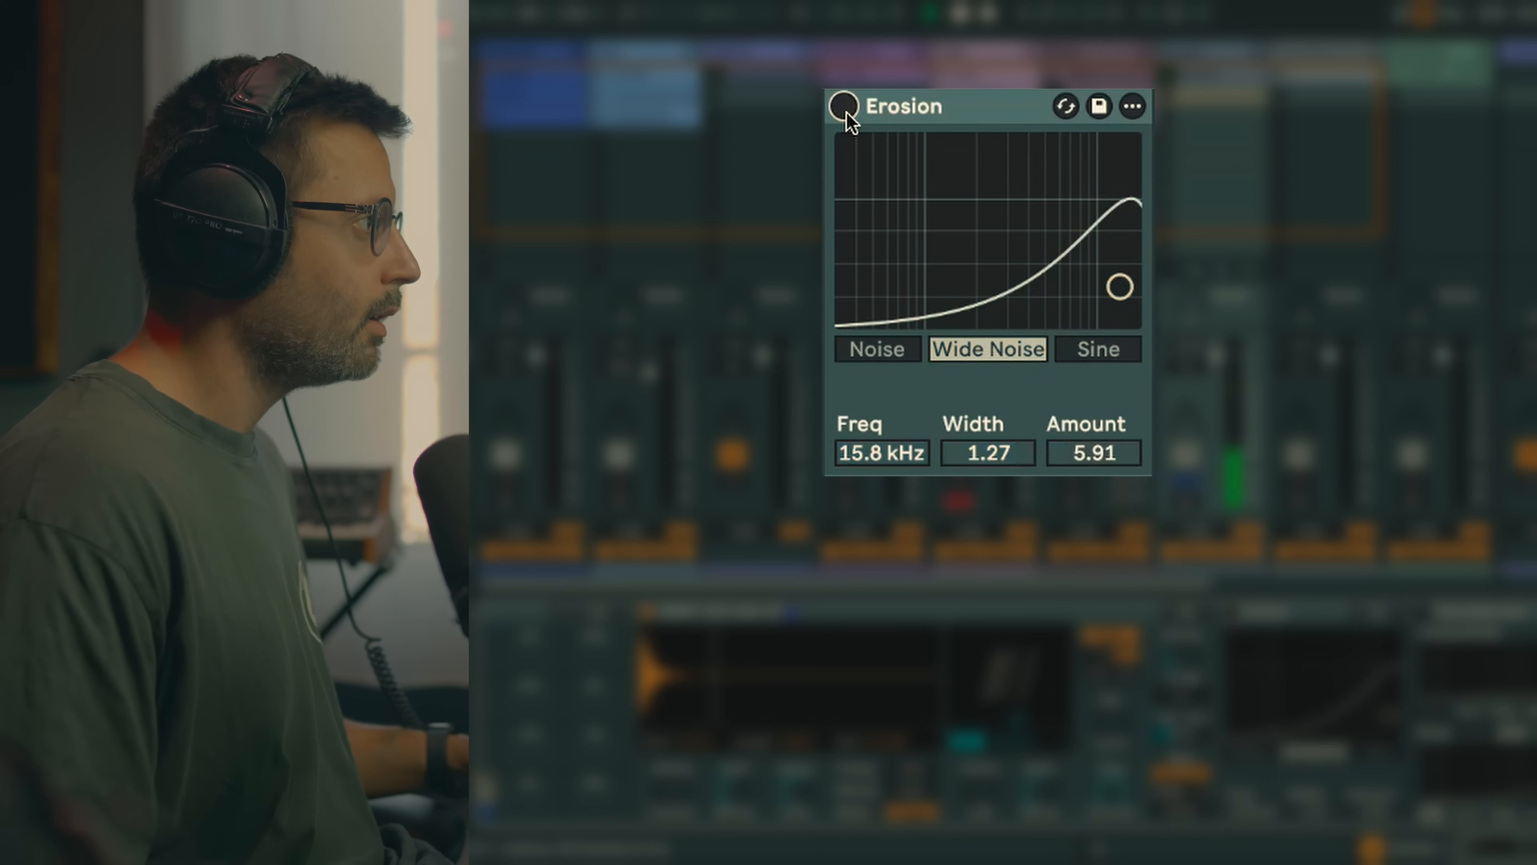
click(843, 106)
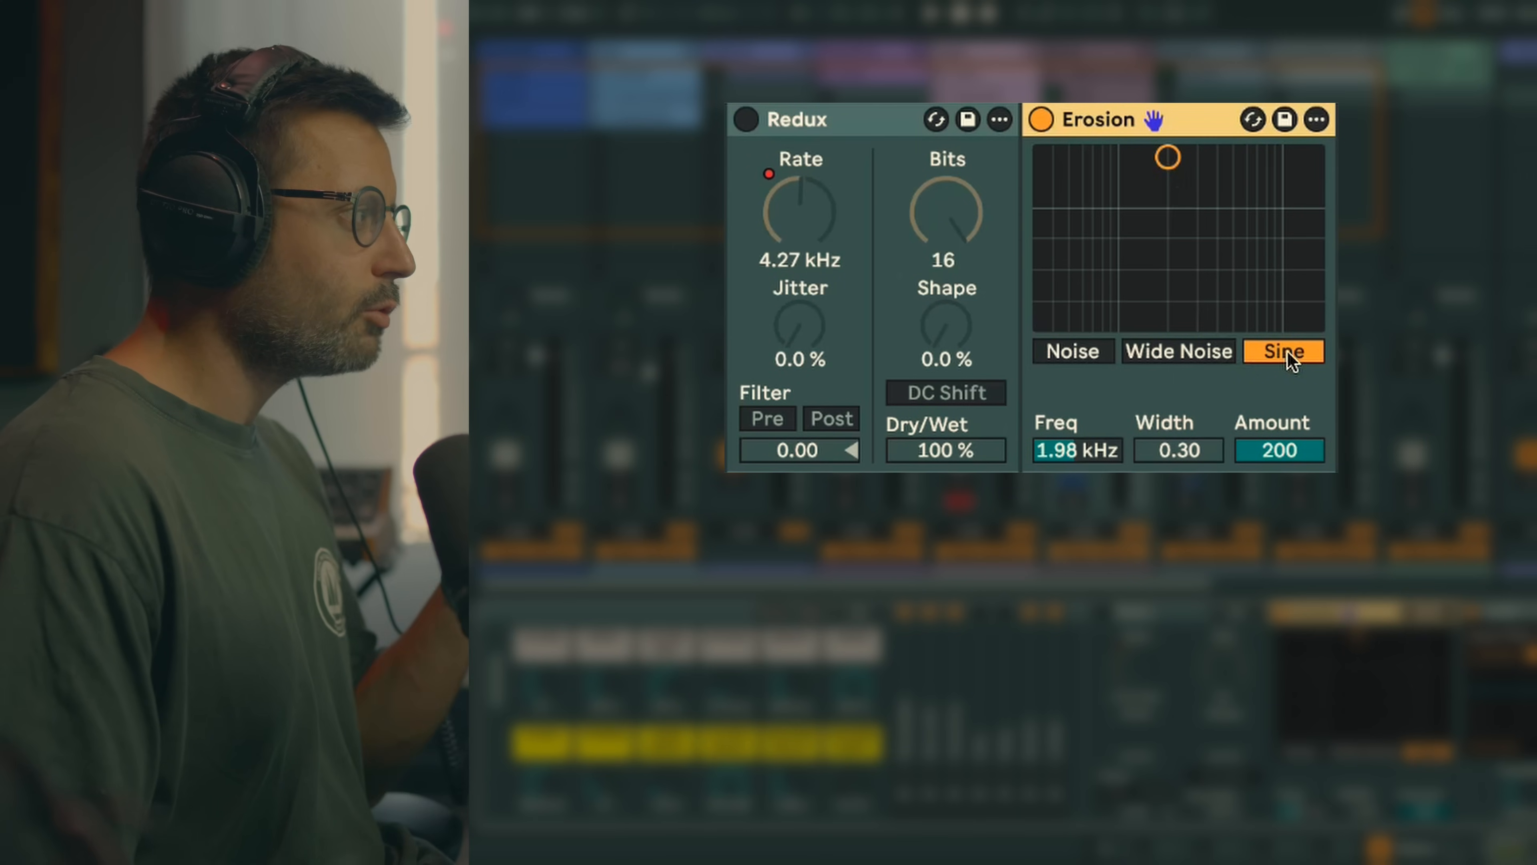
mouse_move(930, 159)
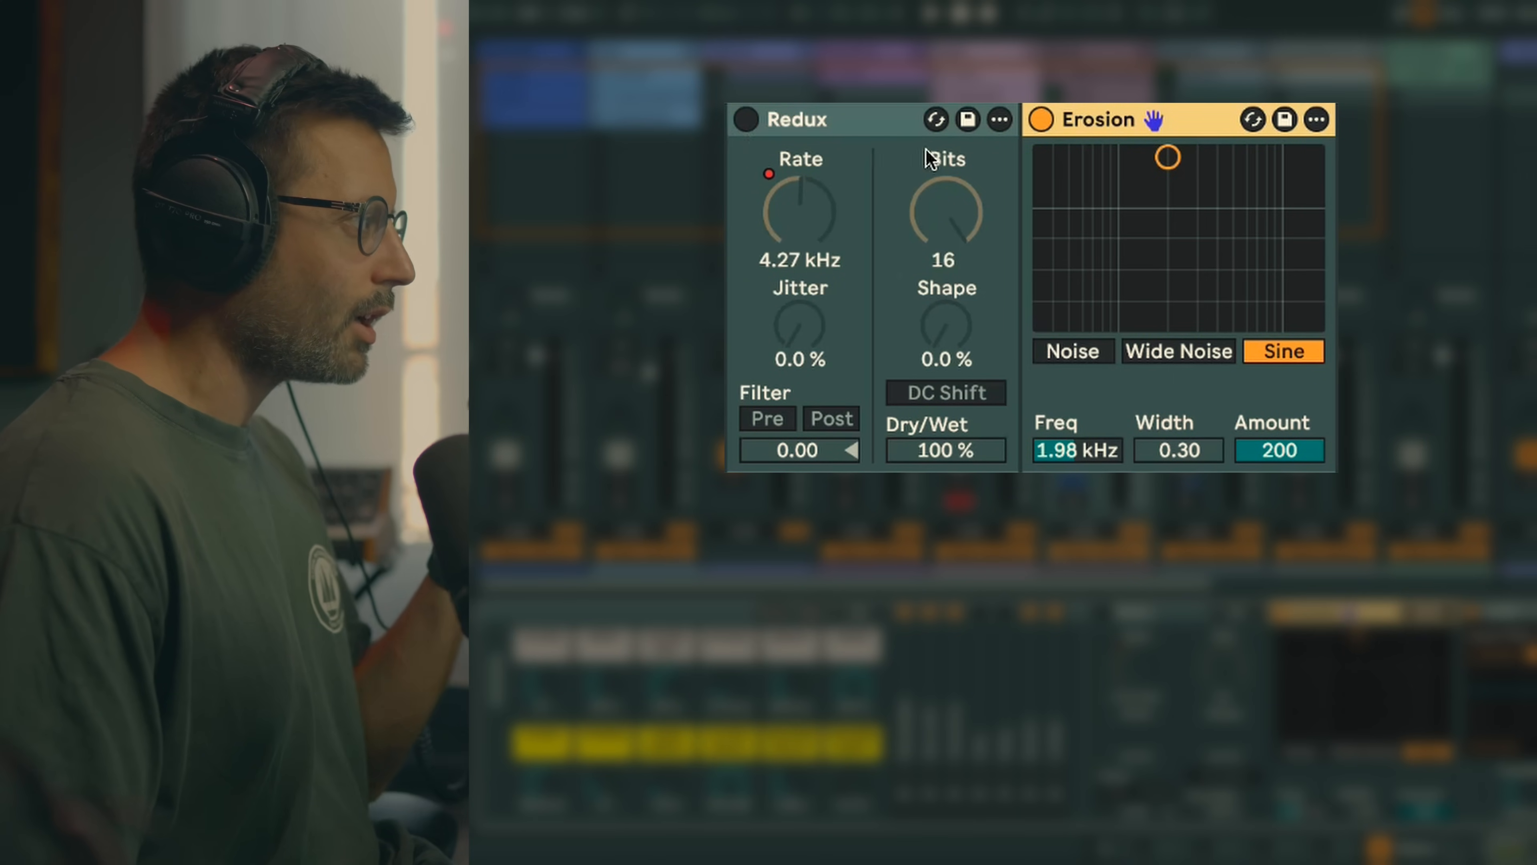
mouse_move(1223, 174)
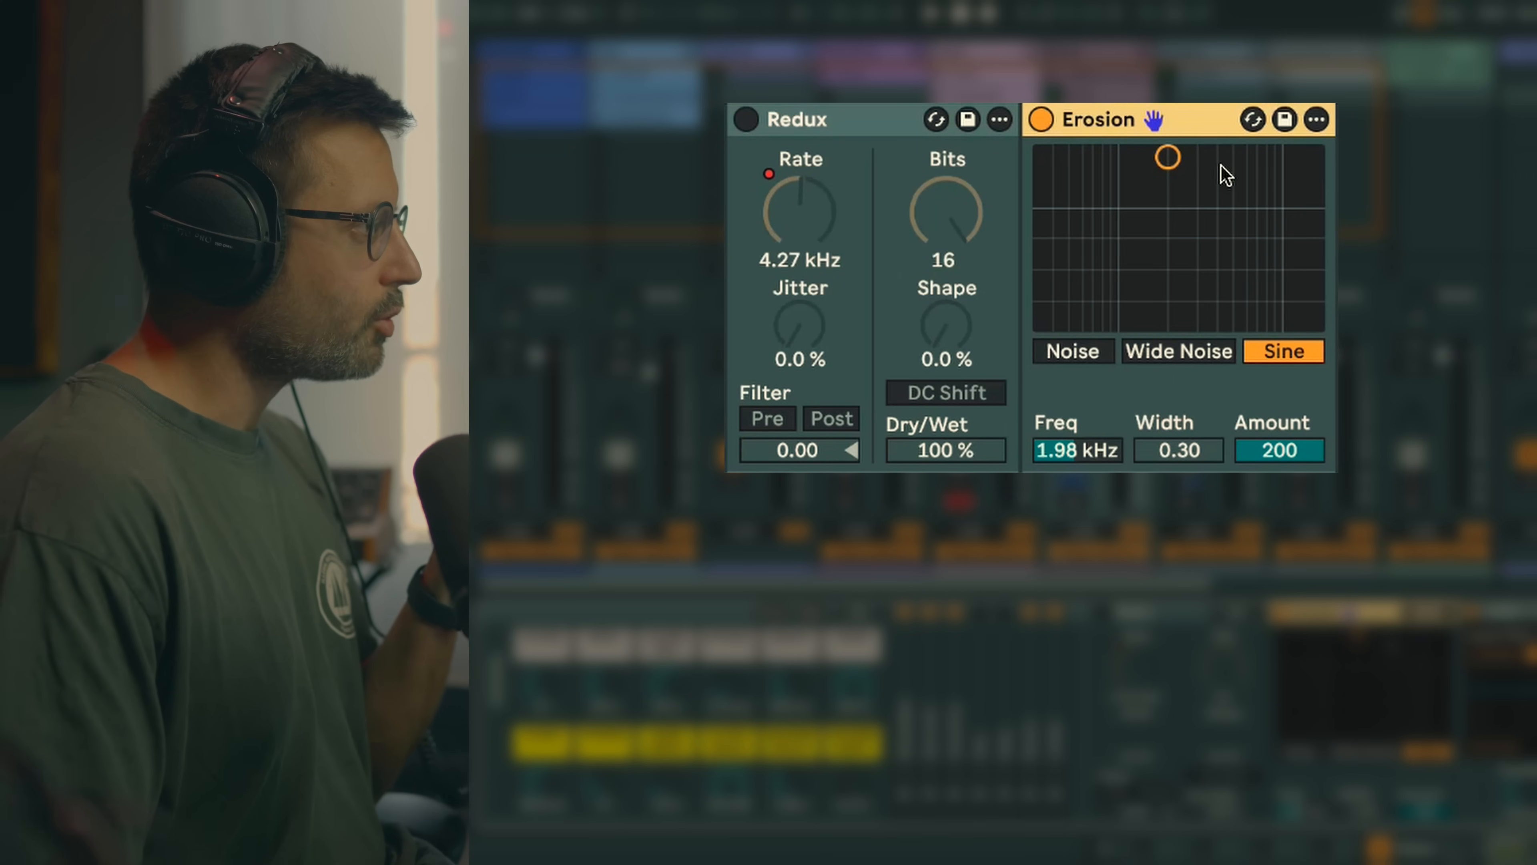
Lower Erosion's sine frequency to about 2.6 kHz against the 4.27 kHz Redux, then select the Vinyl Distortion track
click(1040, 119)
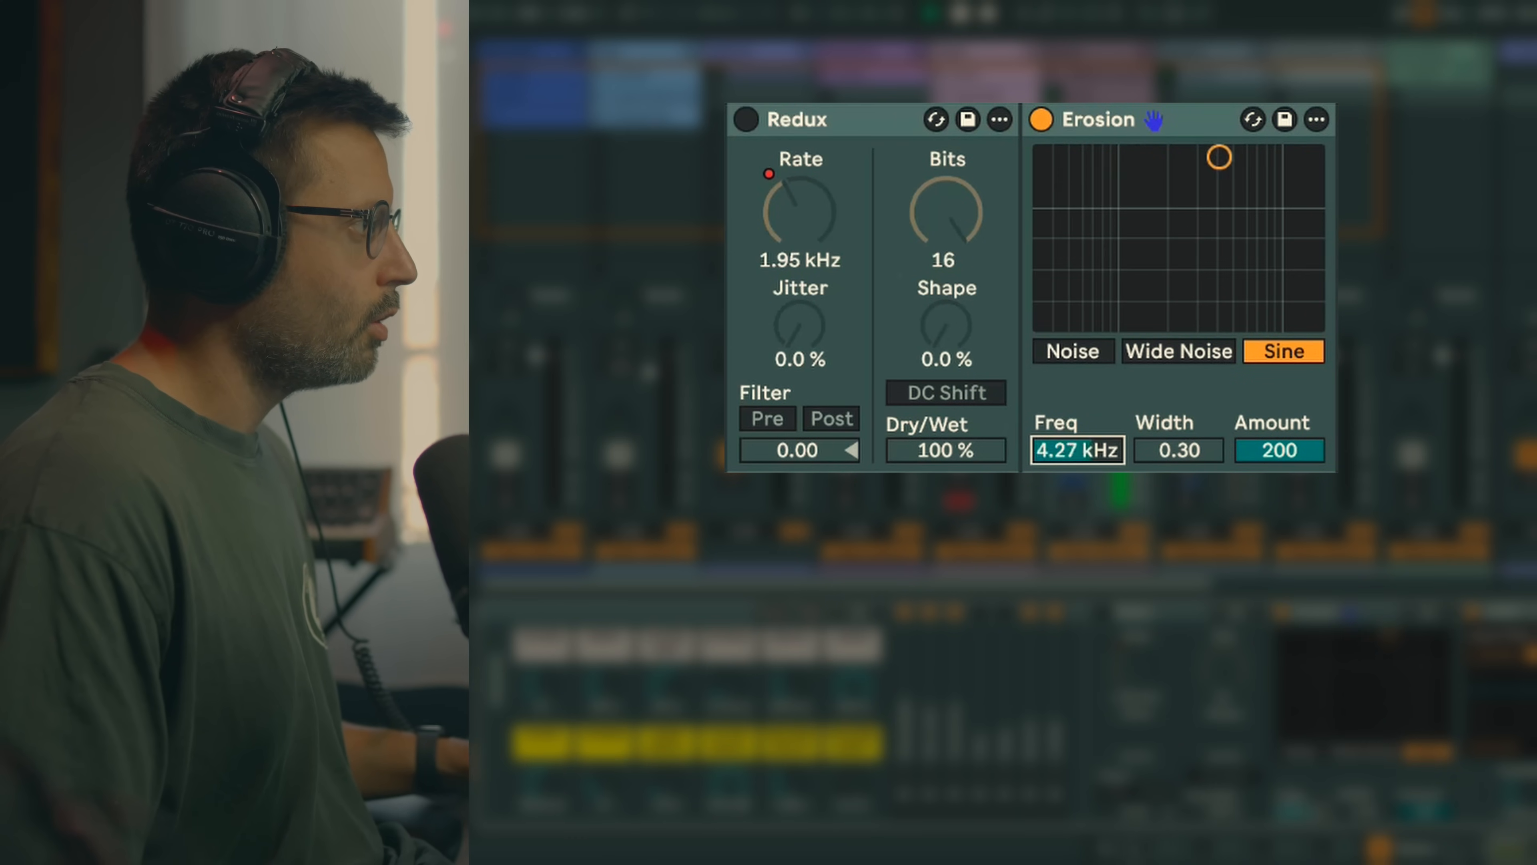
drag(1219, 157, 1187, 157)
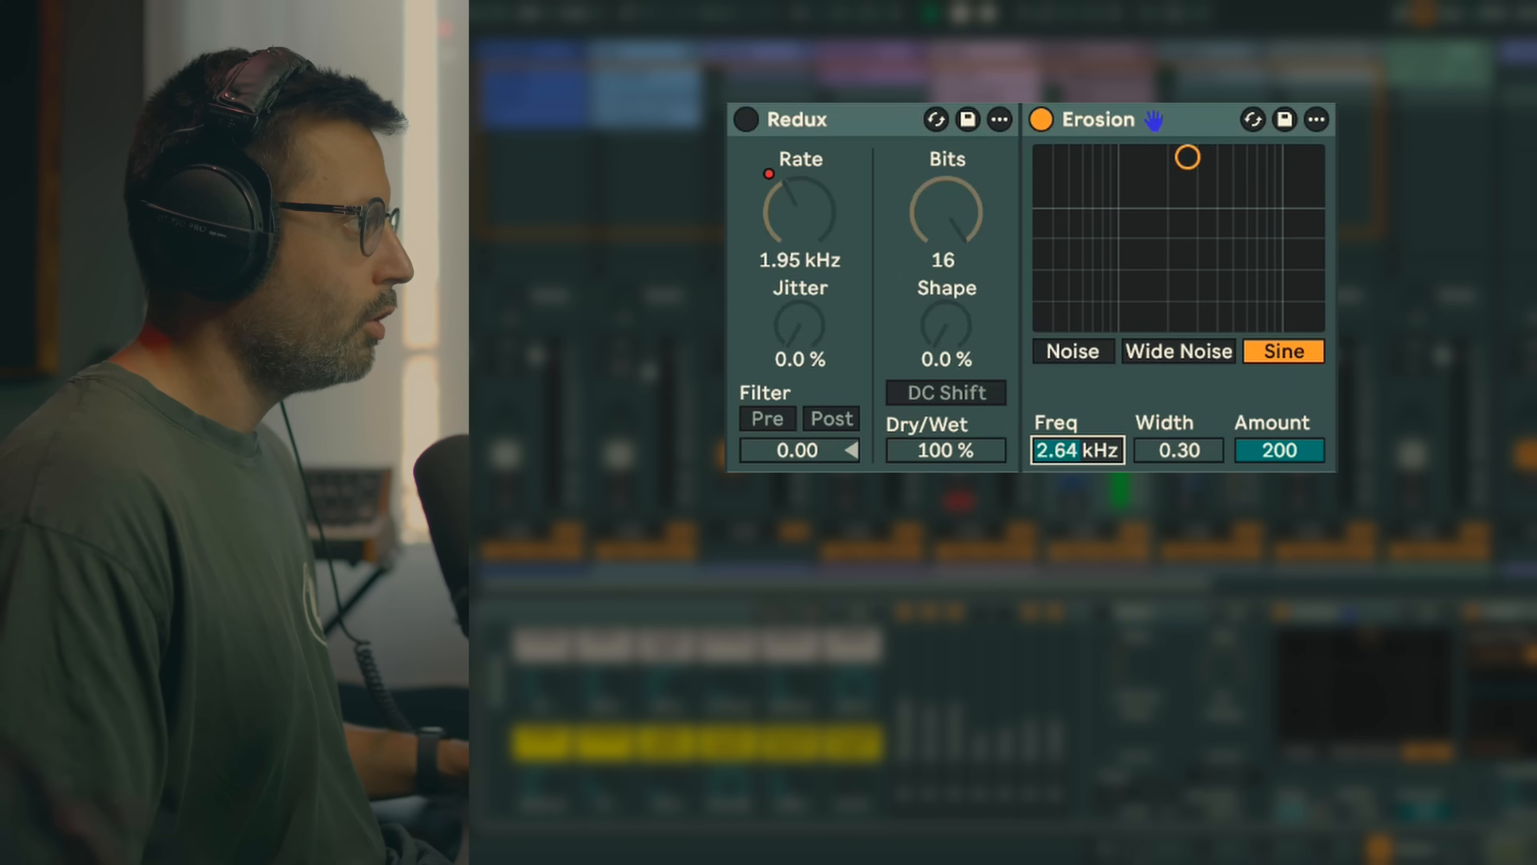
click(745, 120)
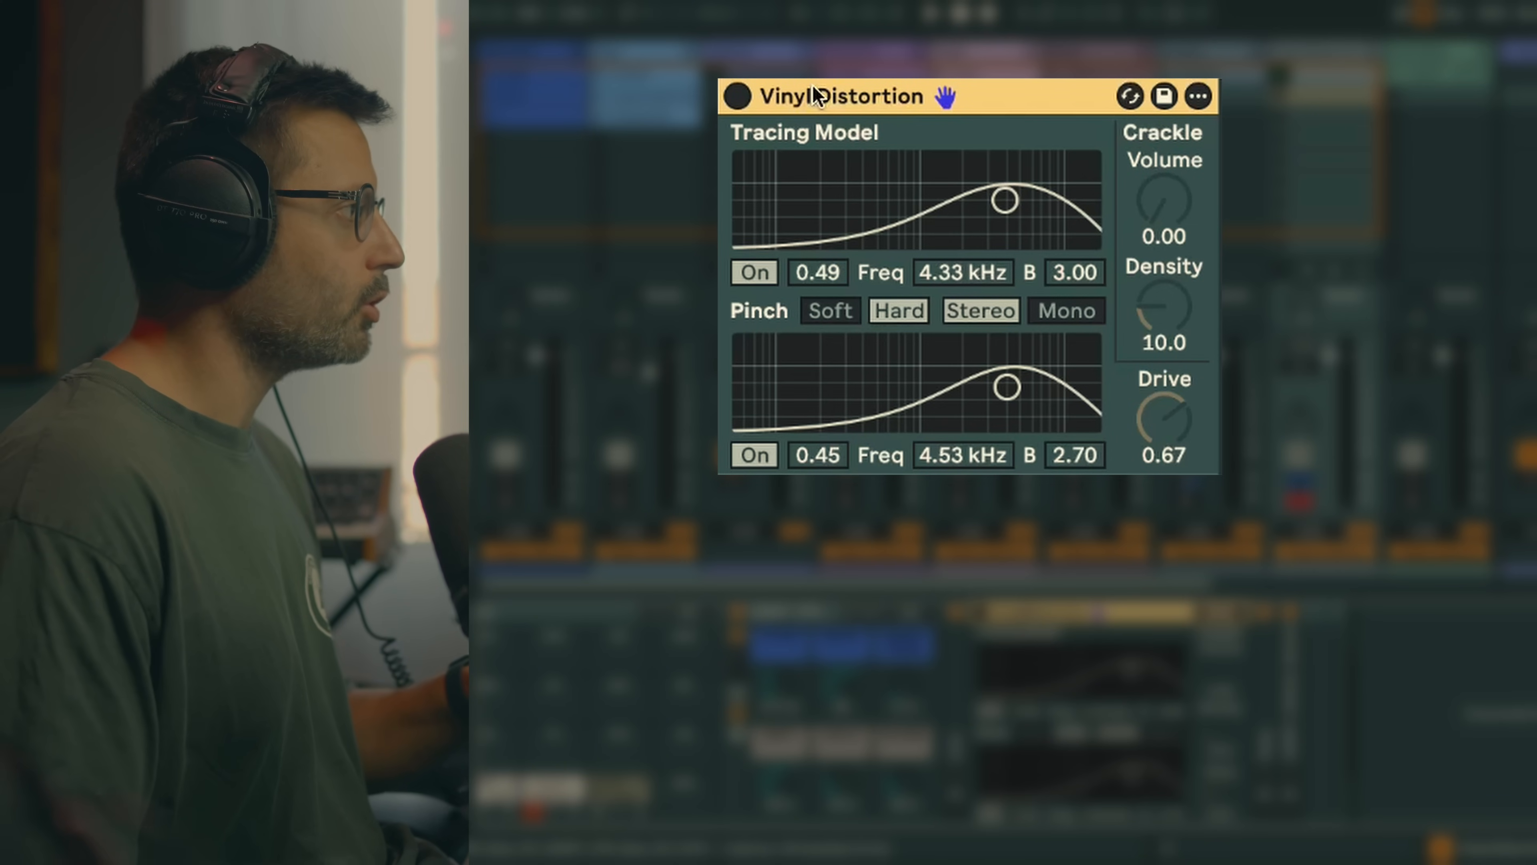
A/B Vinyl Distortion against the dry sound, leave it on and raise its drive to 1.00
click(735, 96)
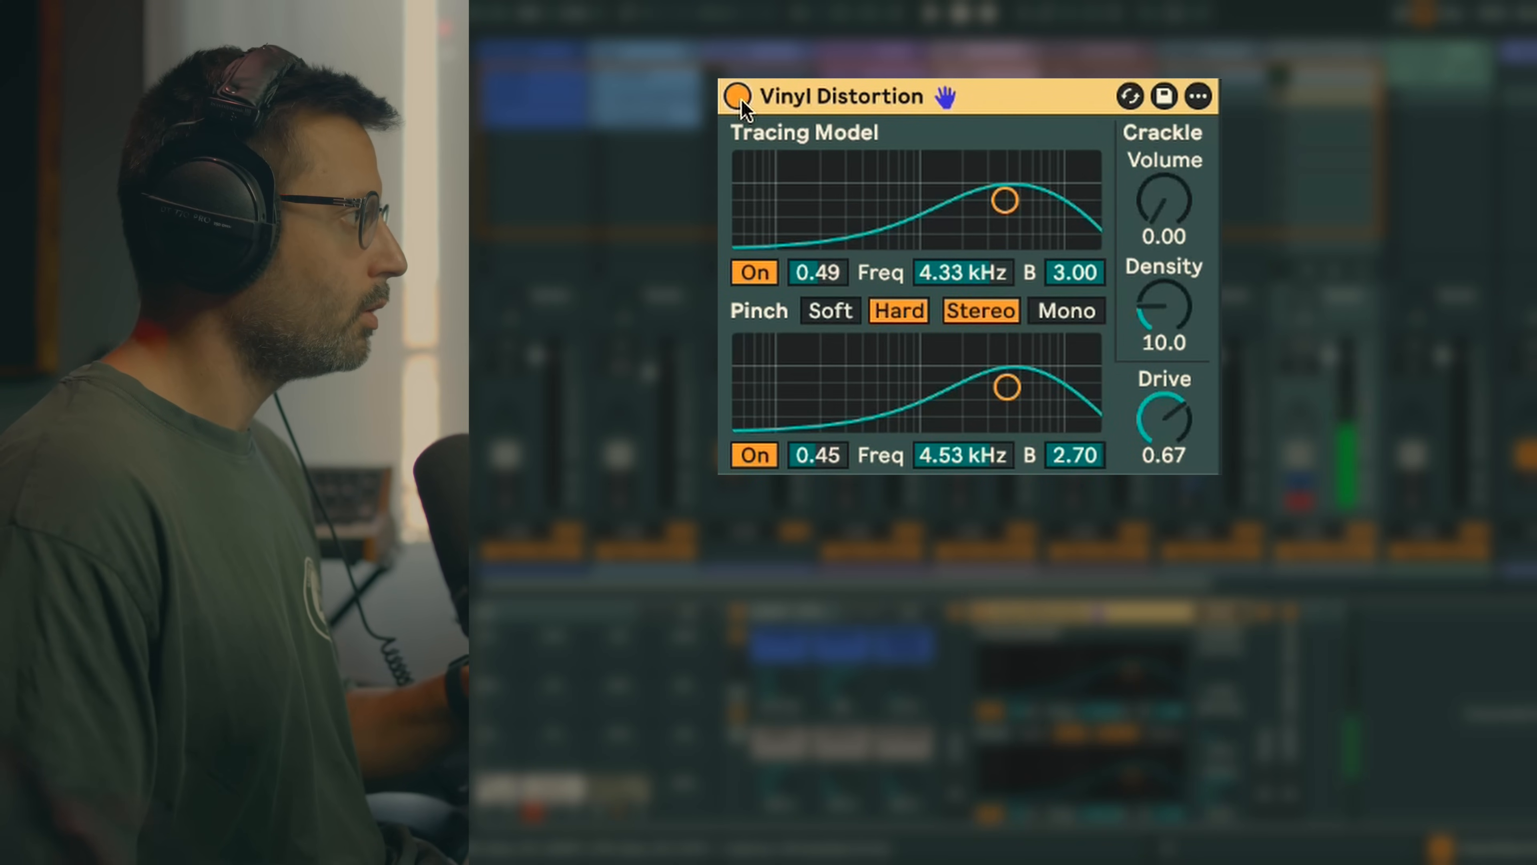
click(735, 97)
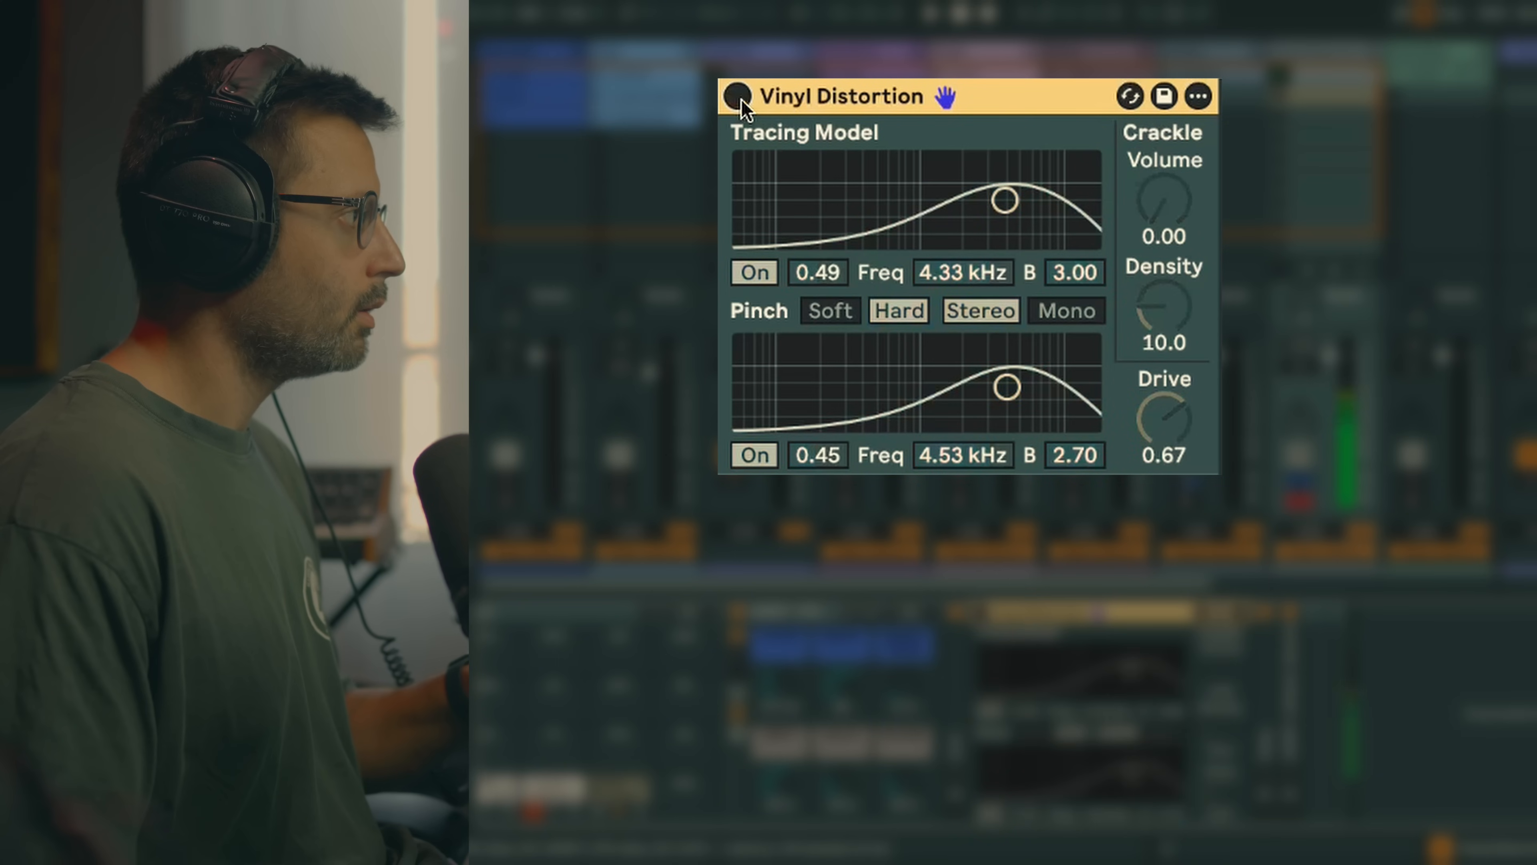
click(735, 96)
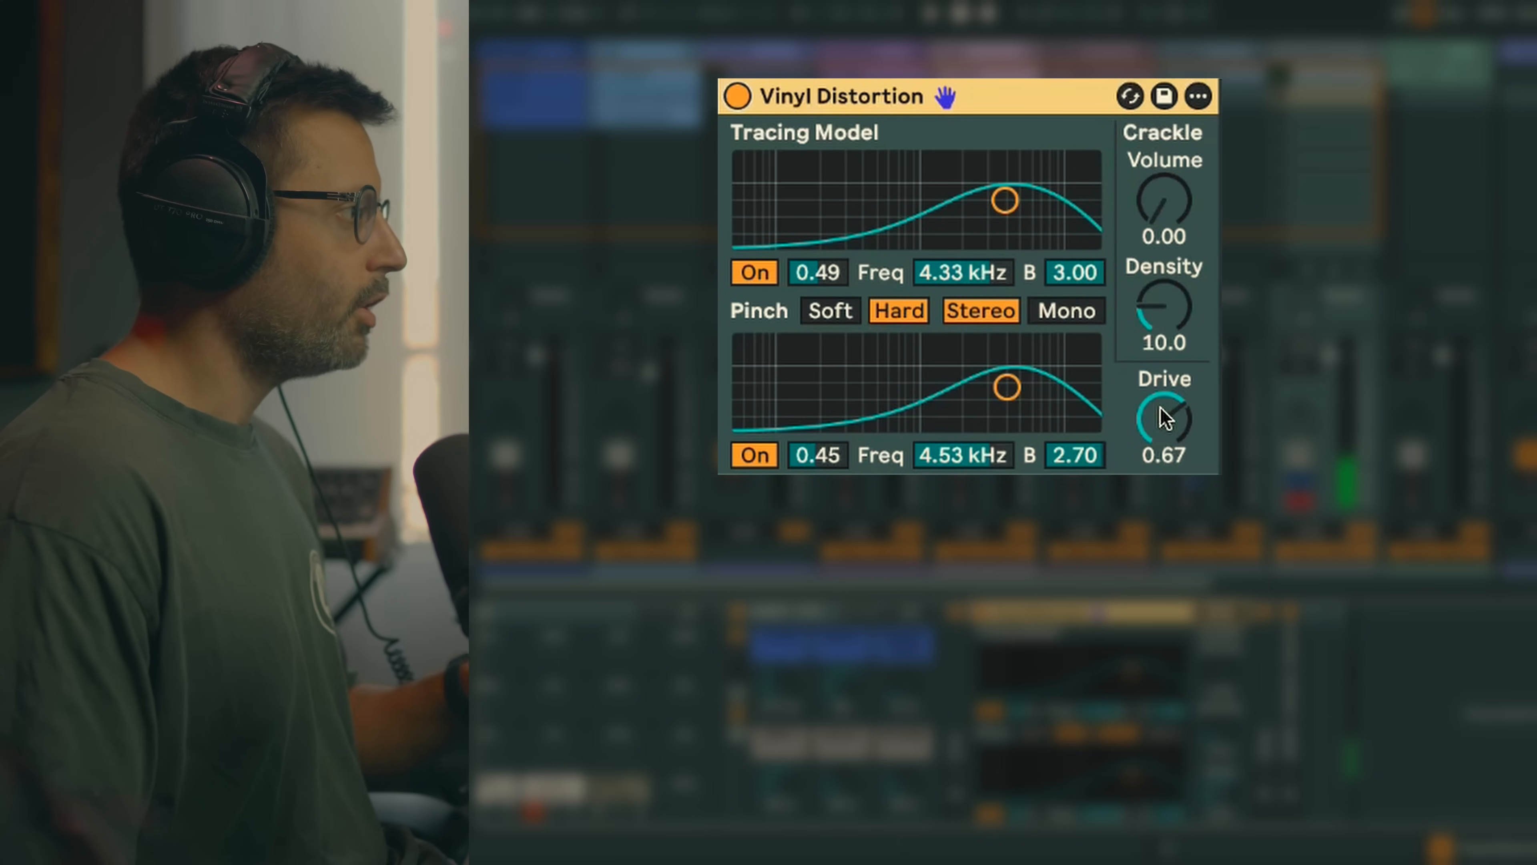
drag(1166, 417, 1166, 392)
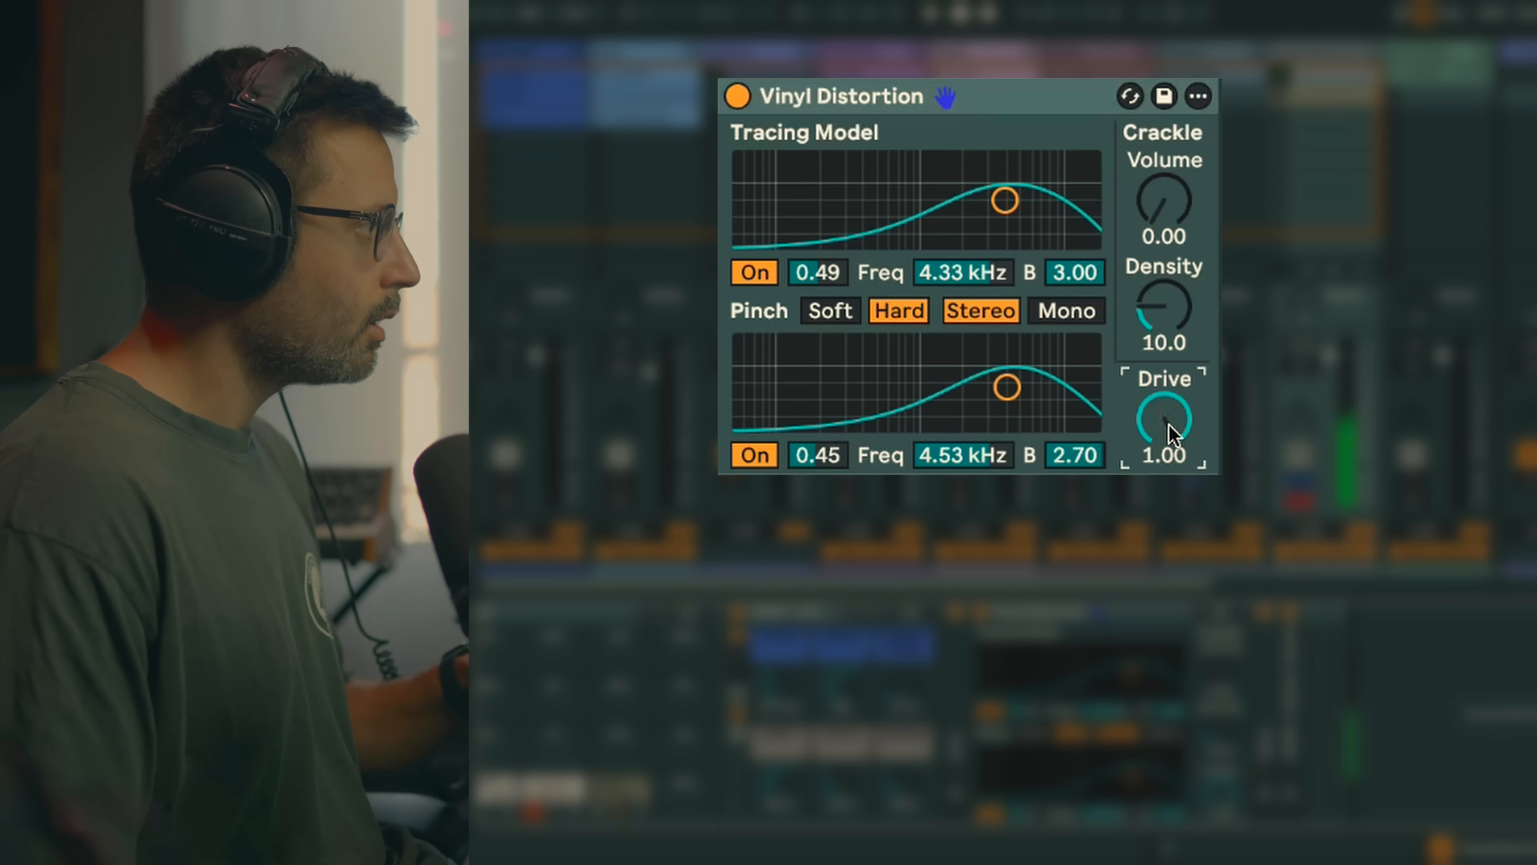
drag(1163, 416, 1163, 436)
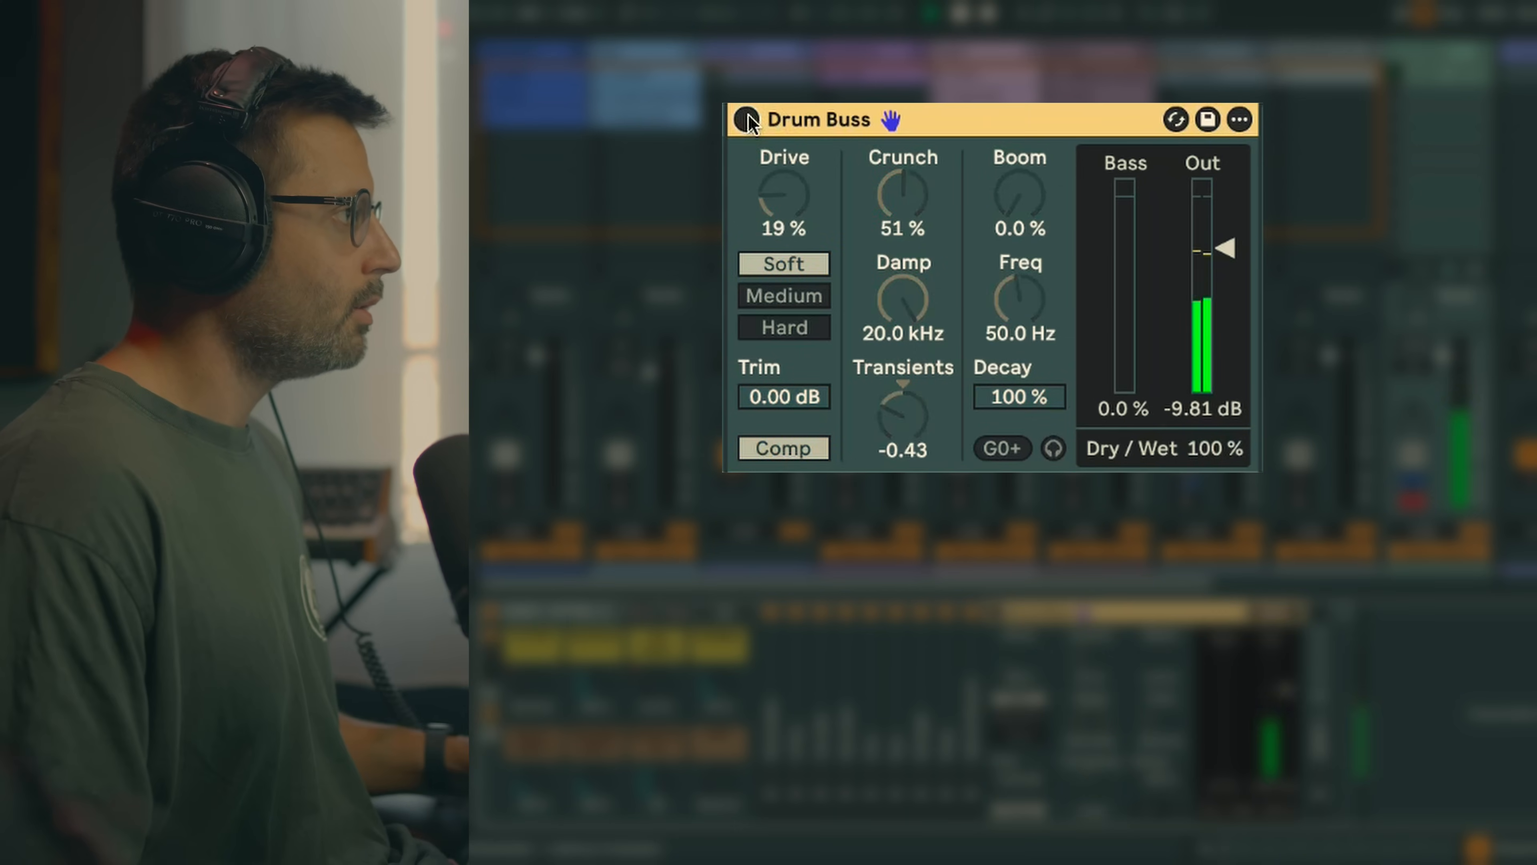
Switch Drum Buss on and off to compare its 19% drive, 51% crunch against the dry drums
click(747, 120)
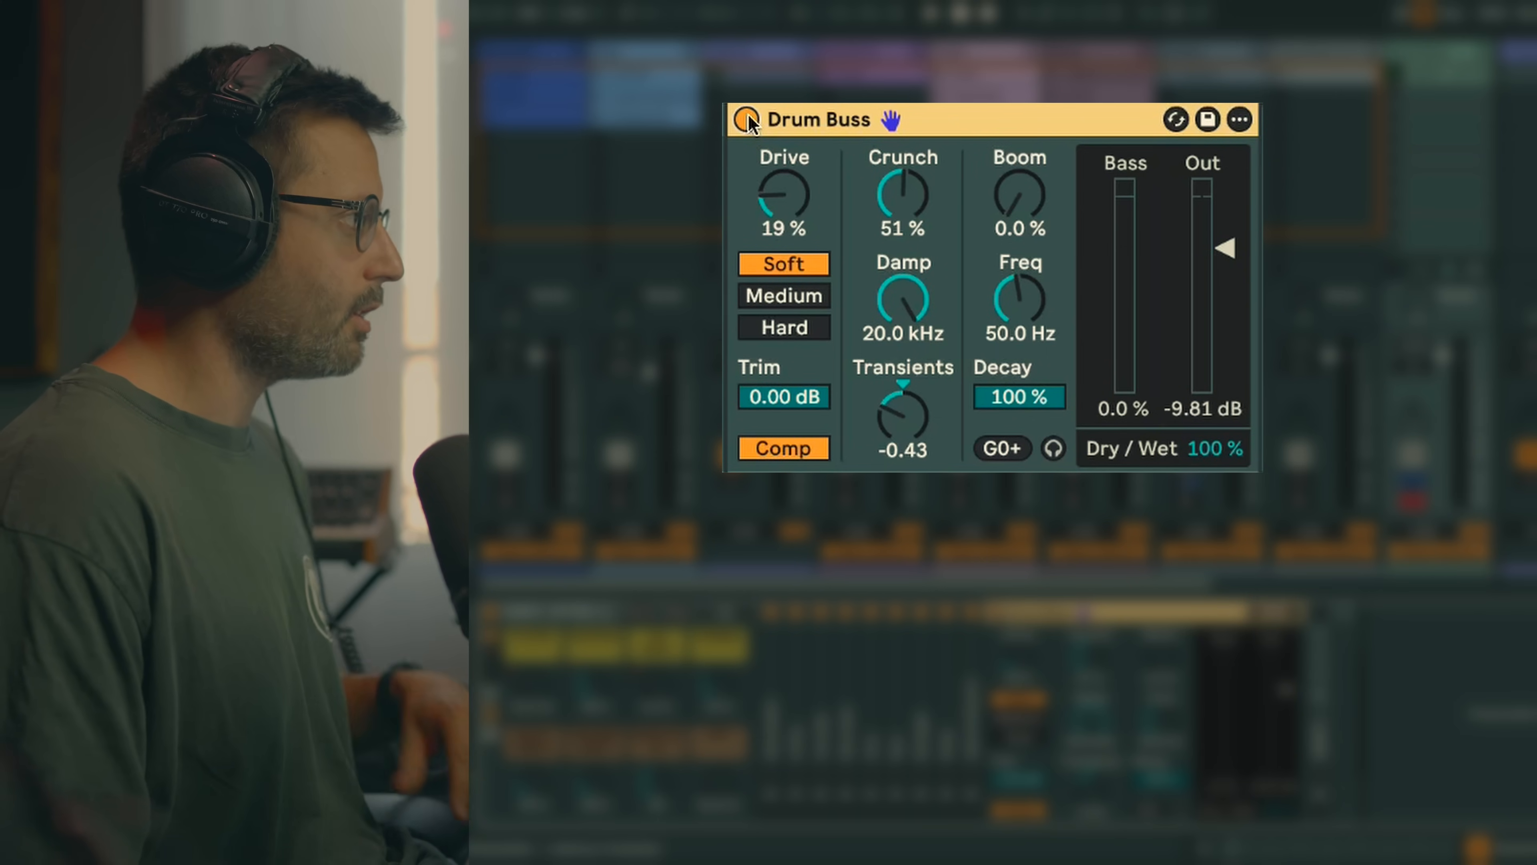
click(748, 118)
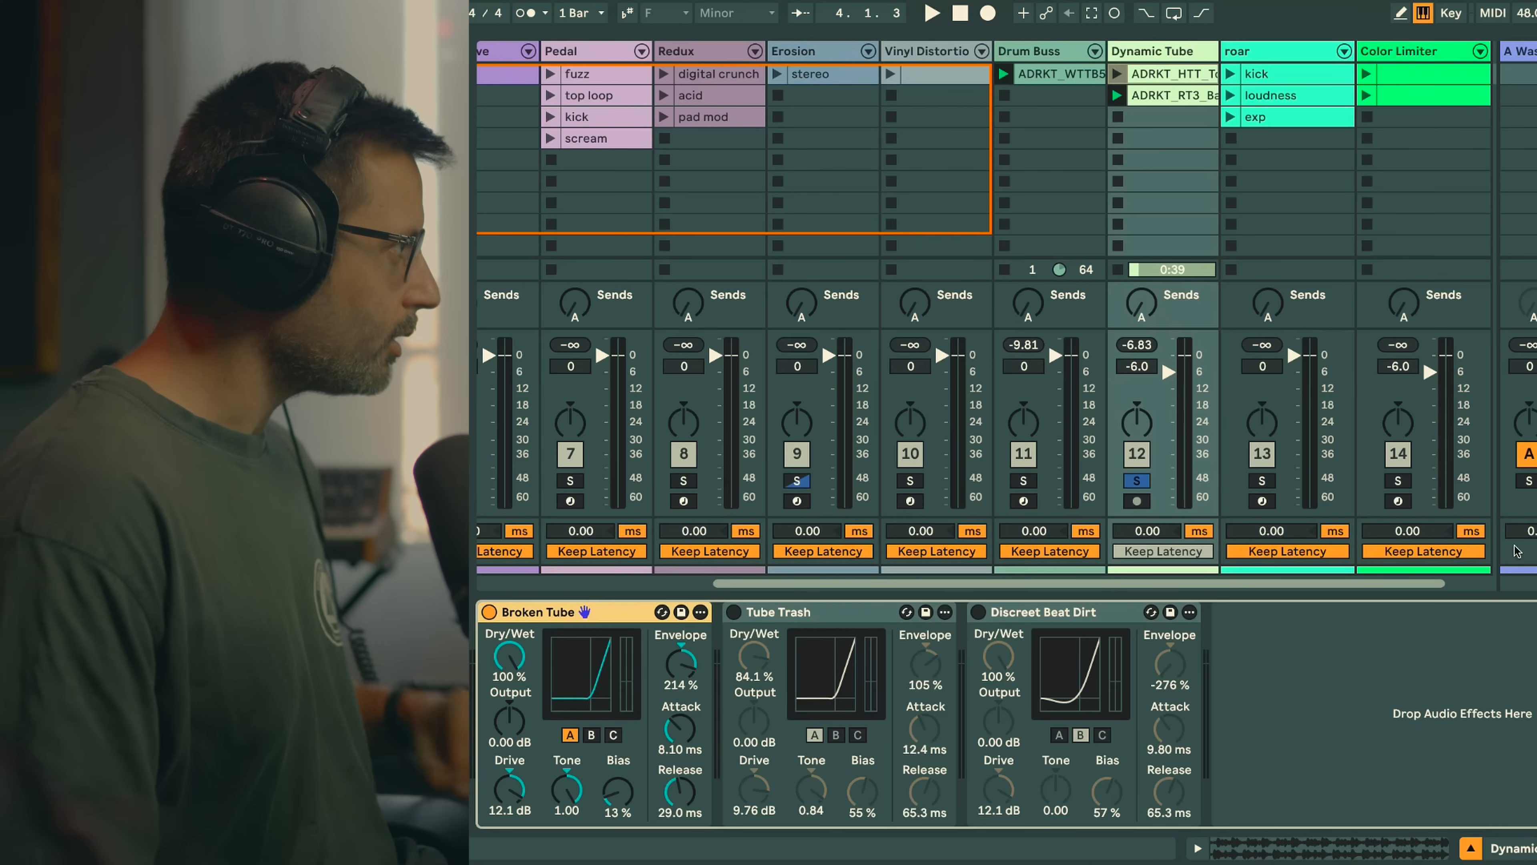
Swap Broken Tube for the Tube Trash preset, then select the track holding the Roar MorphBass device
click(931, 13)
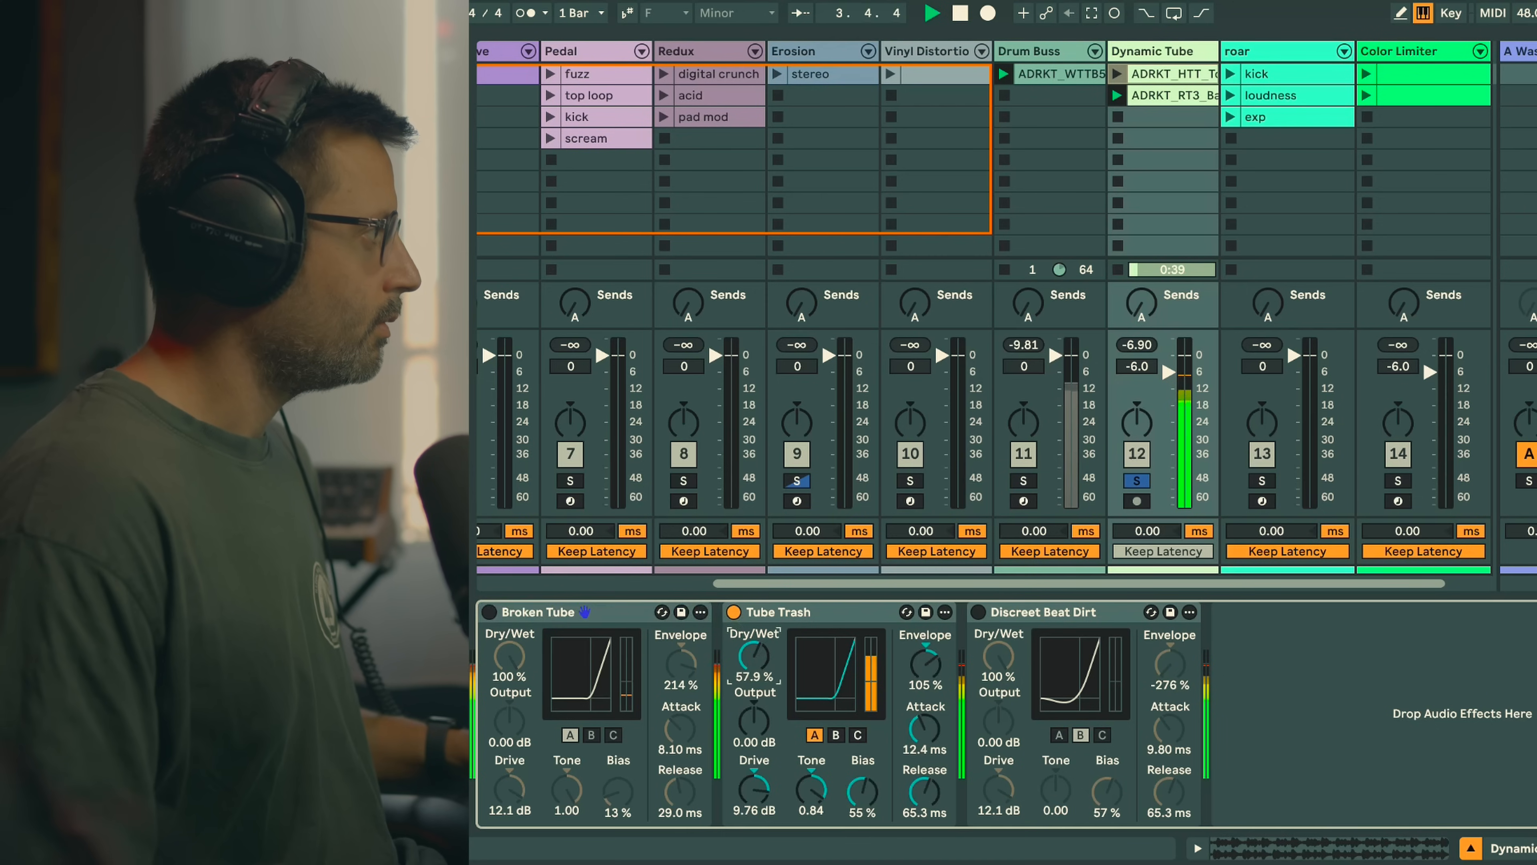
click(1053, 612)
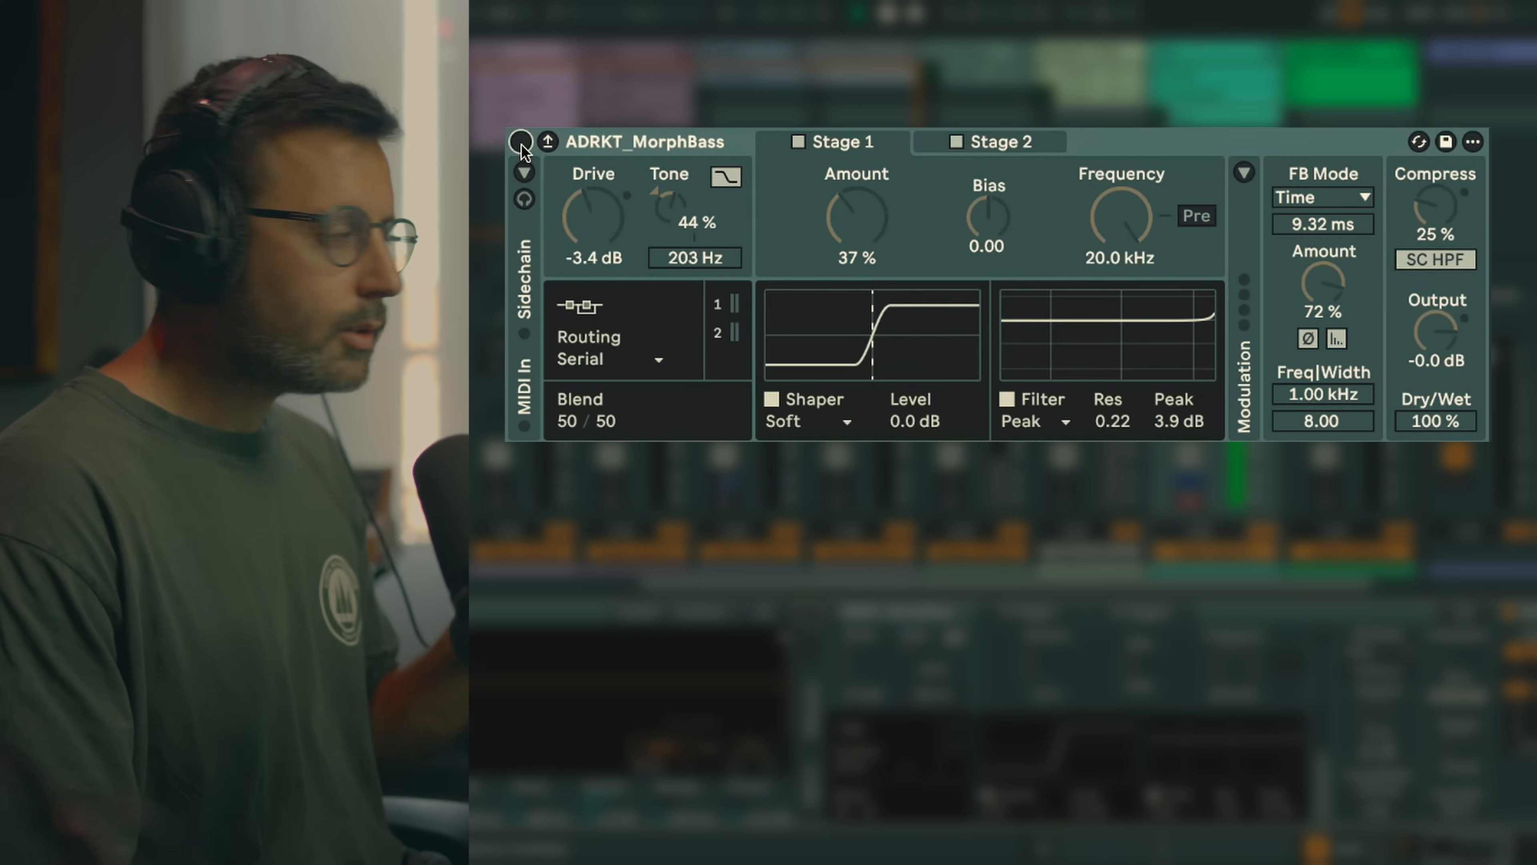
Toggle the MorphBass Roar chain and the multi-band Roar setting to compare each with the dry sound
click(522, 141)
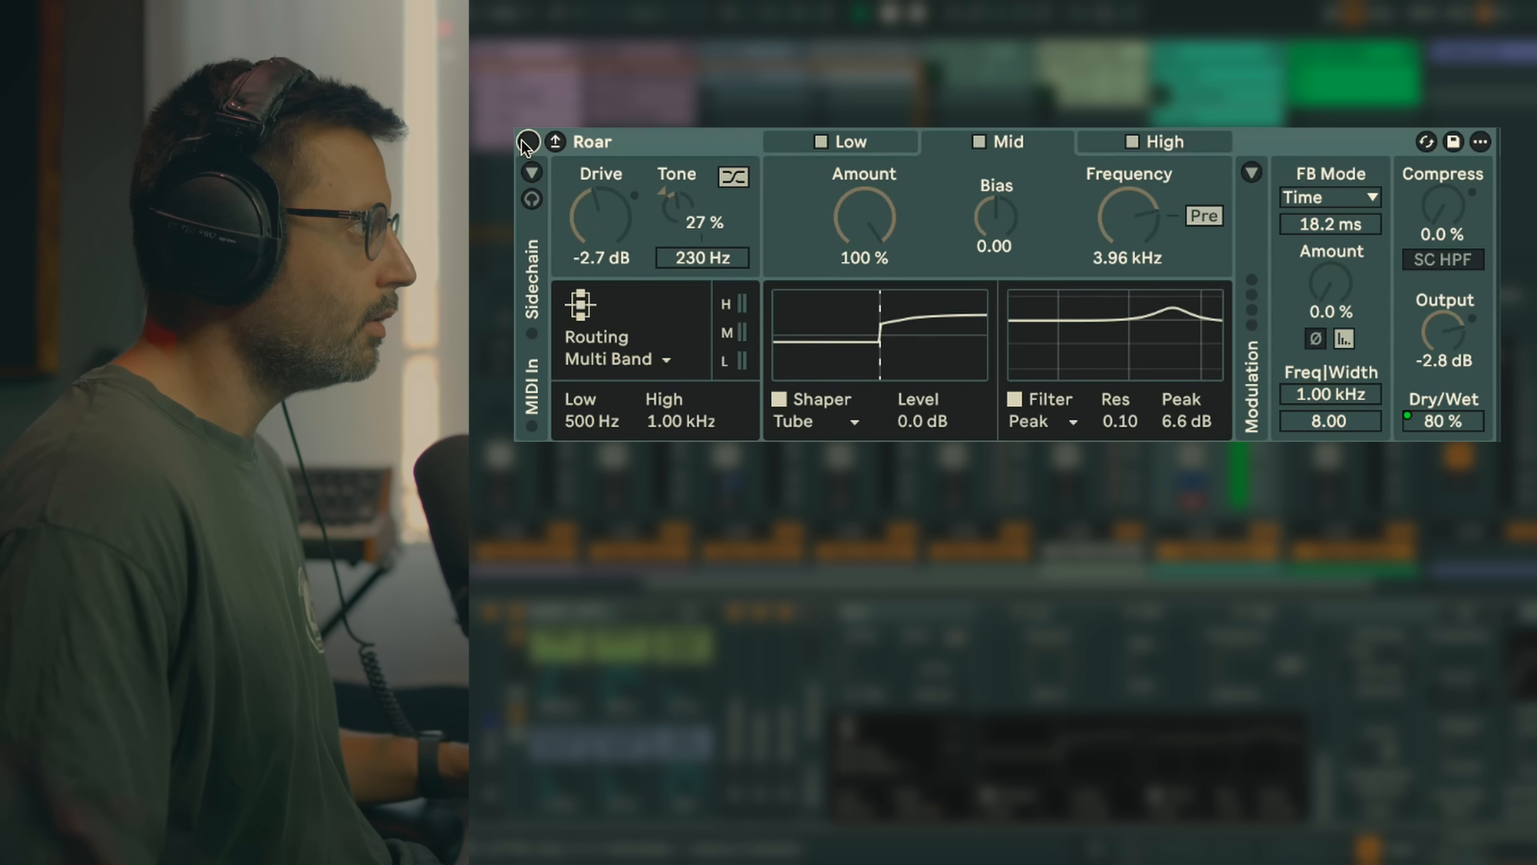
click(527, 141)
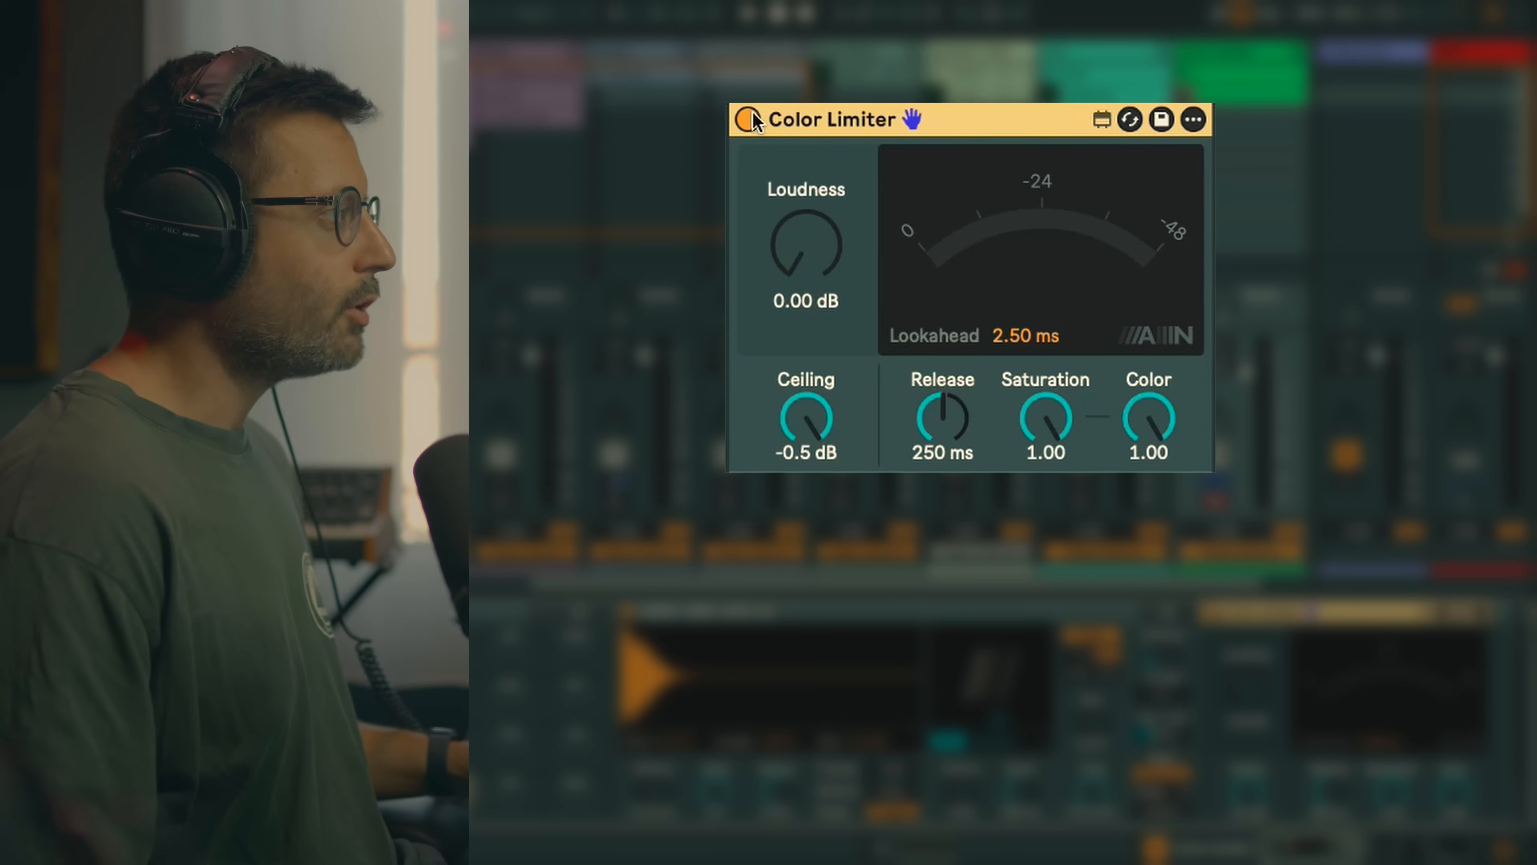
click(750, 118)
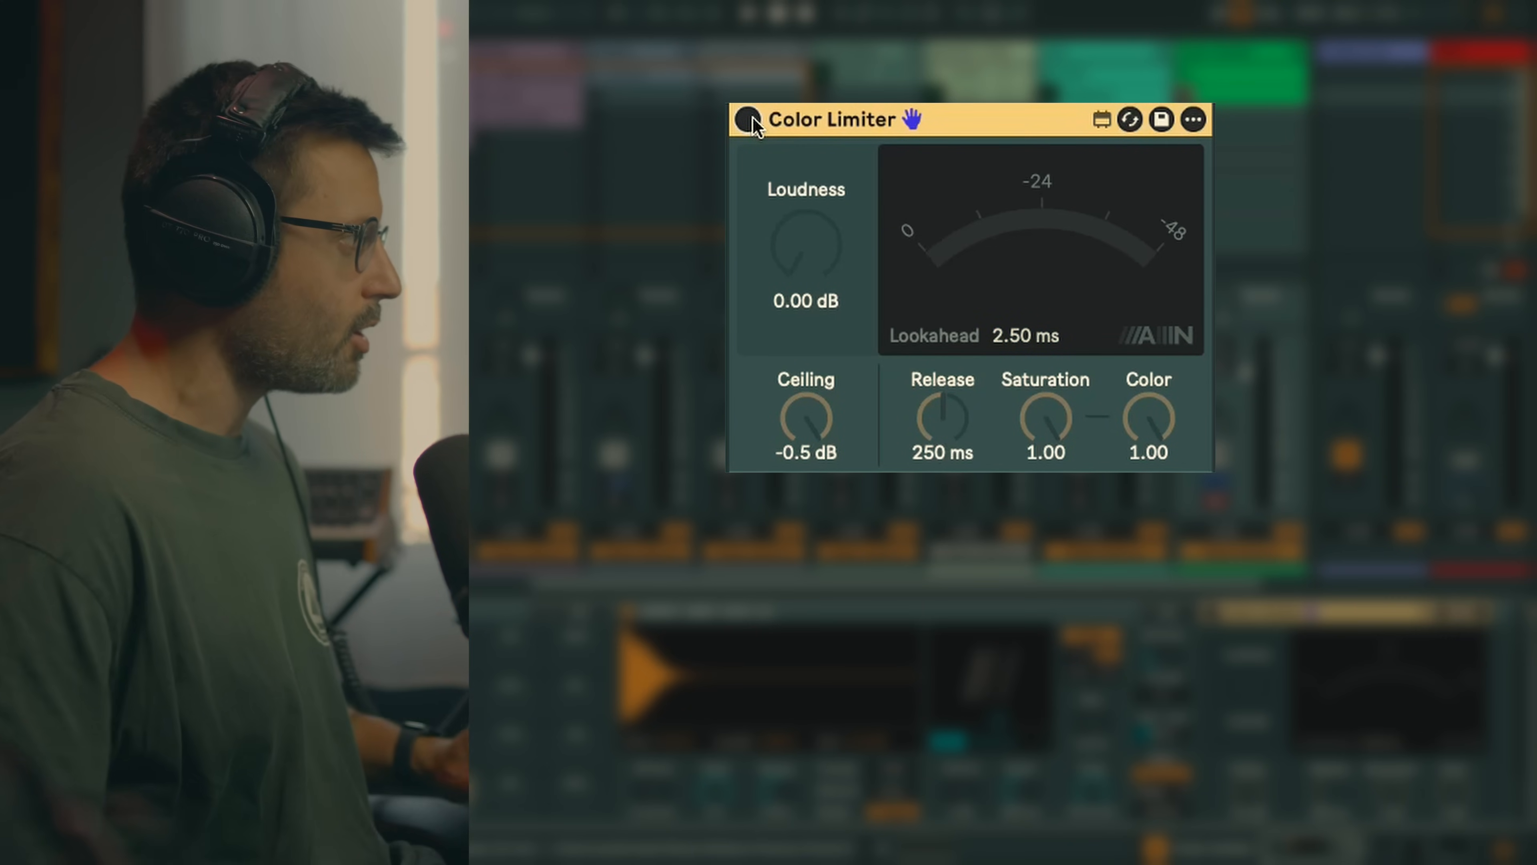
mouse_move(803, 383)
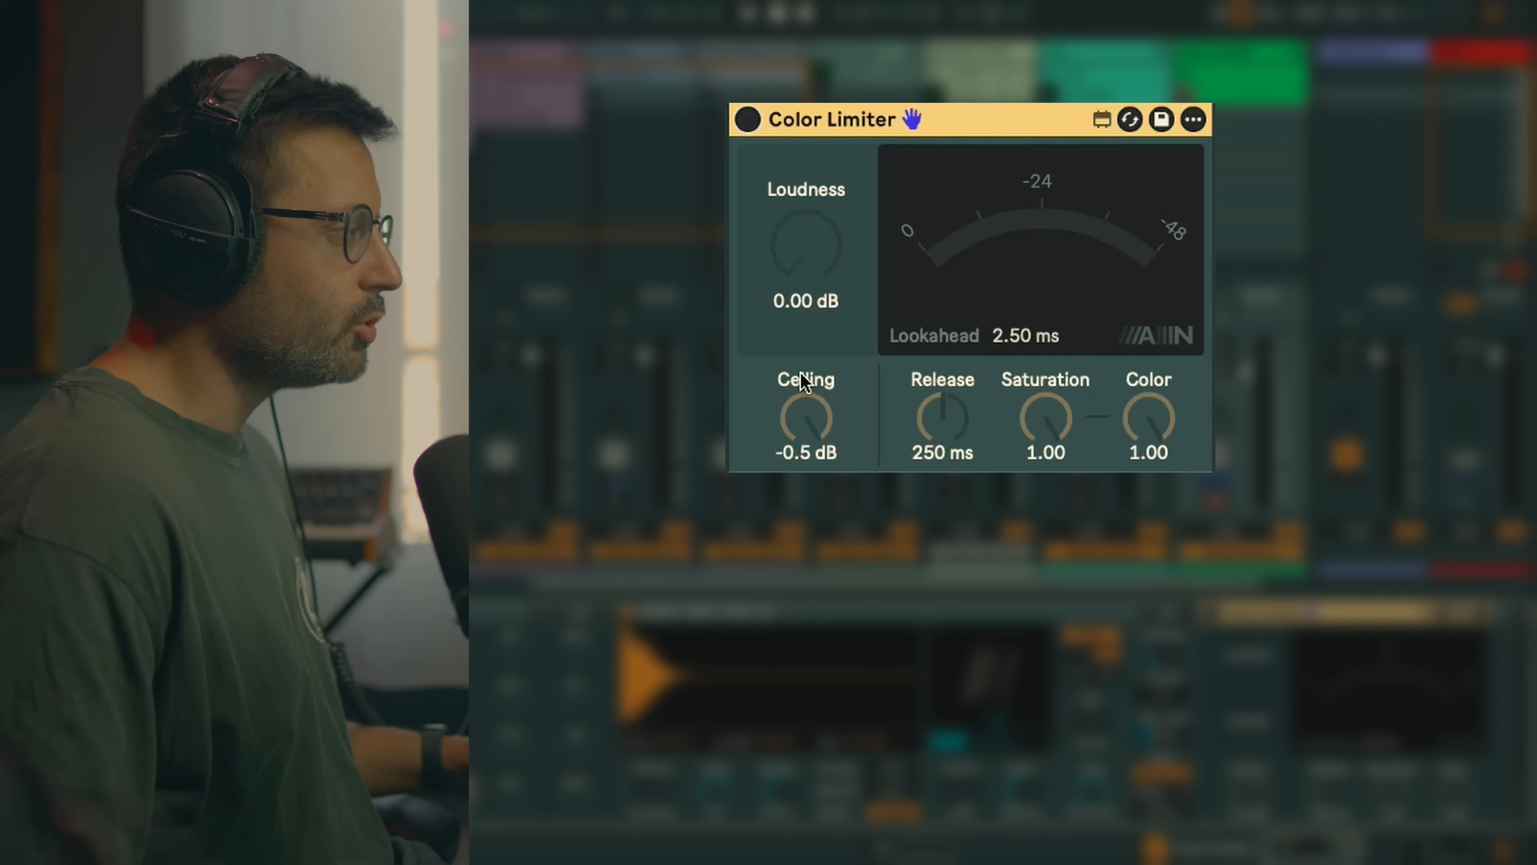
mouse_move(832, 191)
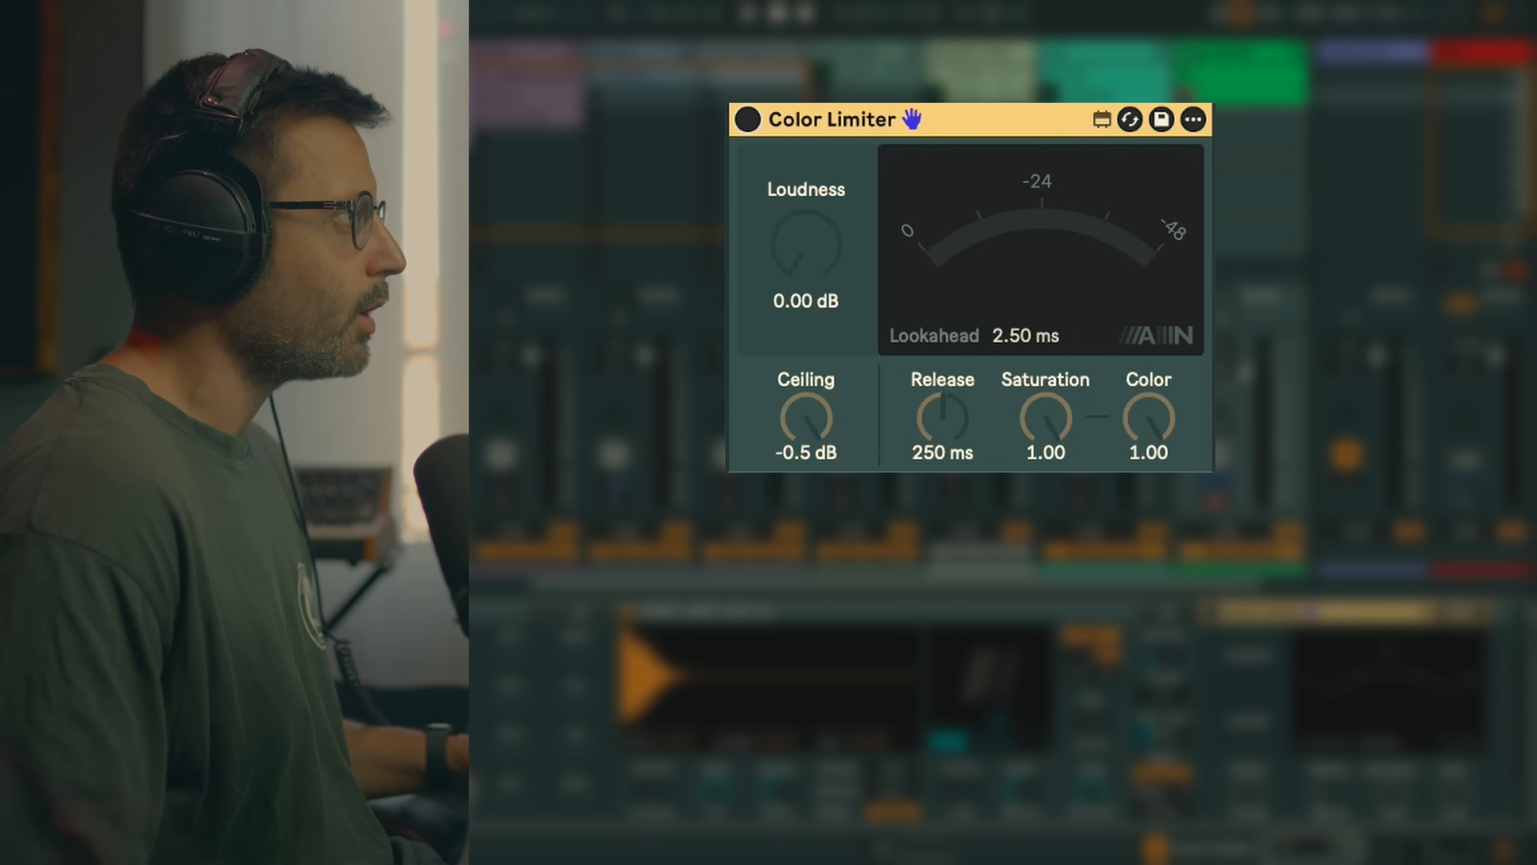
click(747, 118)
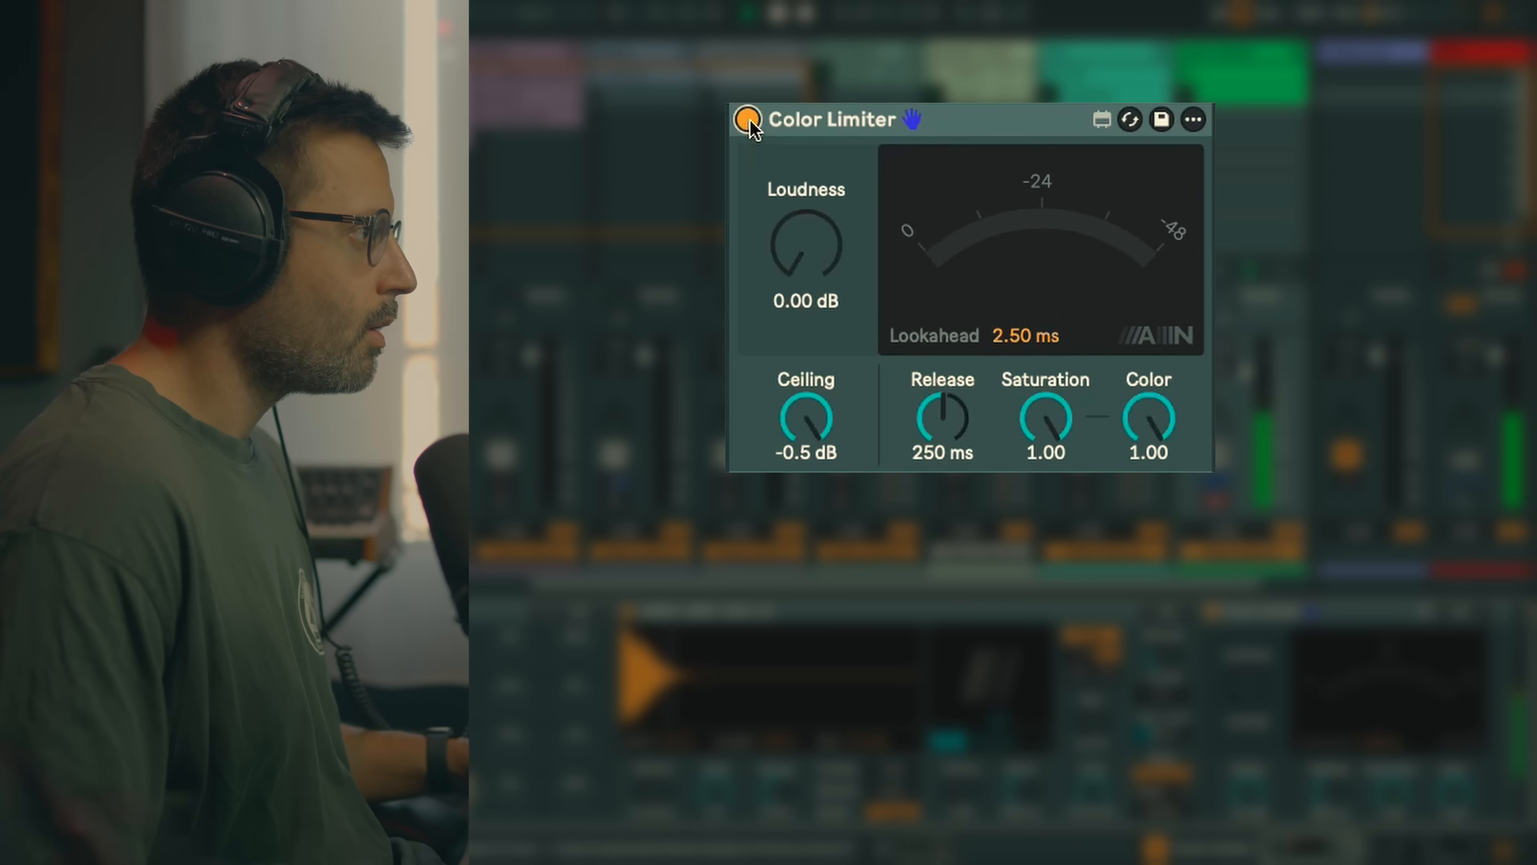
click(747, 119)
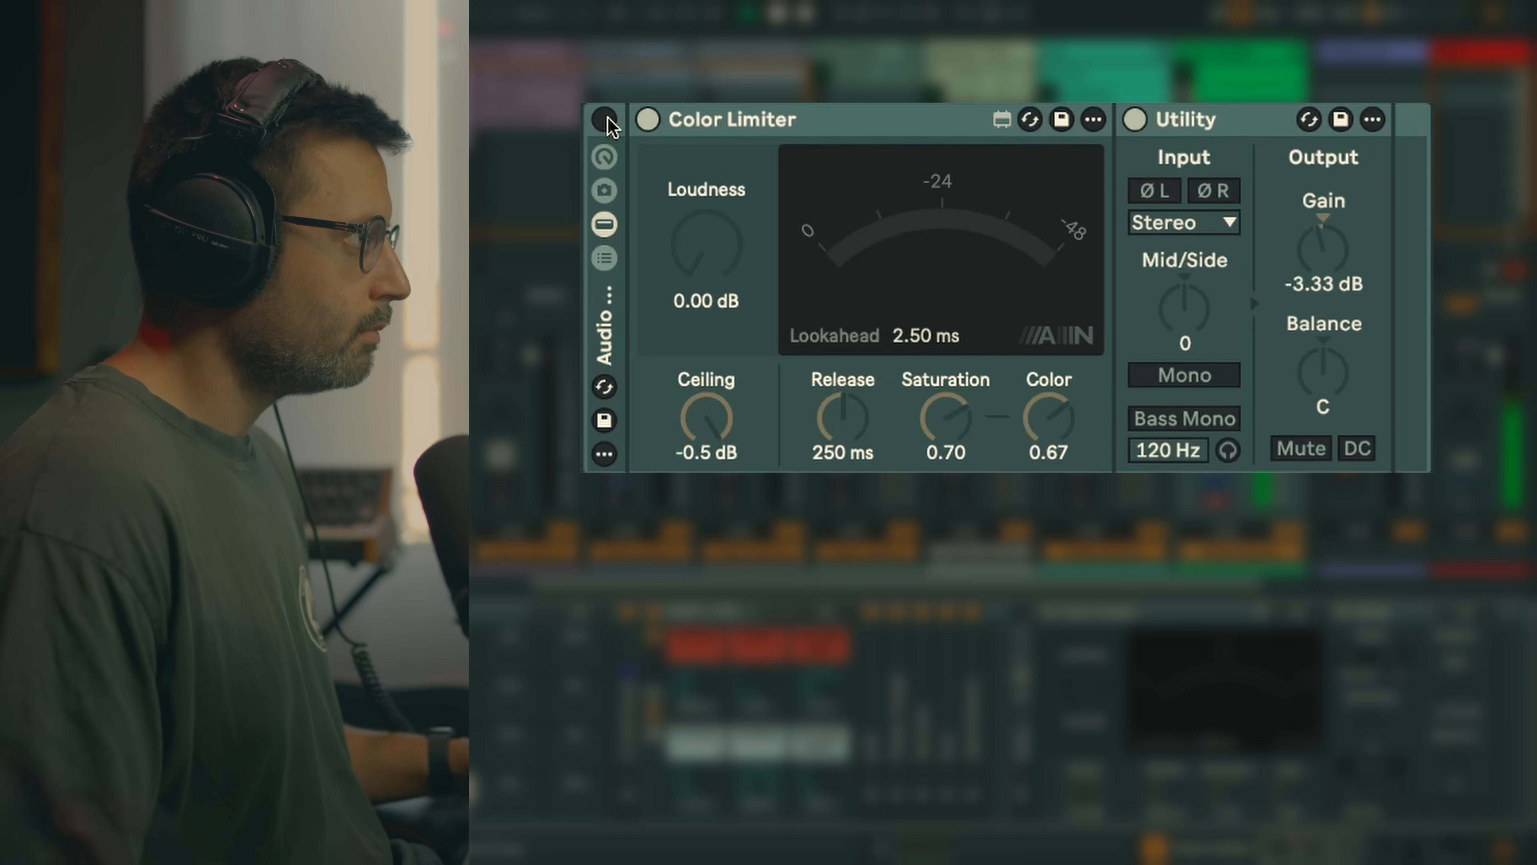
Switch the Color Limiter (Saturation 0.70) and Utility (-3.33 dB) rack on, bypass it, then leave it on
click(603, 119)
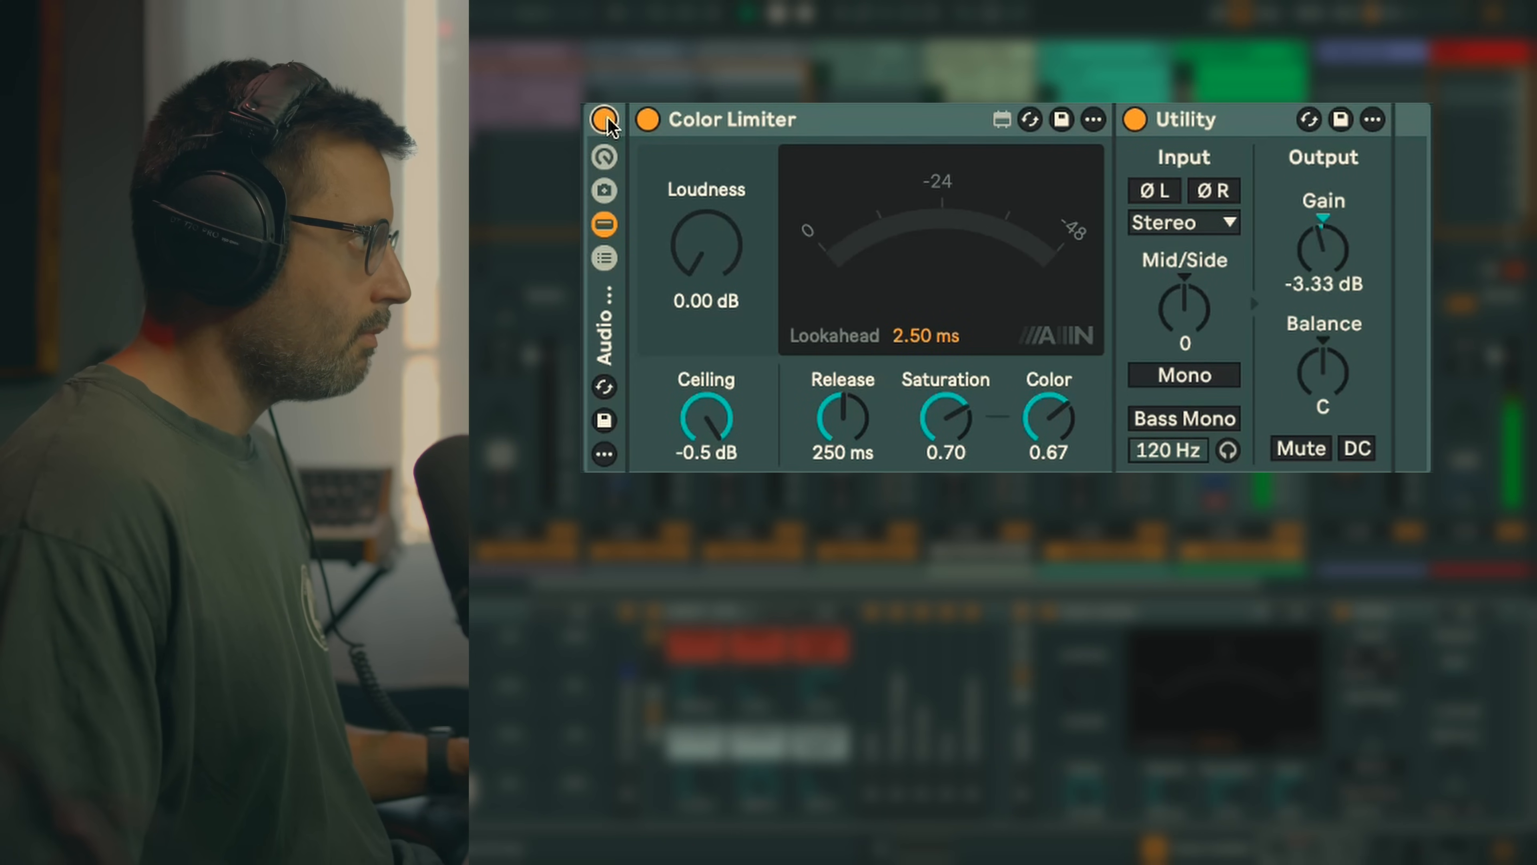
click(606, 120)
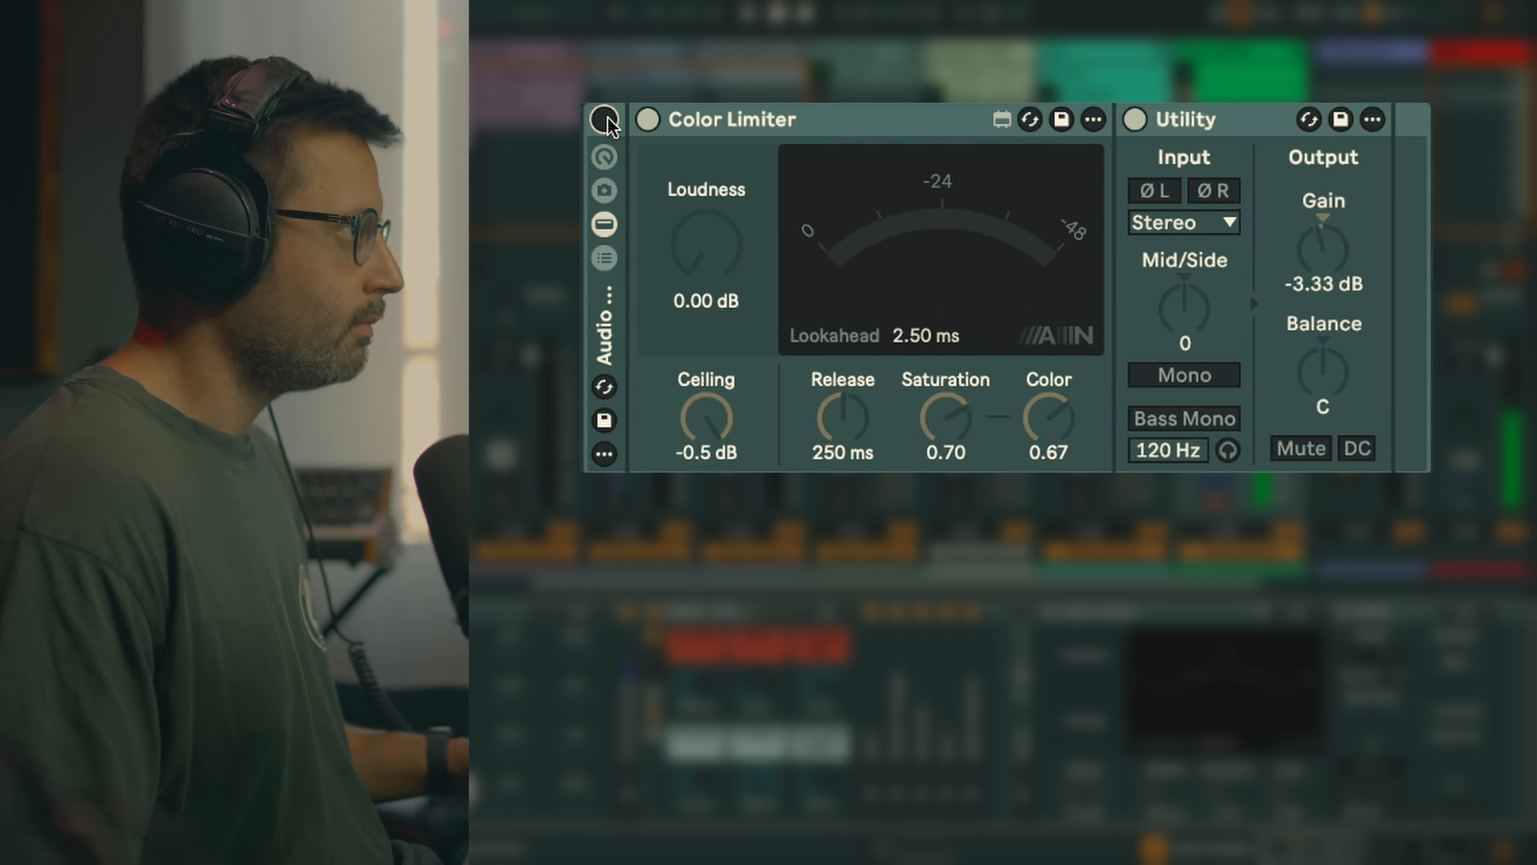
click(604, 119)
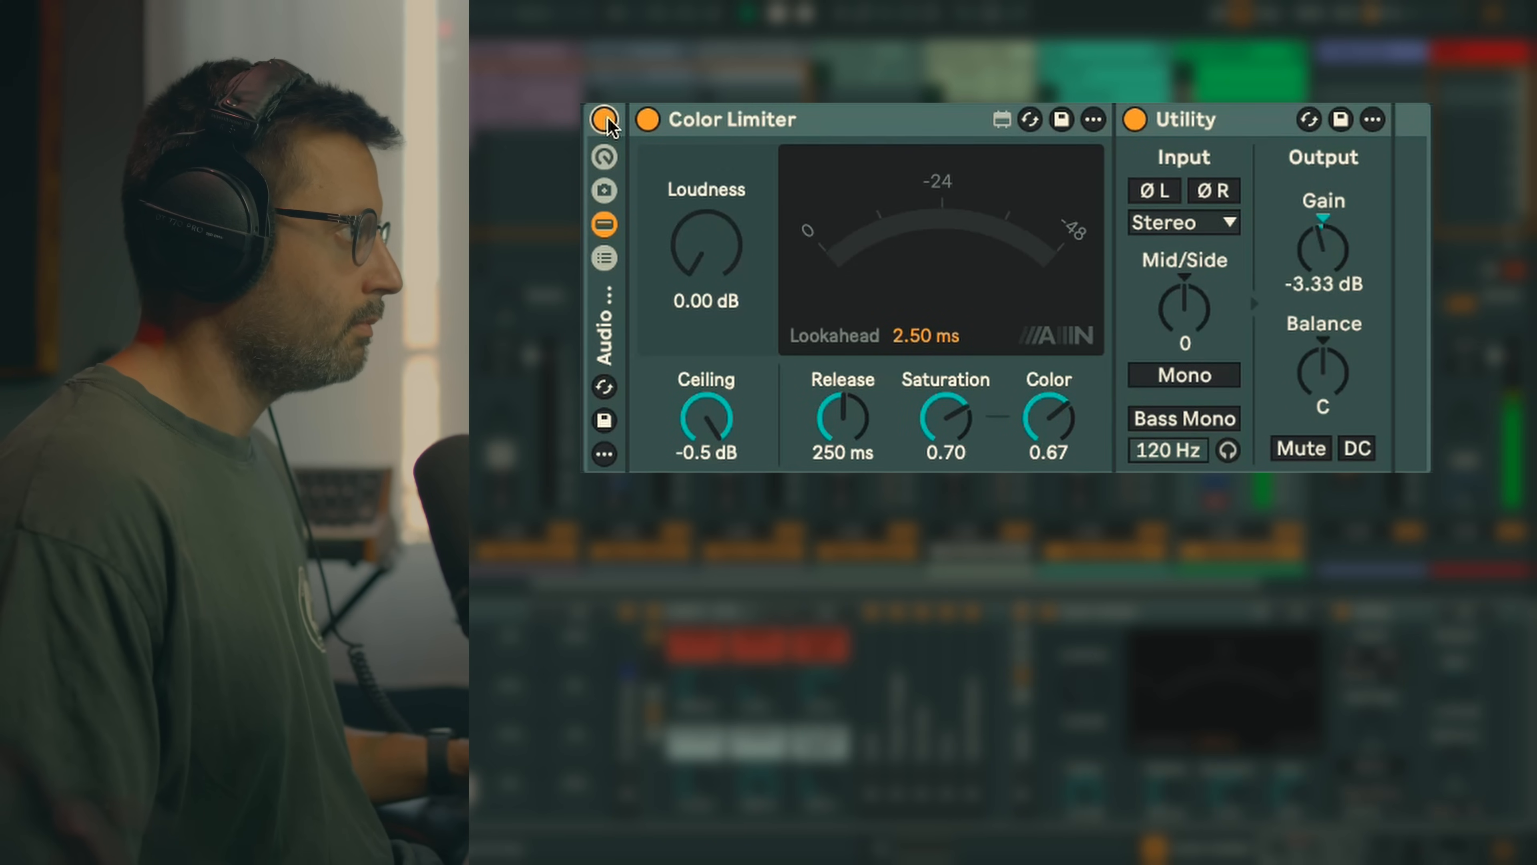